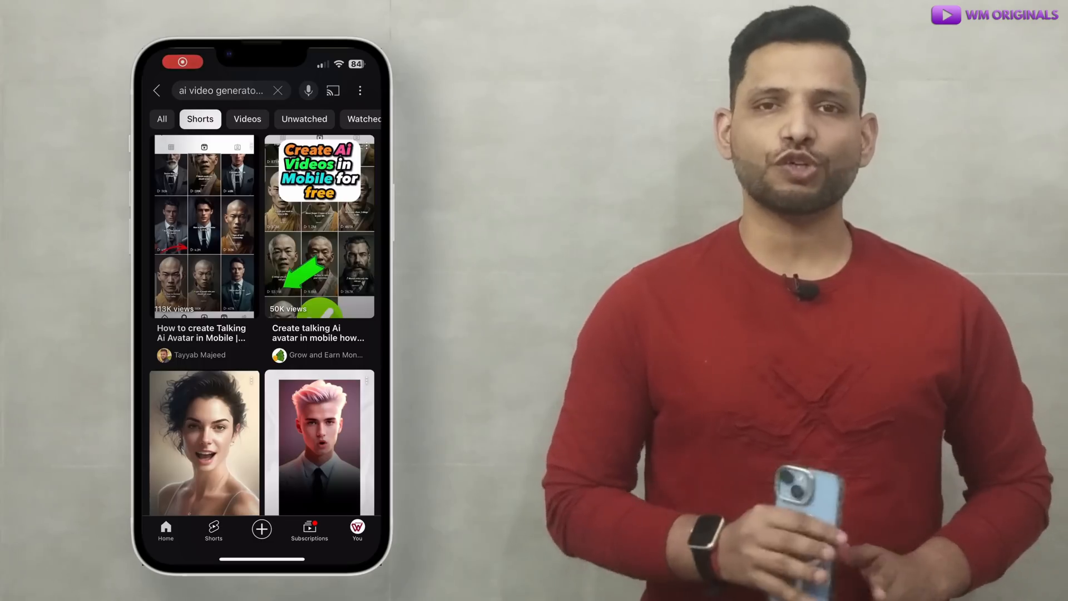
# - Scroll down the Edimakor page to the 'Create Magical Videos with AI' section
pyautogui.scroll(-3)
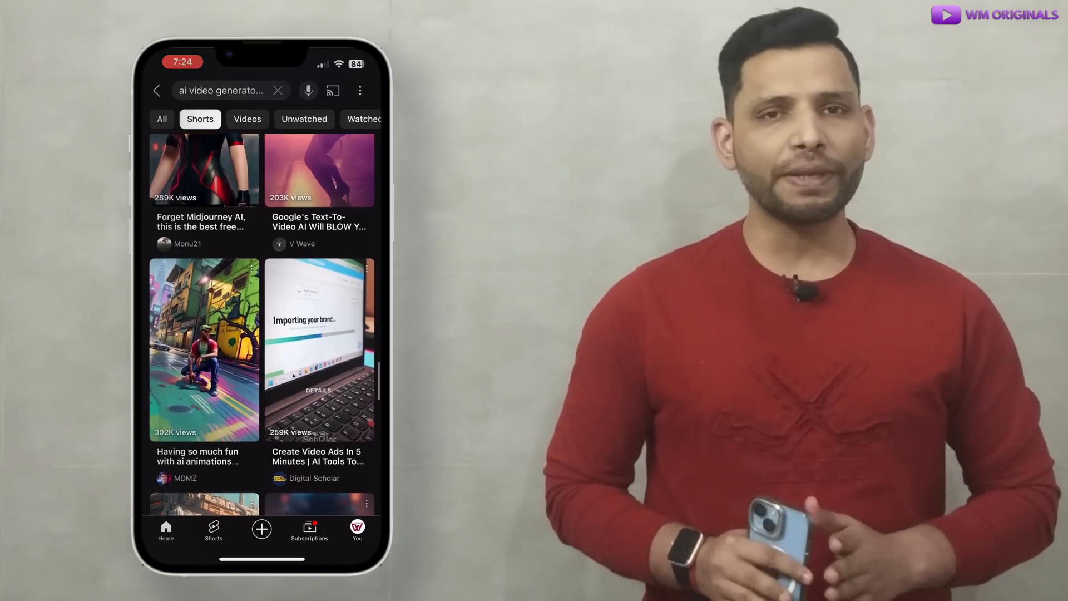
pyautogui.scroll(-3)
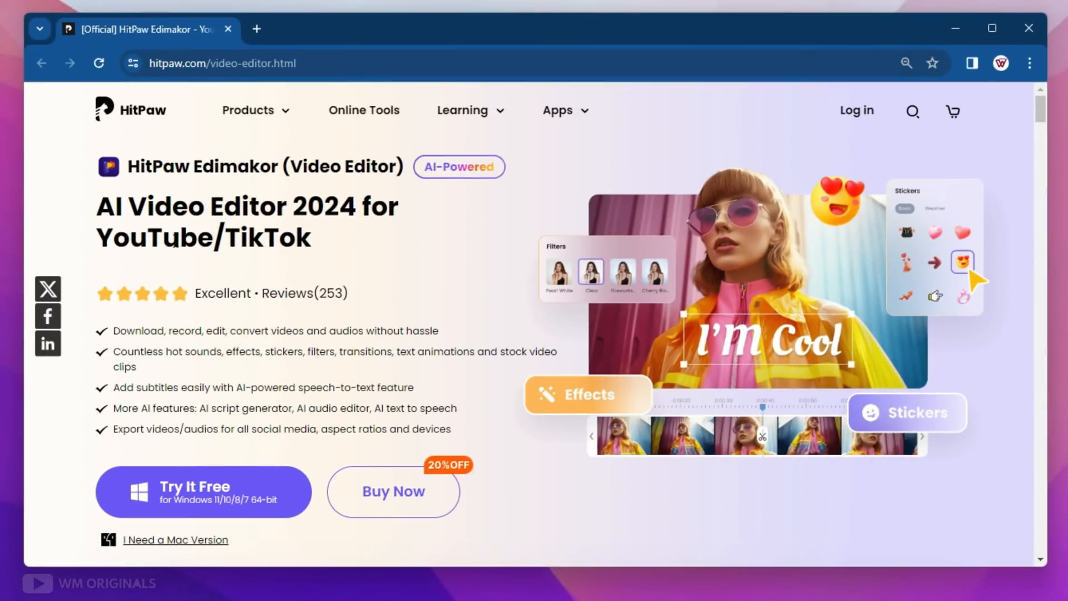
pyautogui.moveTo(199, 227)
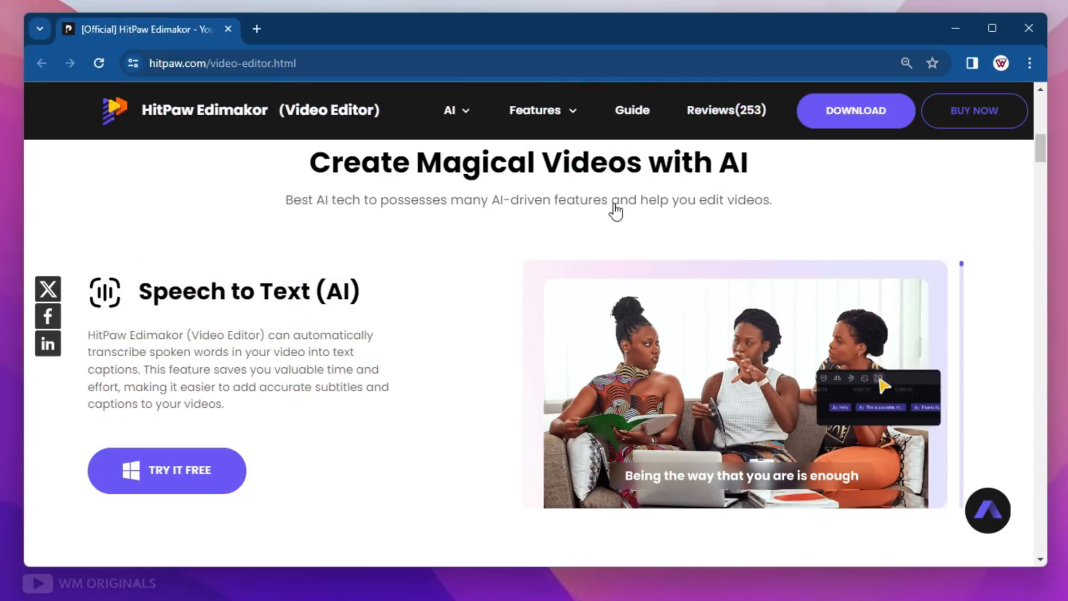
pyautogui.moveTo(220, 309)
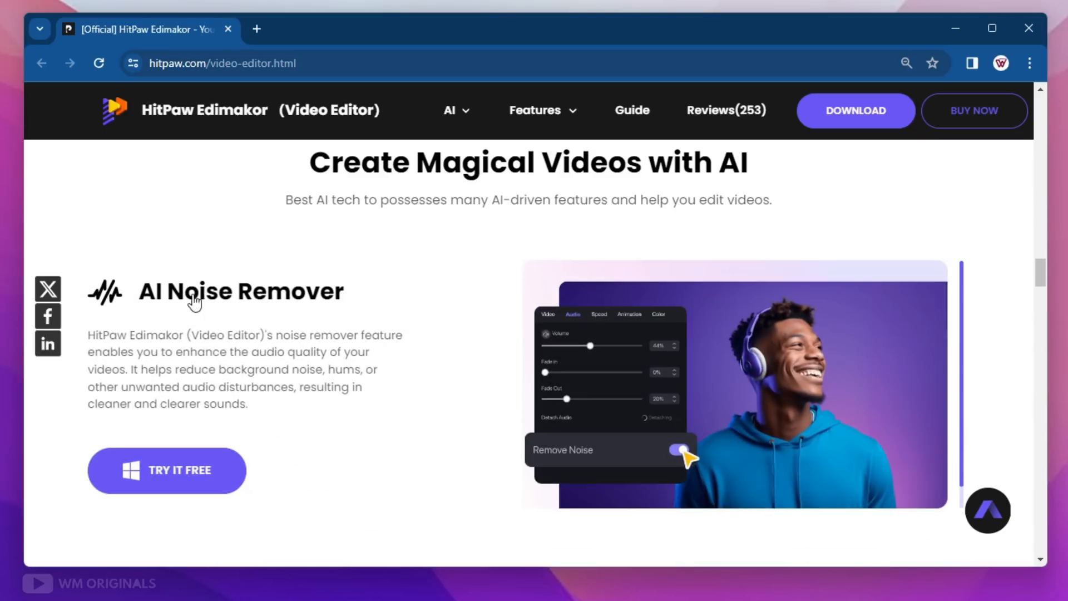
# - Browse the Stickers, Effects and Text resource tabs in the resources library
pyautogui.scroll(-3)
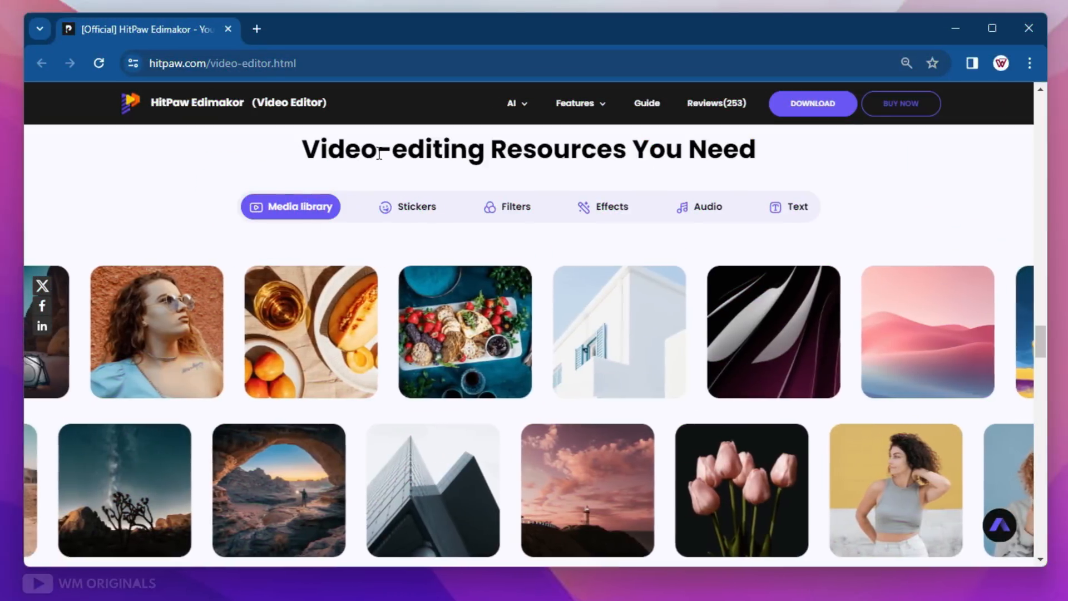
pyautogui.hscroll(3)
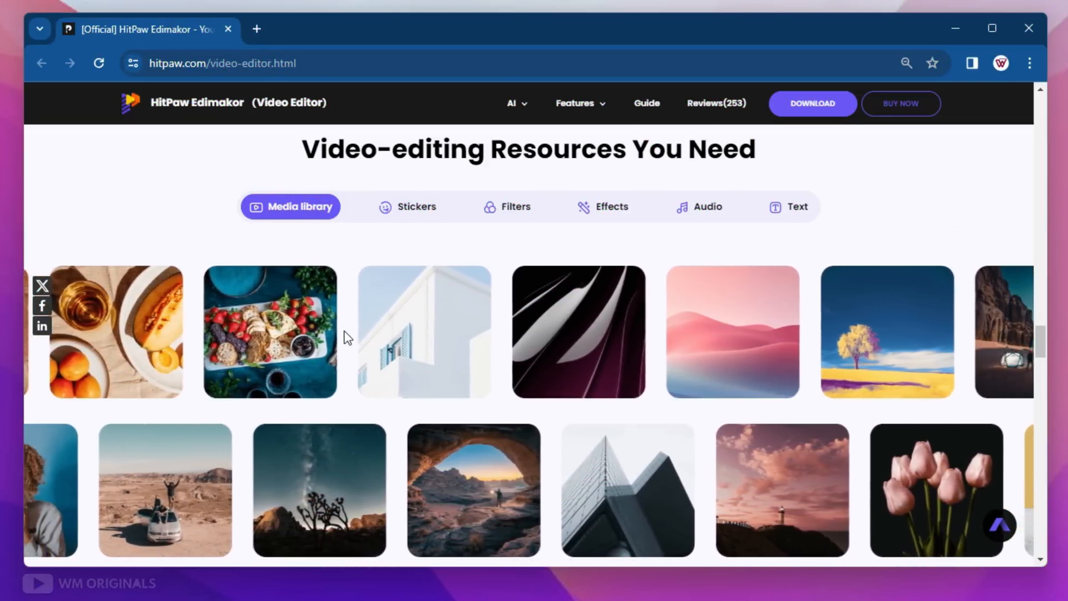
pyautogui.click(407, 207)
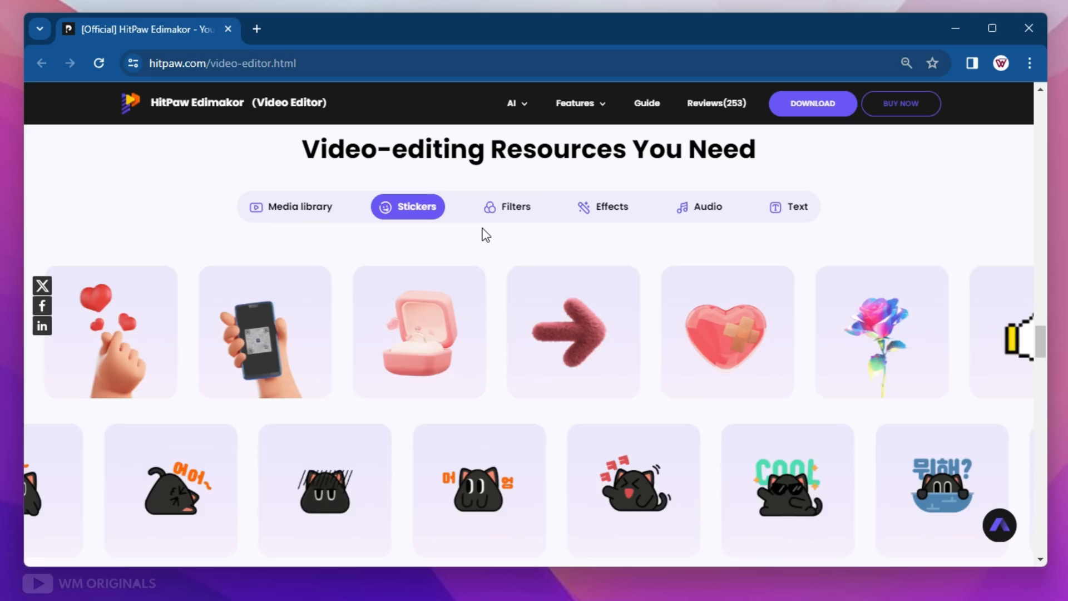
pyautogui.click(602, 206)
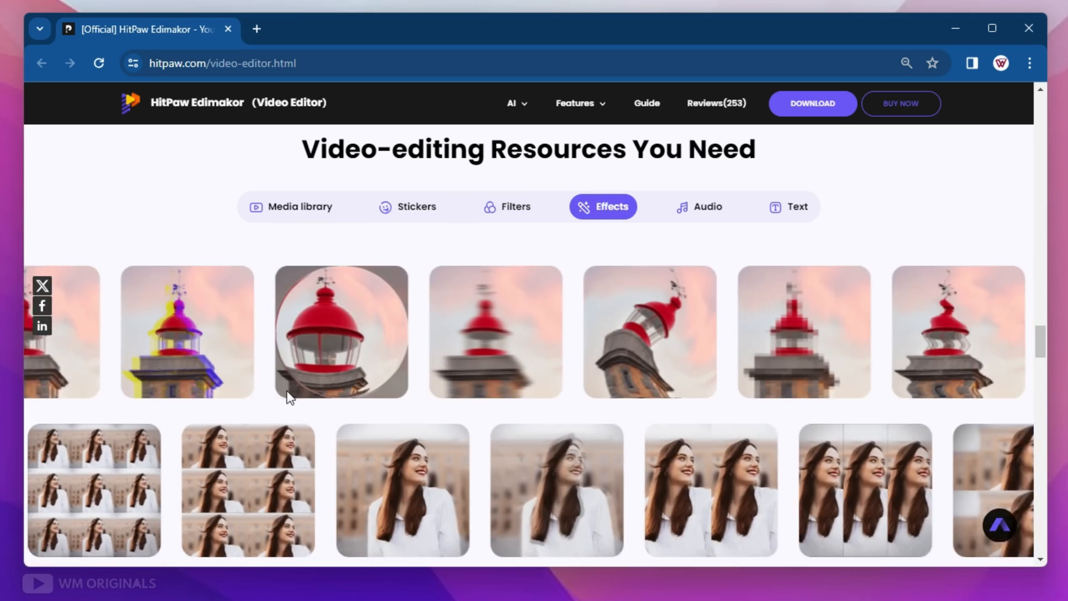
pyautogui.click(786, 207)
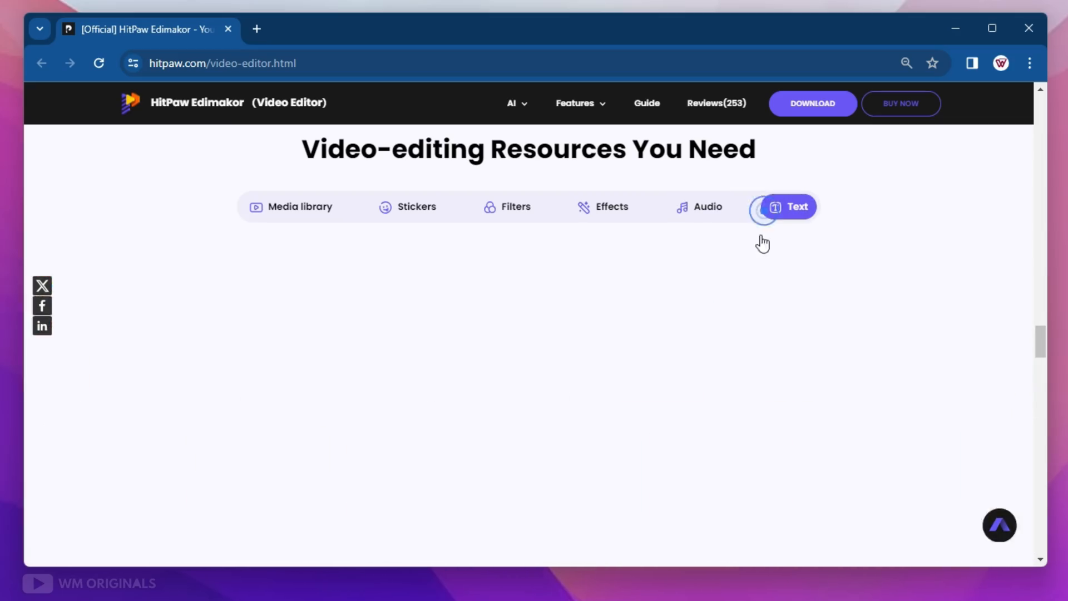
pyautogui.click(787, 206)
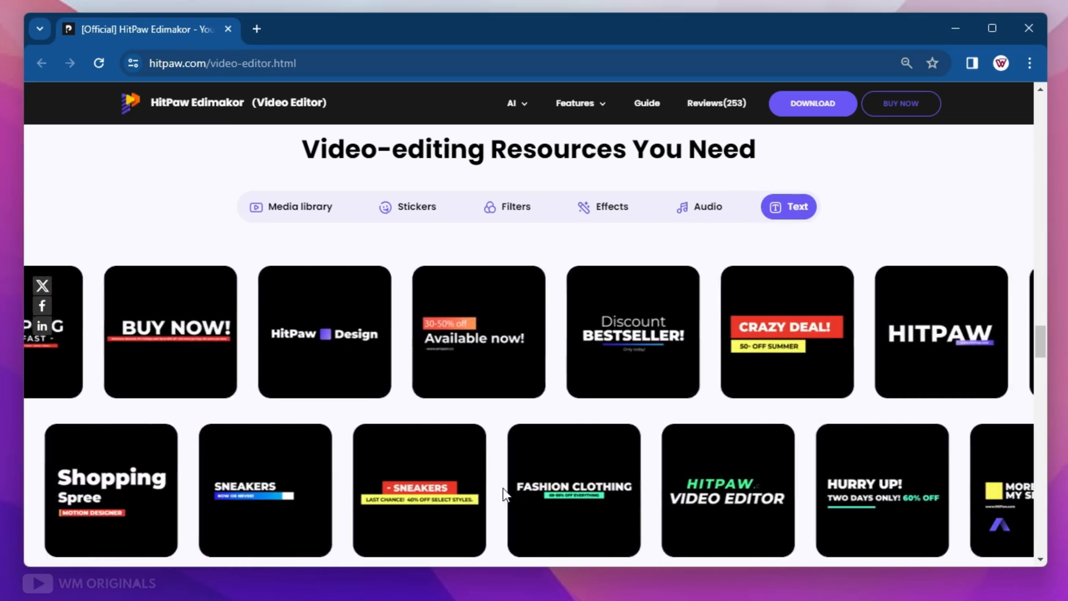
# - Scroll through the More Features section of the Edimakor page
pyautogui.scroll(-3)
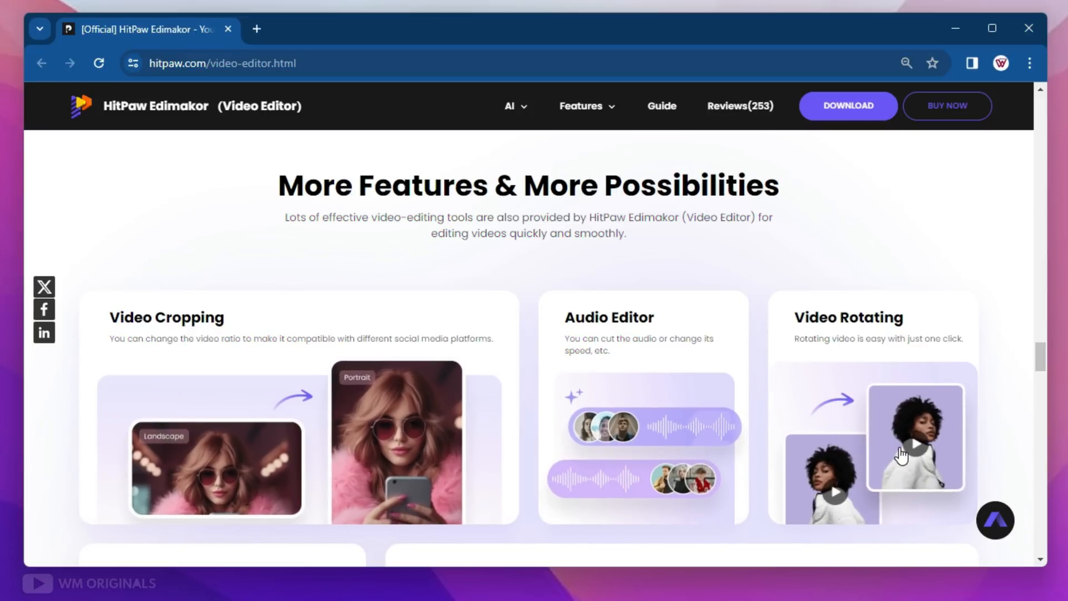
pyautogui.scroll(-3)
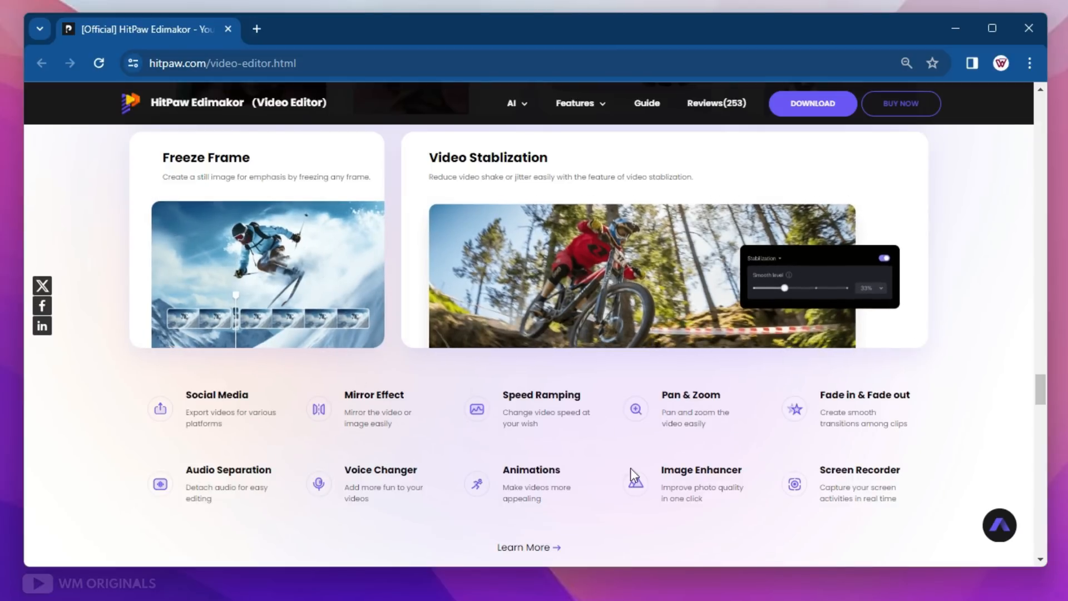
pyautogui.scroll(-3)
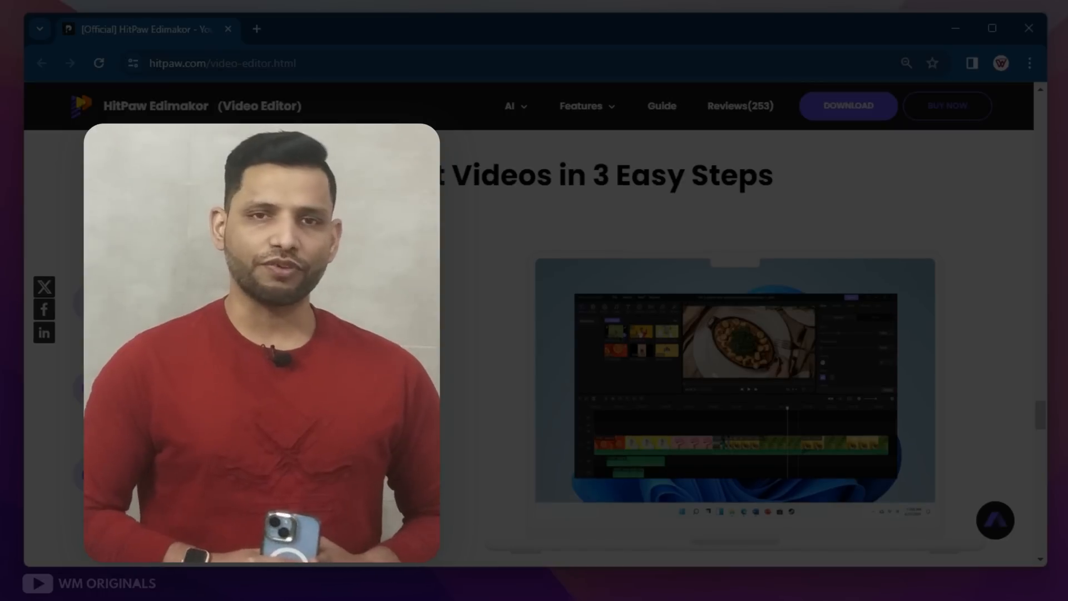
pyautogui.scroll(-3)
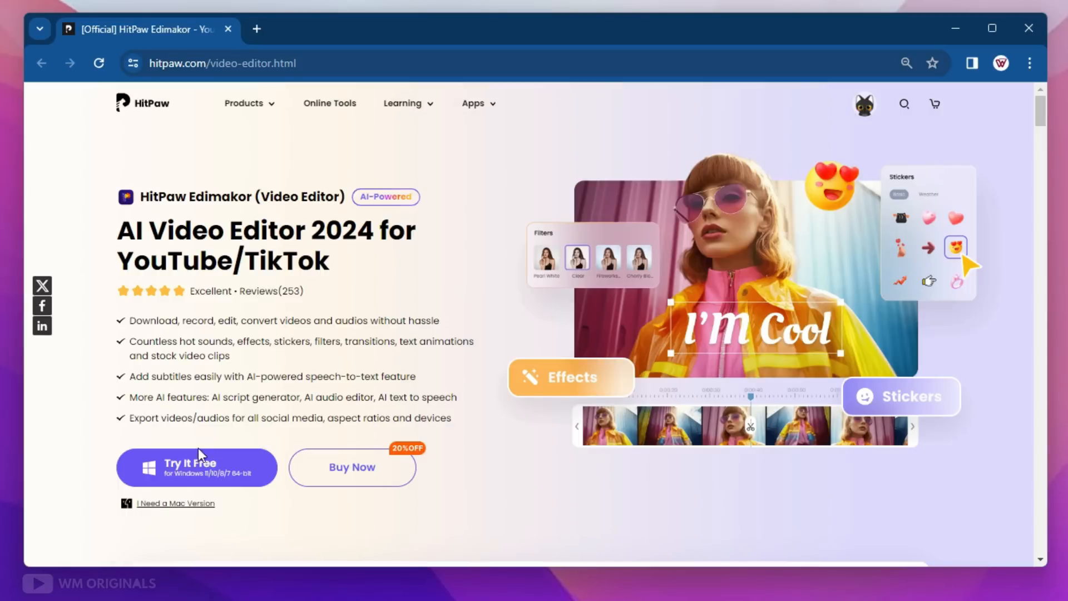
# - Download Edimakor via Try It Free, then run the installer and install it
pyautogui.click(196, 467)
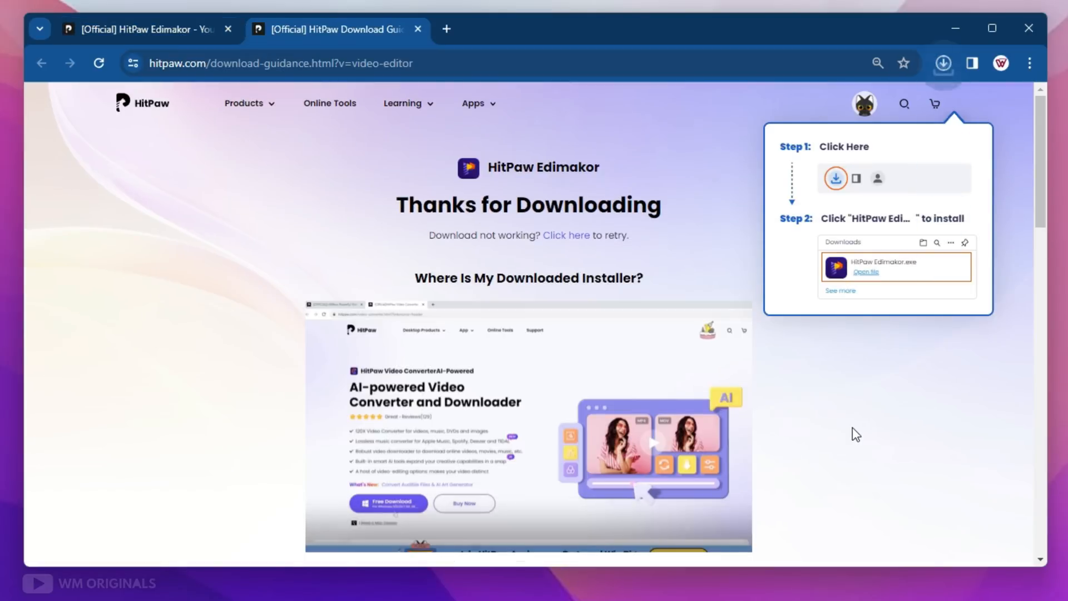
pyautogui.click(942, 63)
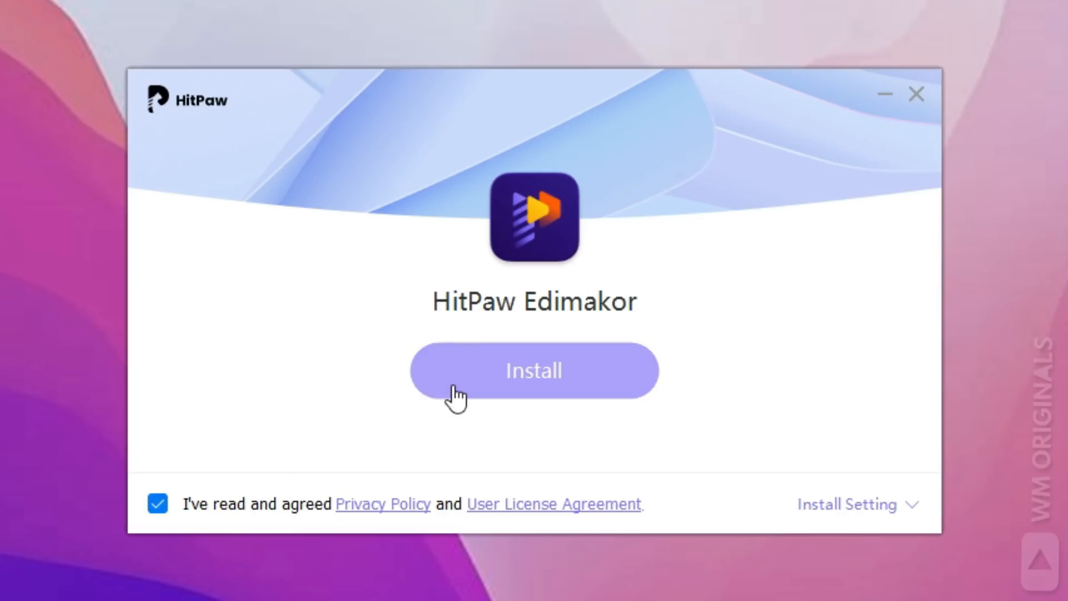
pyautogui.click(534, 371)
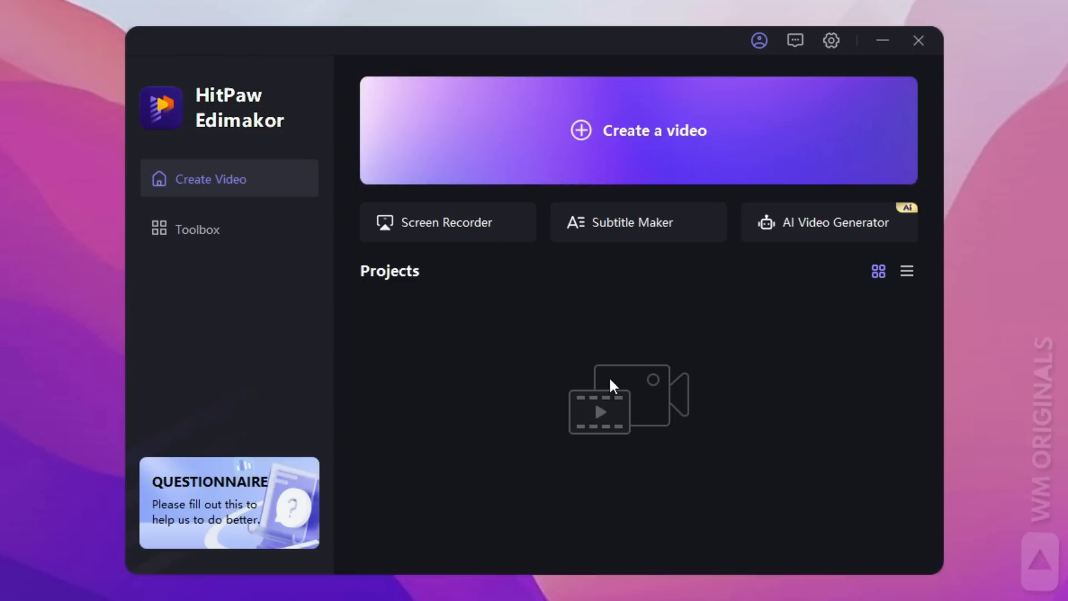
pyautogui.moveTo(818, 344)
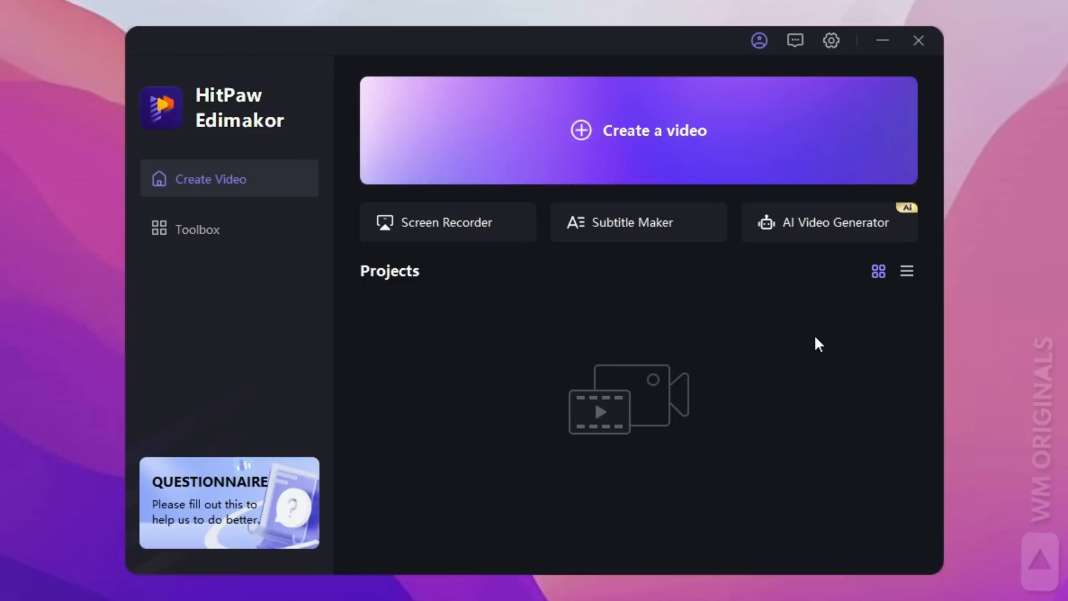
pyautogui.moveTo(662, 380)
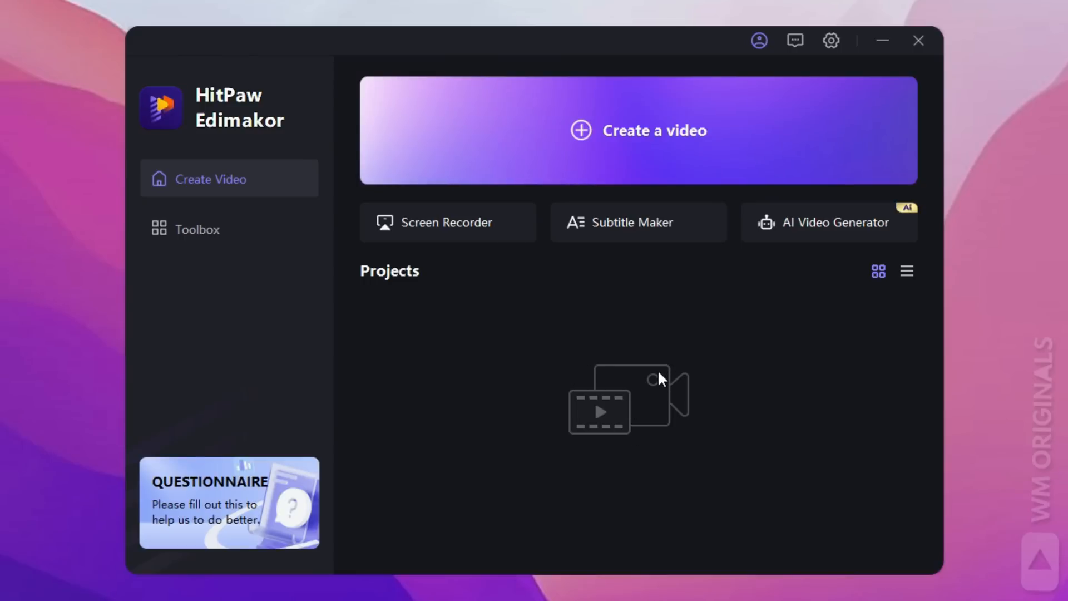
pyautogui.moveTo(539, 161)
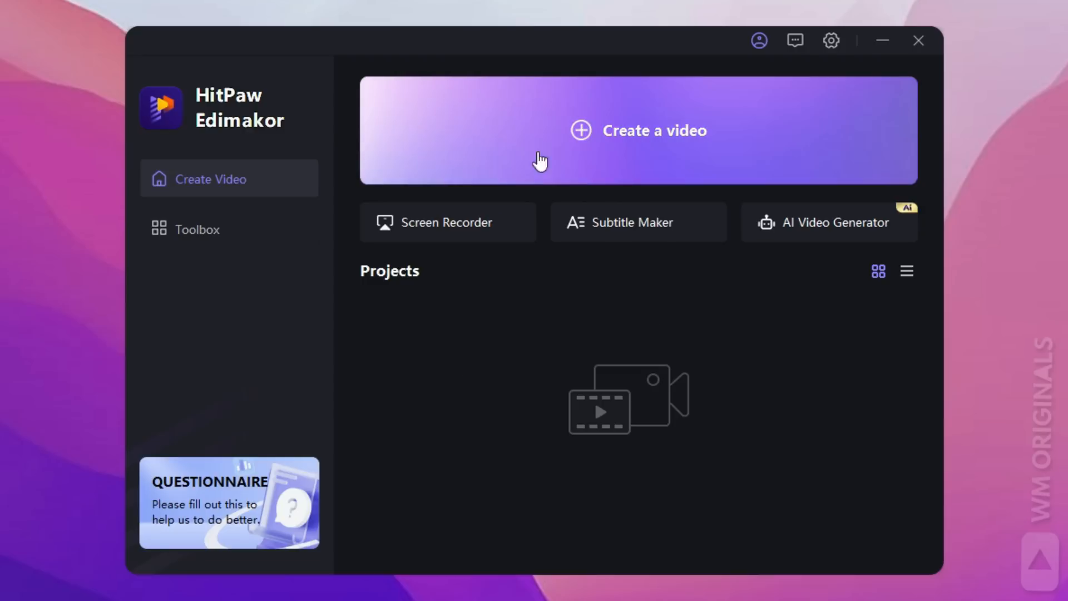
pyautogui.moveTo(647, 151)
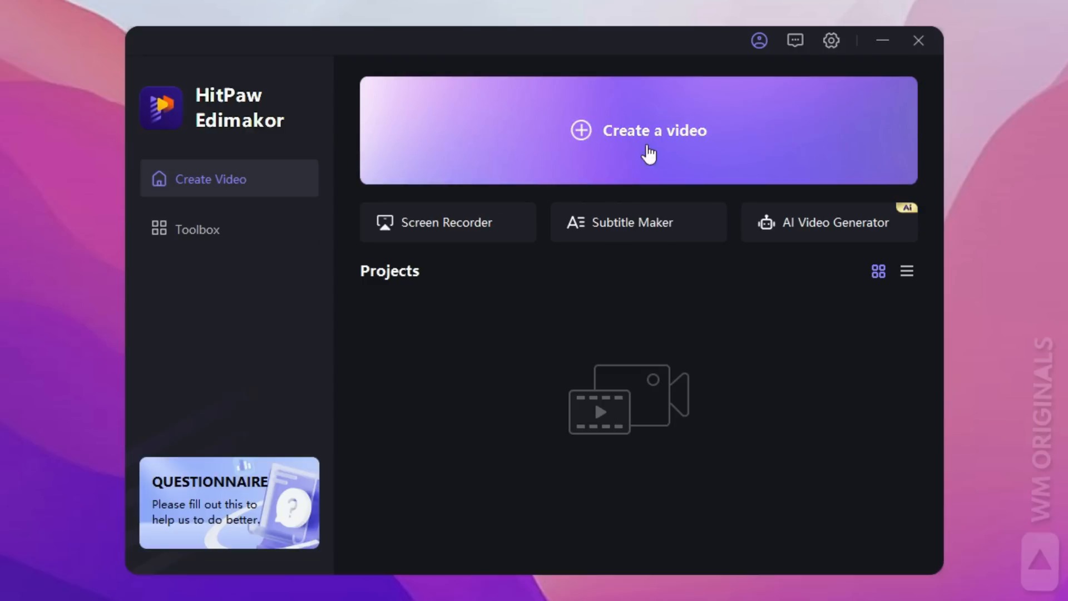
pyautogui.moveTo(414, 225)
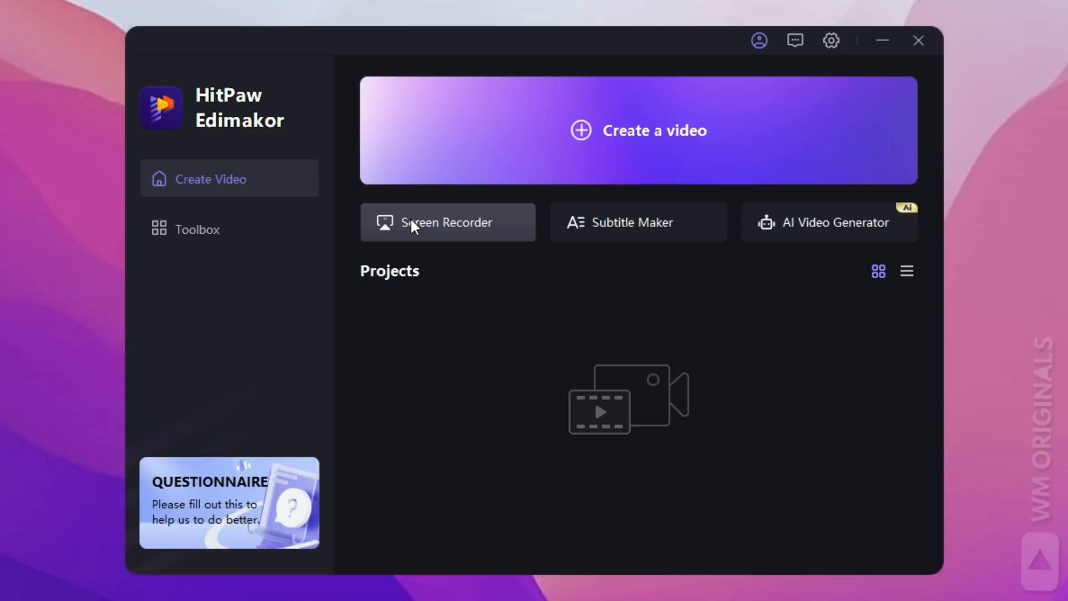
pyautogui.moveTo(610, 232)
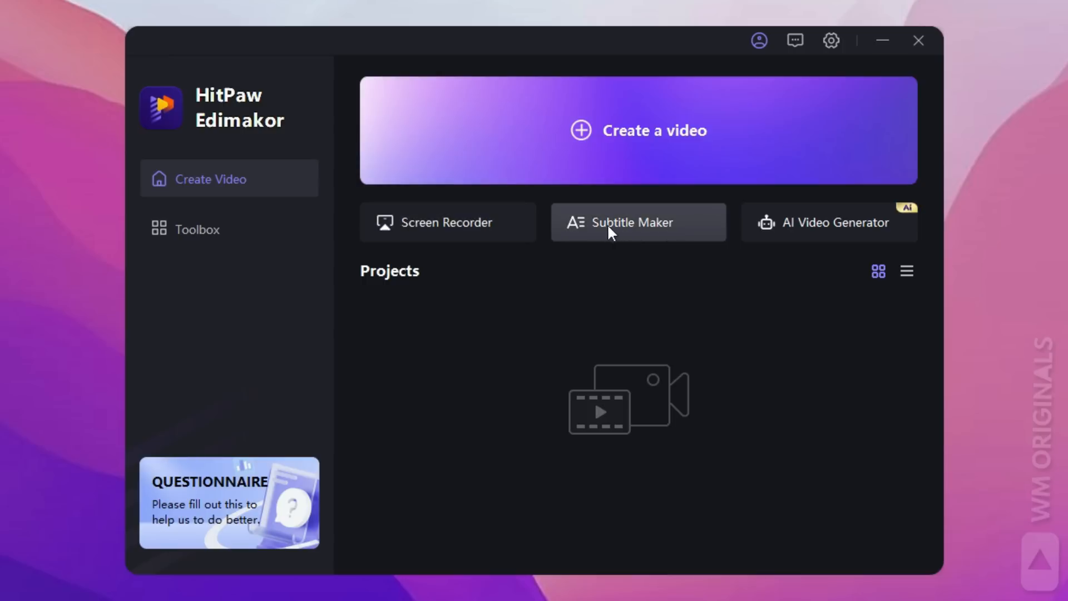
pyautogui.moveTo(816, 223)
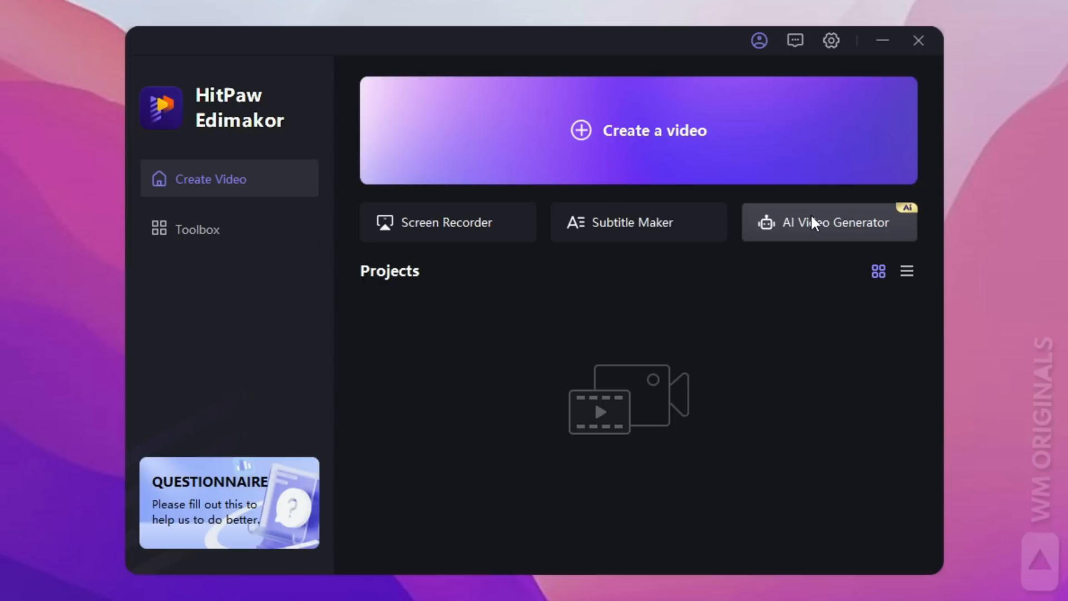
pyautogui.moveTo(861, 239)
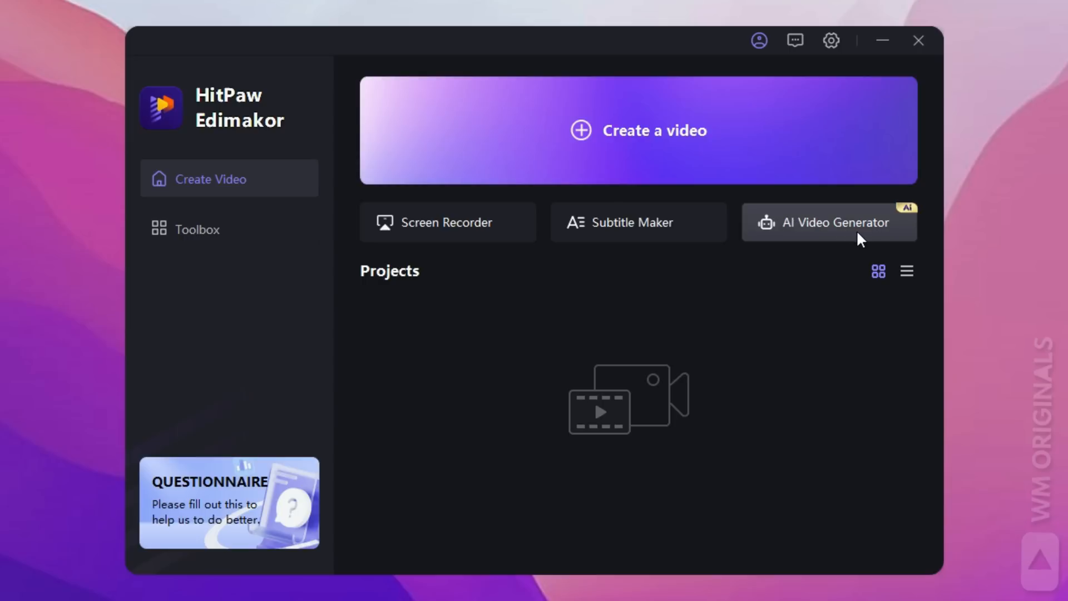
pyautogui.click(198, 229)
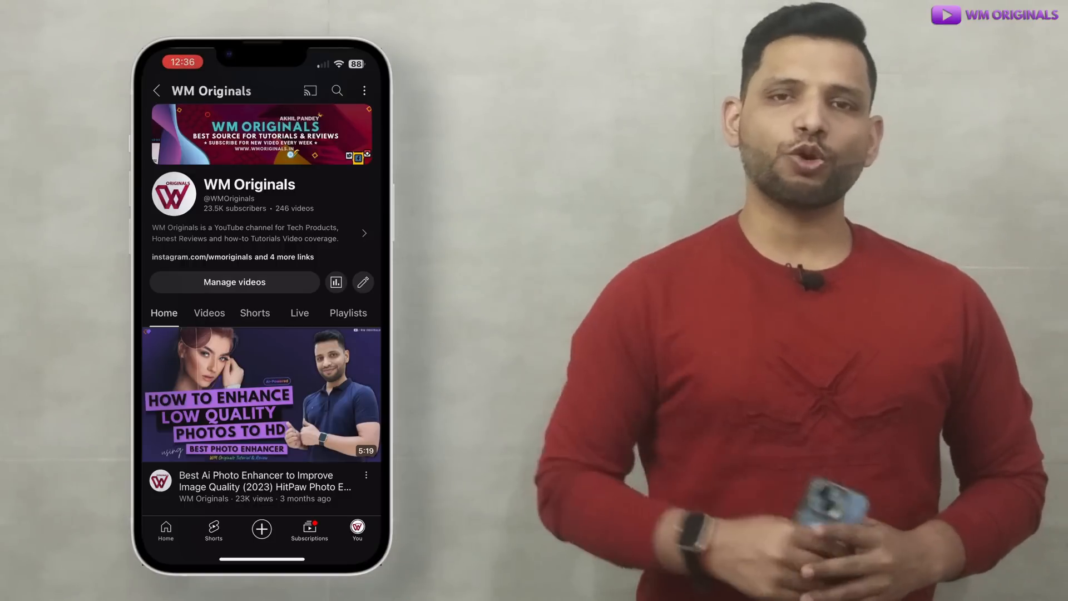
pyautogui.click(261, 394)
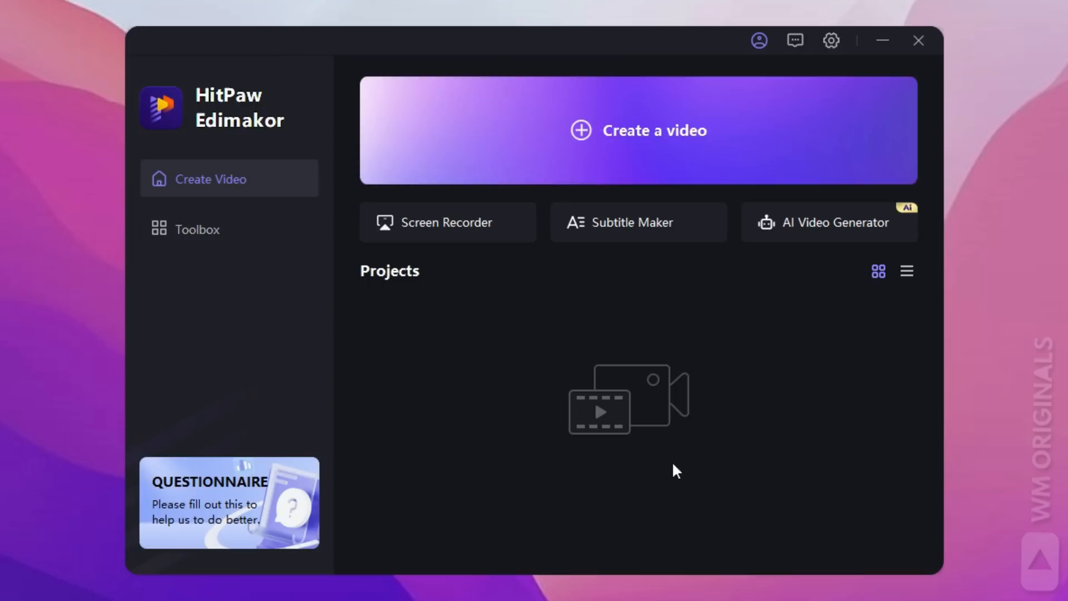
pyautogui.moveTo(640, 133)
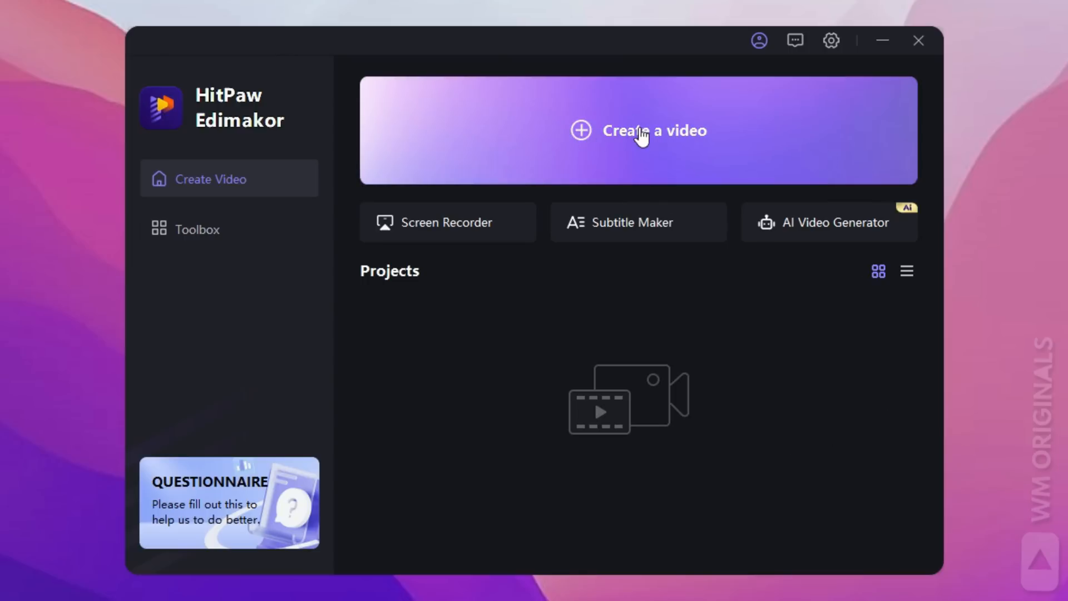
# - Create a new video project and import clips from the phone captures folder on E:
pyautogui.click(638, 130)
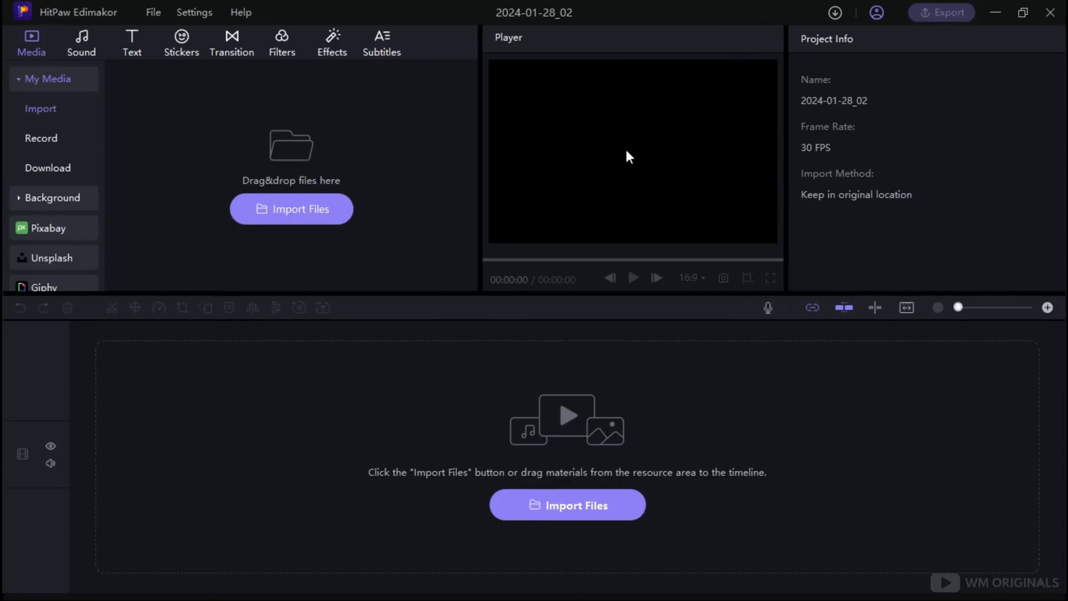
pyautogui.moveTo(753, 192)
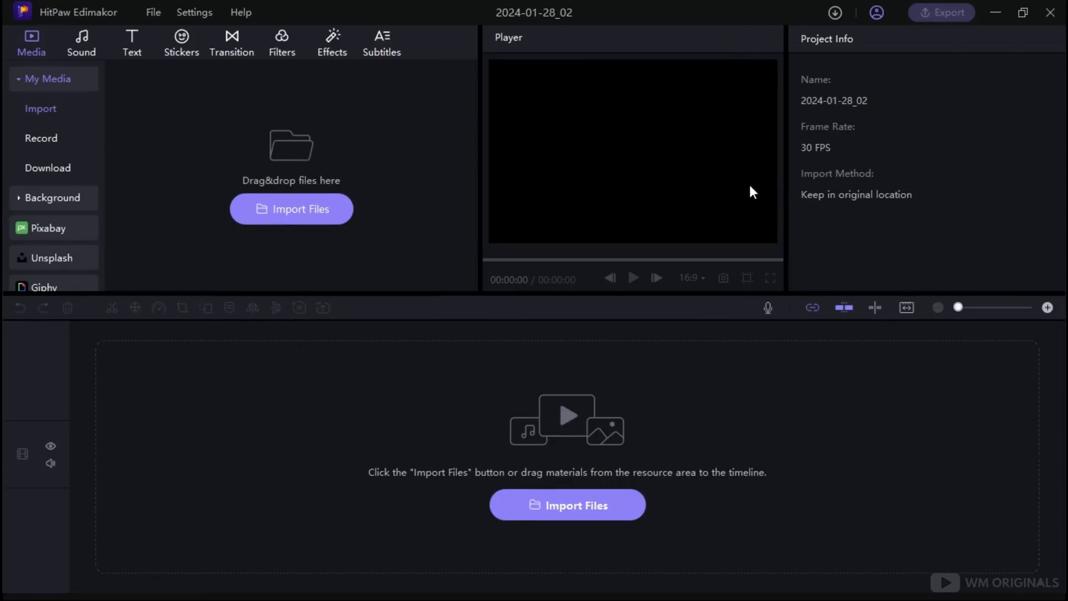
pyautogui.moveTo(688, 453)
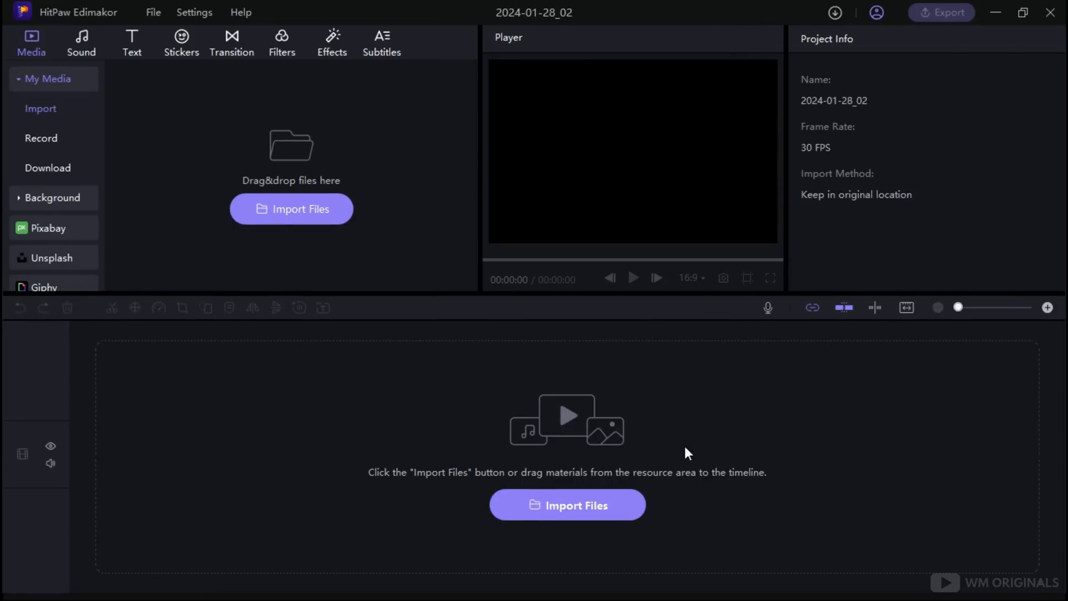
pyautogui.moveTo(447, 214)
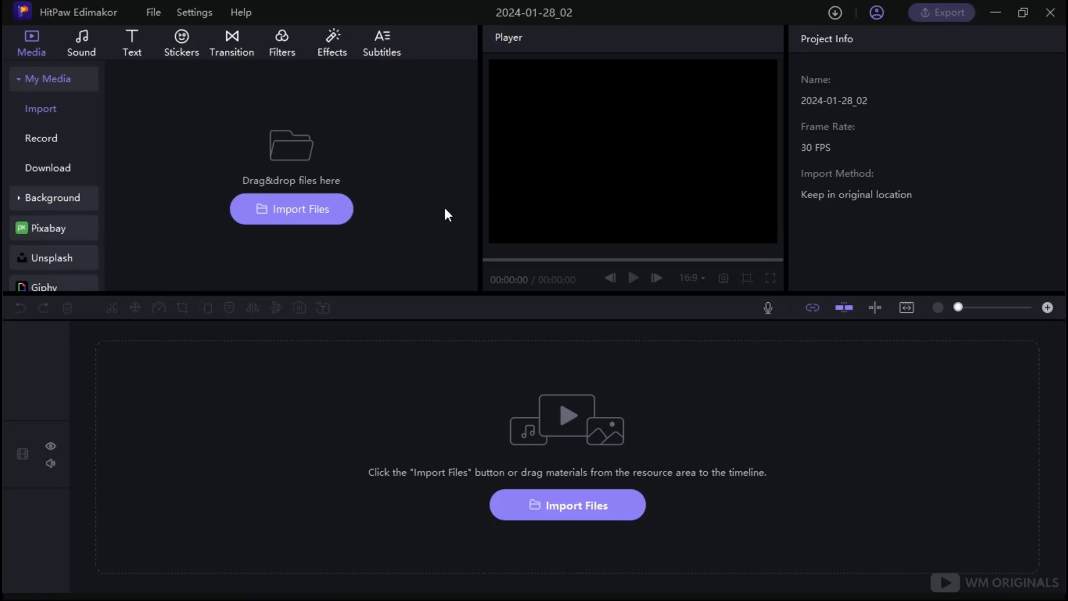
pyautogui.click(290, 209)
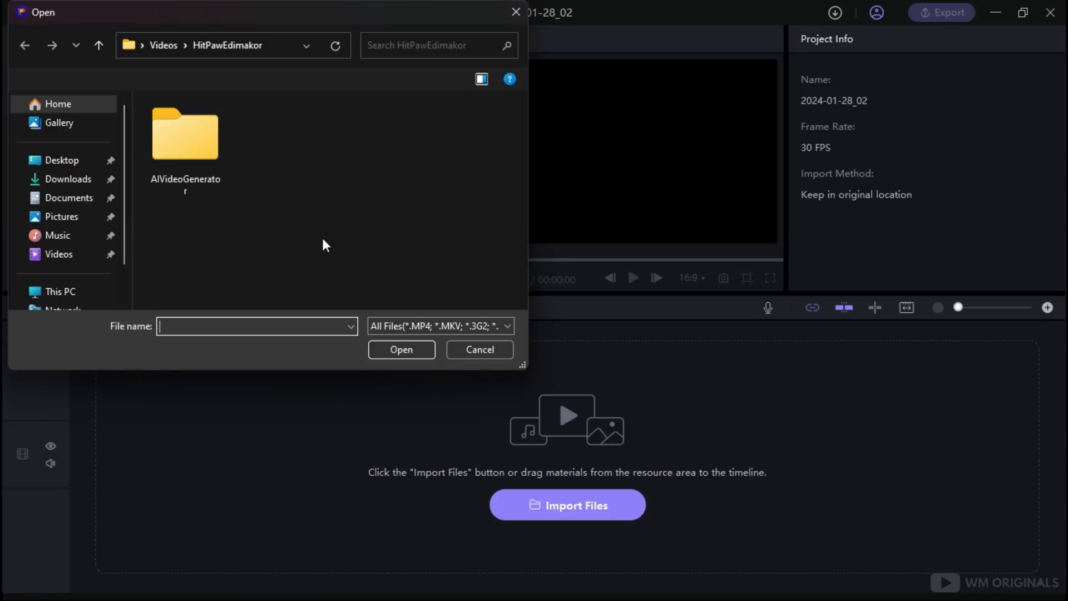
pyautogui.click(81, 250)
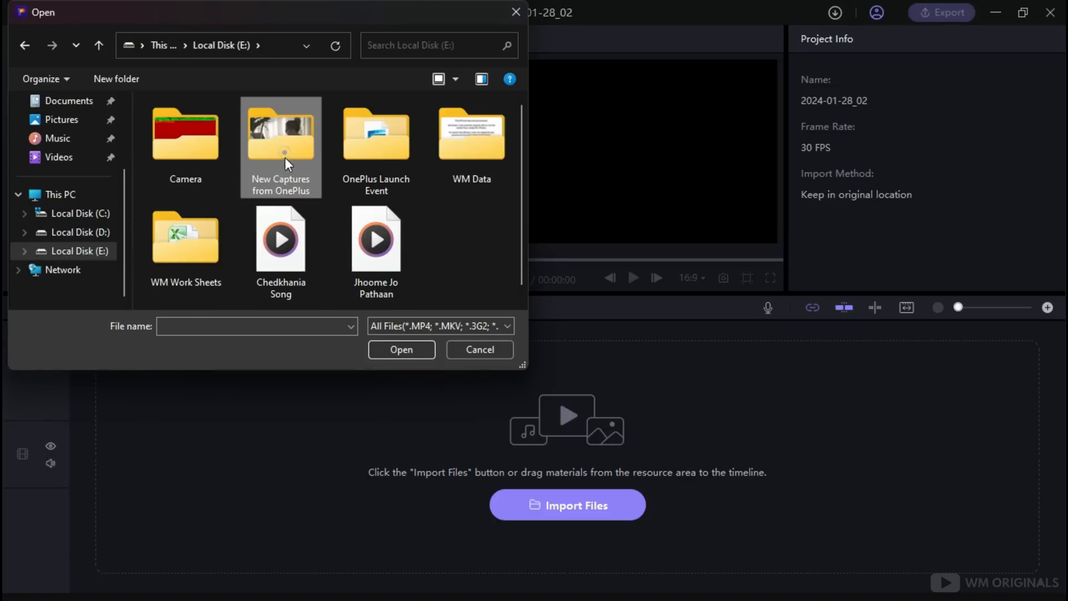
pyautogui.click(401, 349)
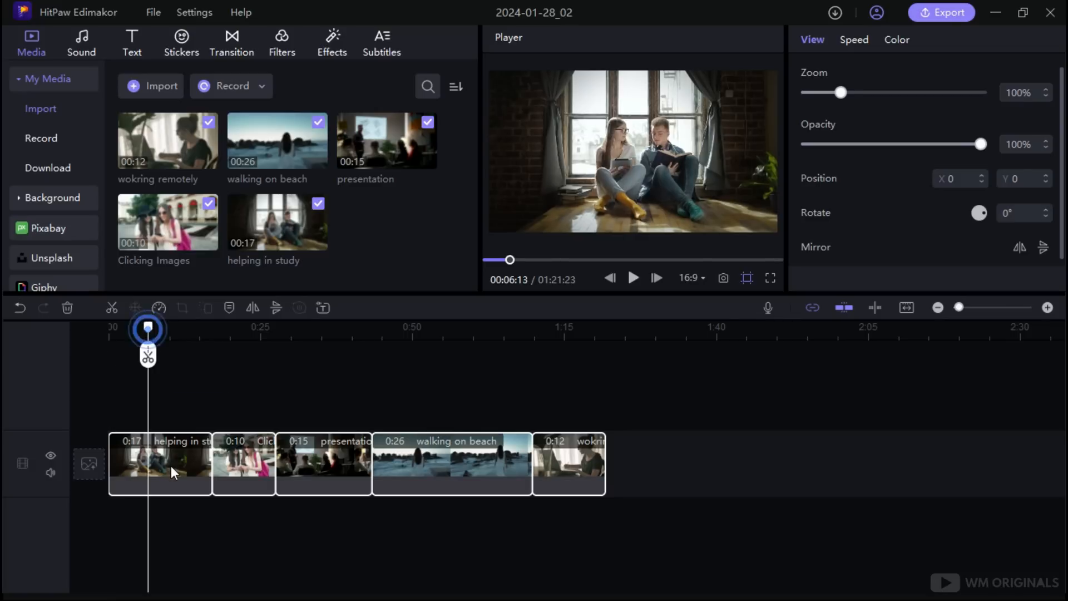
# - Split the timeline clips into pieces, moving the playhead back to about 18 seconds
pyautogui.click(148, 353)
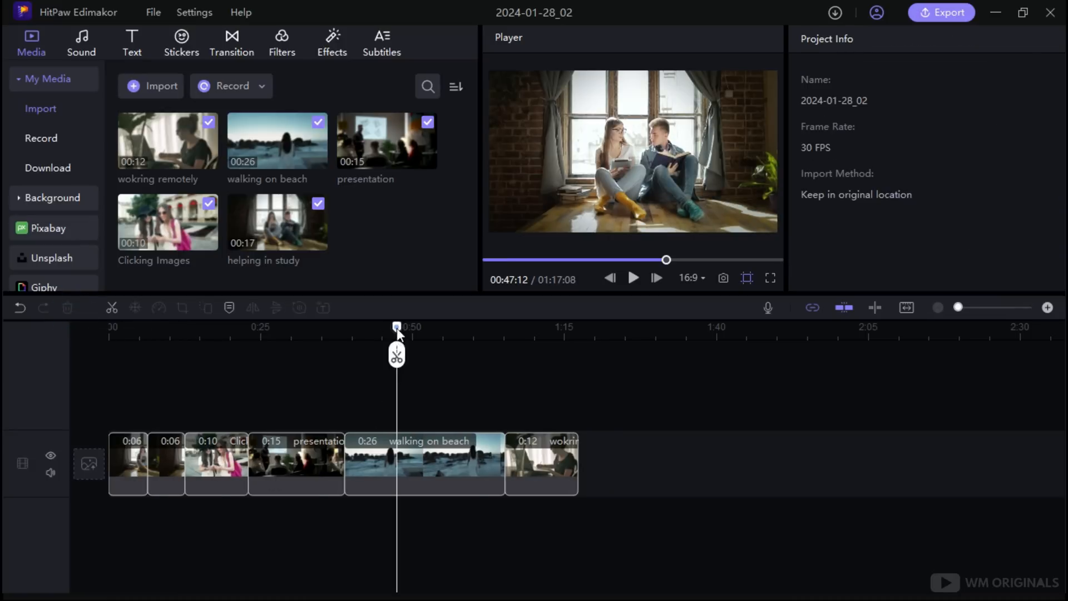
pyautogui.click(450, 464)
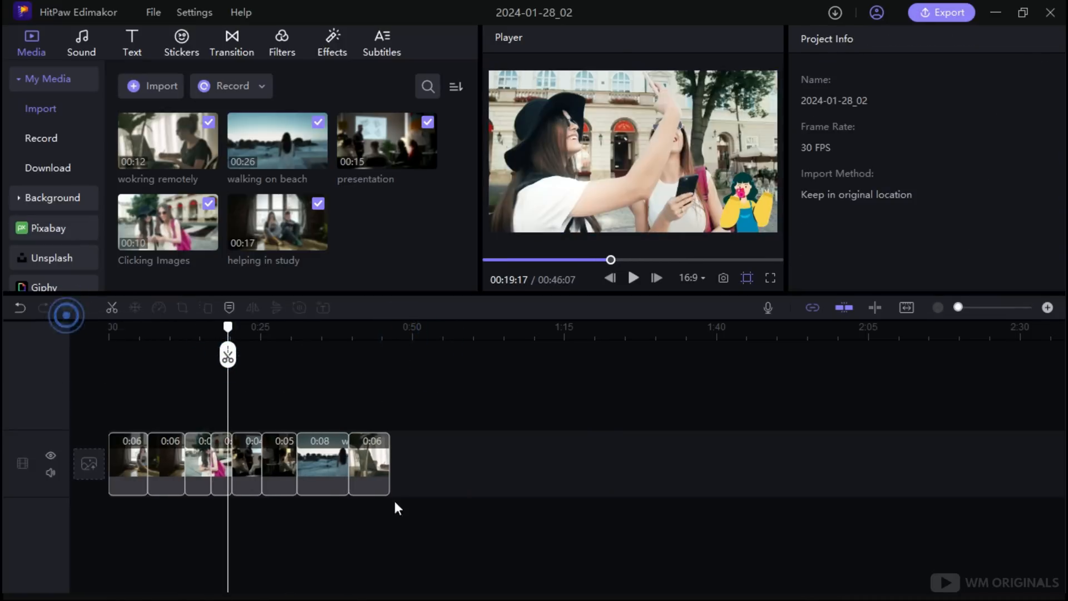
pyautogui.moveTo(228, 326); pyautogui.dragTo(273, 327)
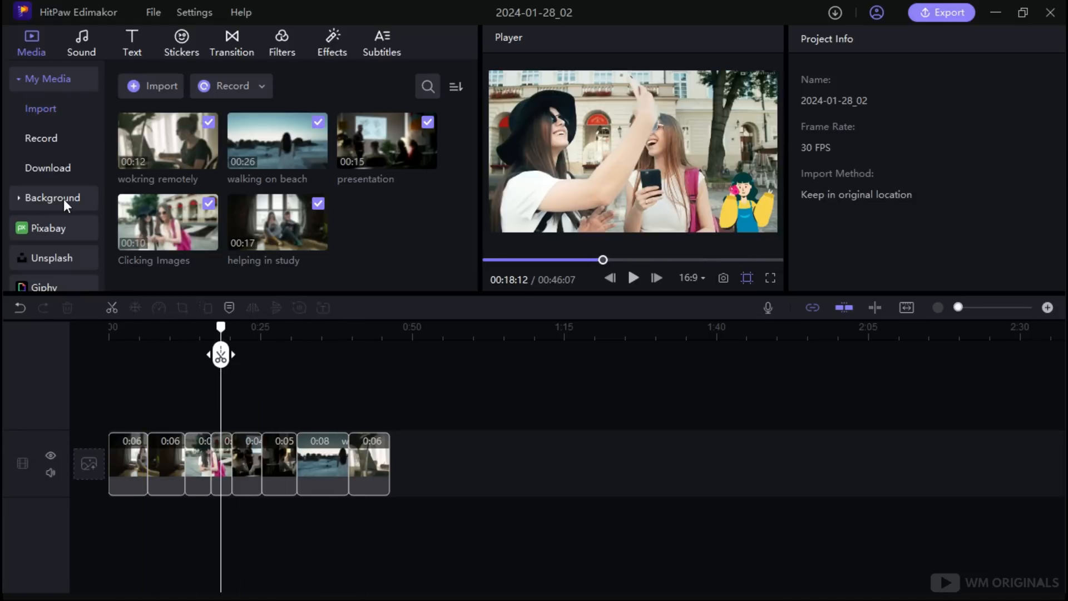
# - Browse the Background media library's Animated and Solid Colors collections
pyautogui.click(51, 197)
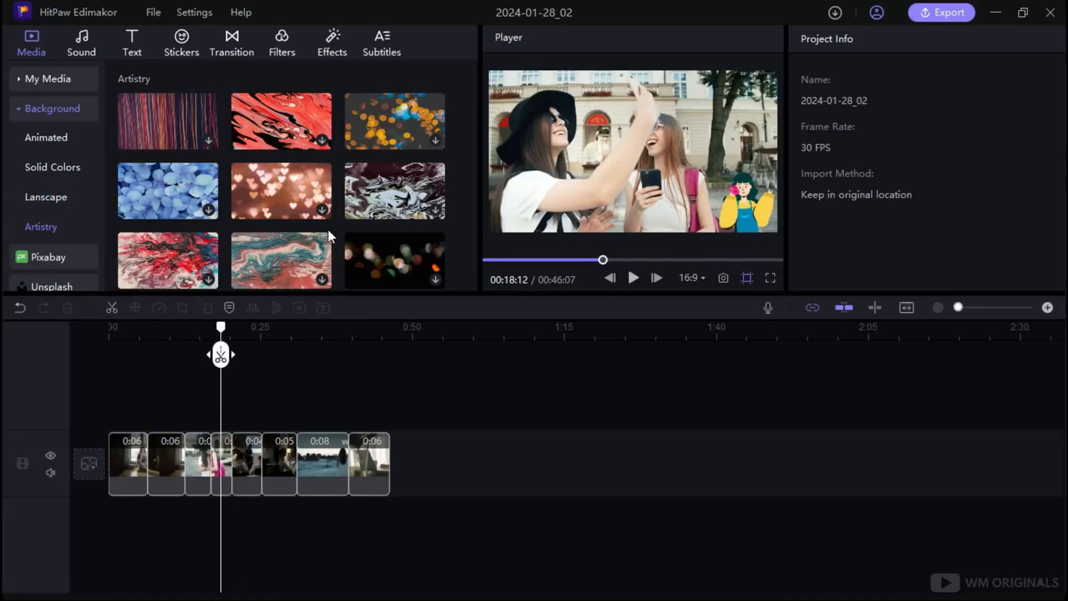
pyautogui.scroll(-3)
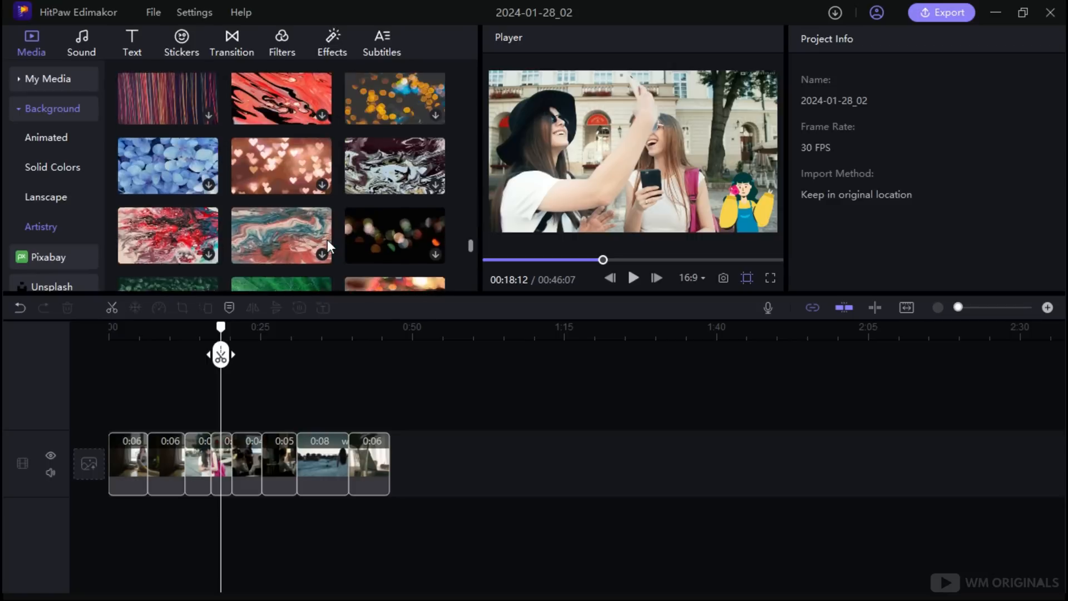
pyautogui.scroll(-3)
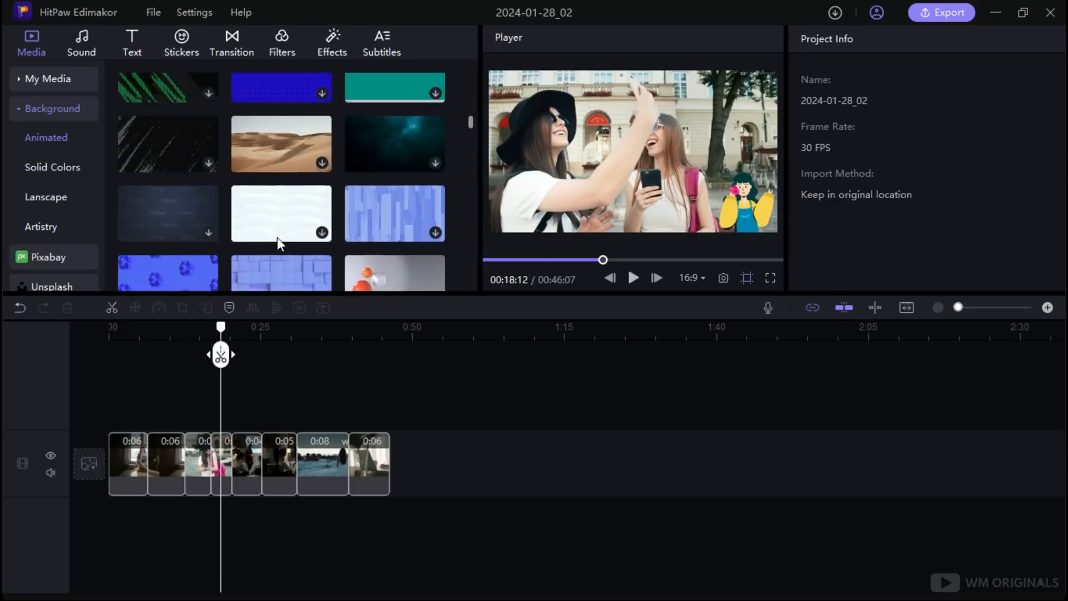
pyautogui.click(46, 137)
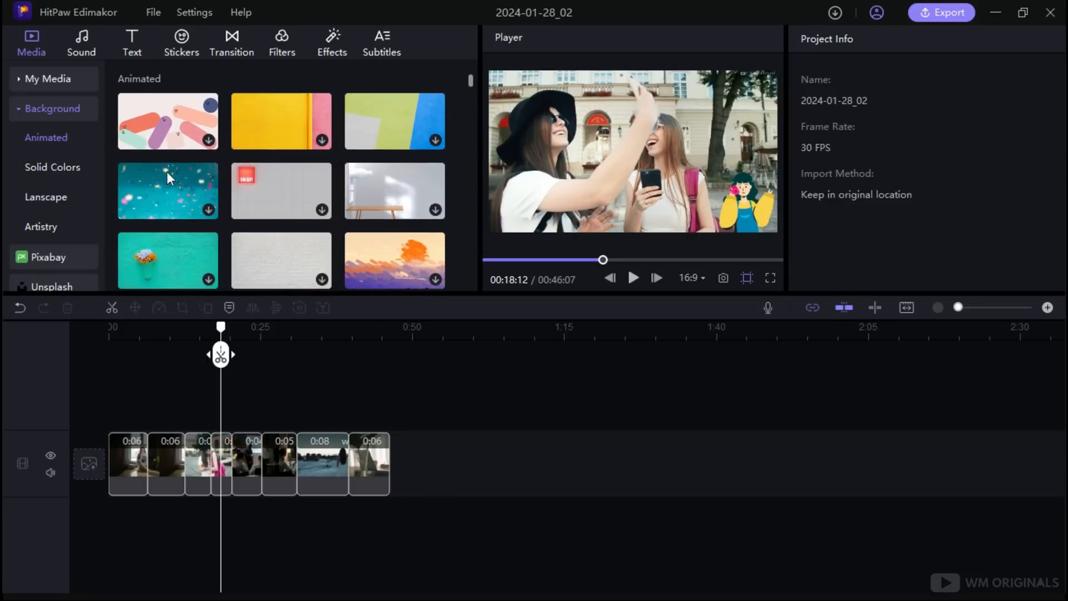
pyautogui.click(52, 166)
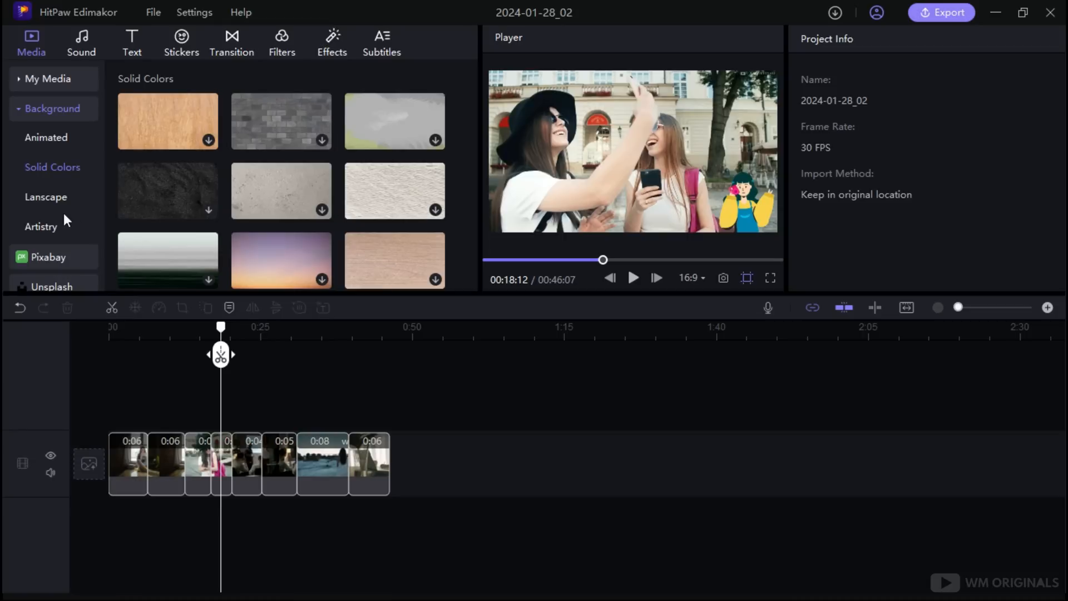
pyautogui.moveTo(45, 237)
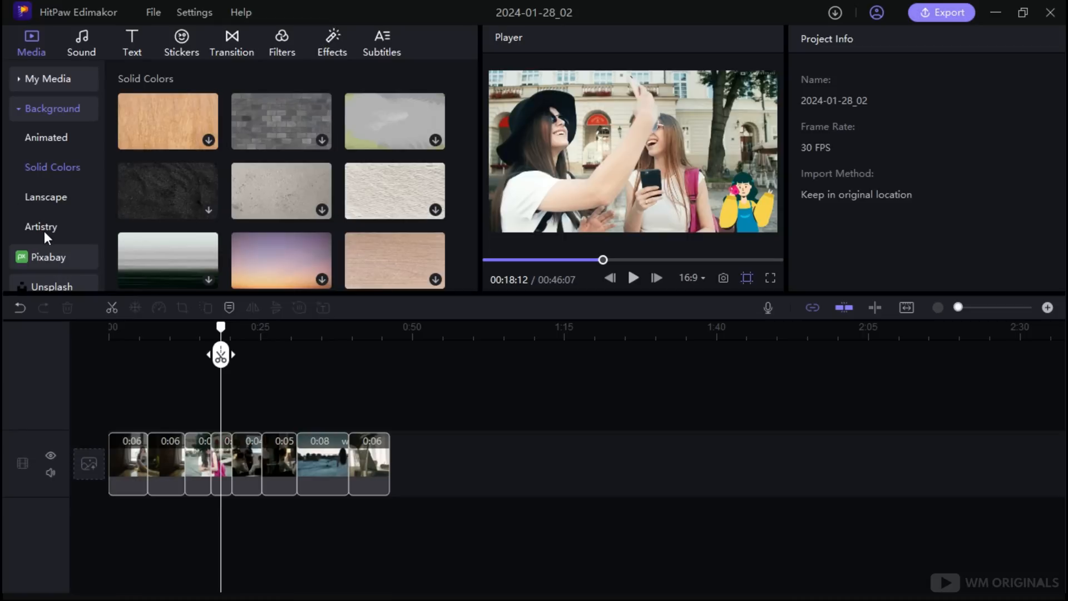
pyautogui.moveTo(47, 224)
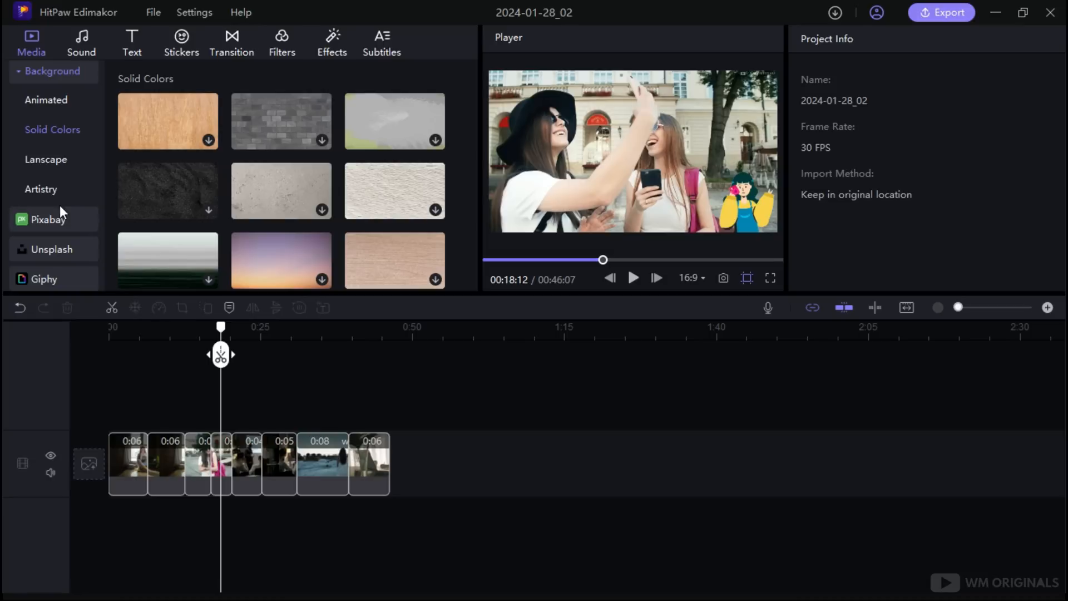
pyautogui.moveTo(88, 204)
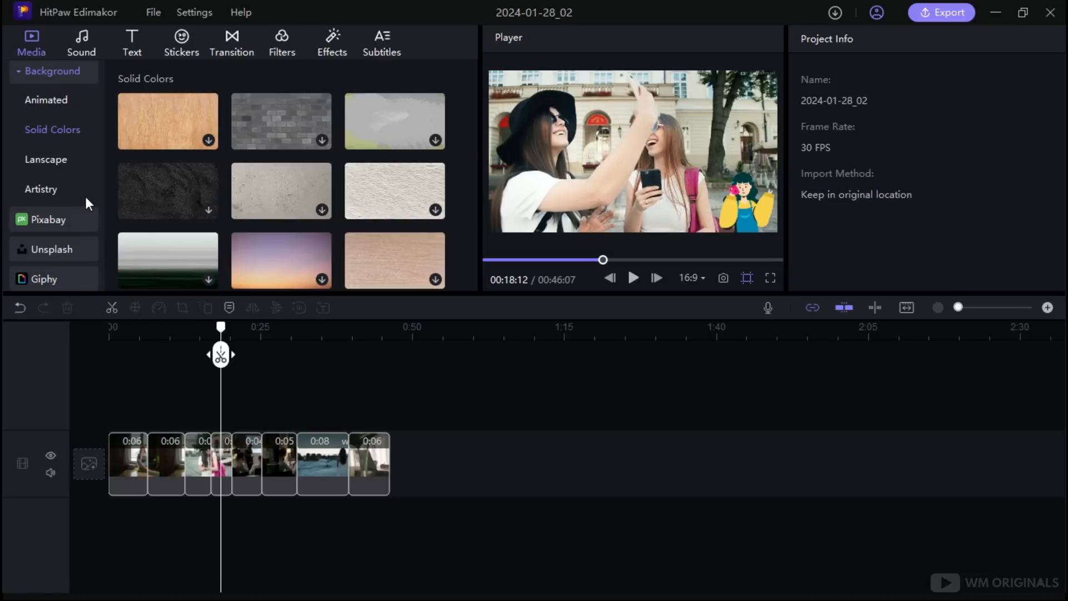
# - Browse Pixabay stock videos, Unsplash images and the Giphy sticker collection
pyautogui.click(49, 219)
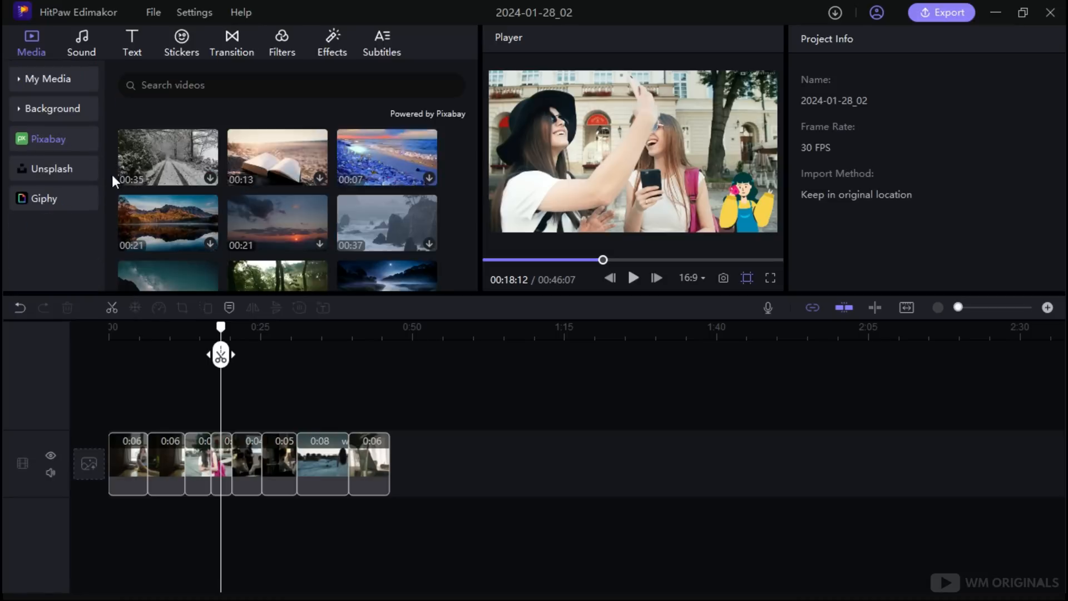
pyautogui.click(51, 168)
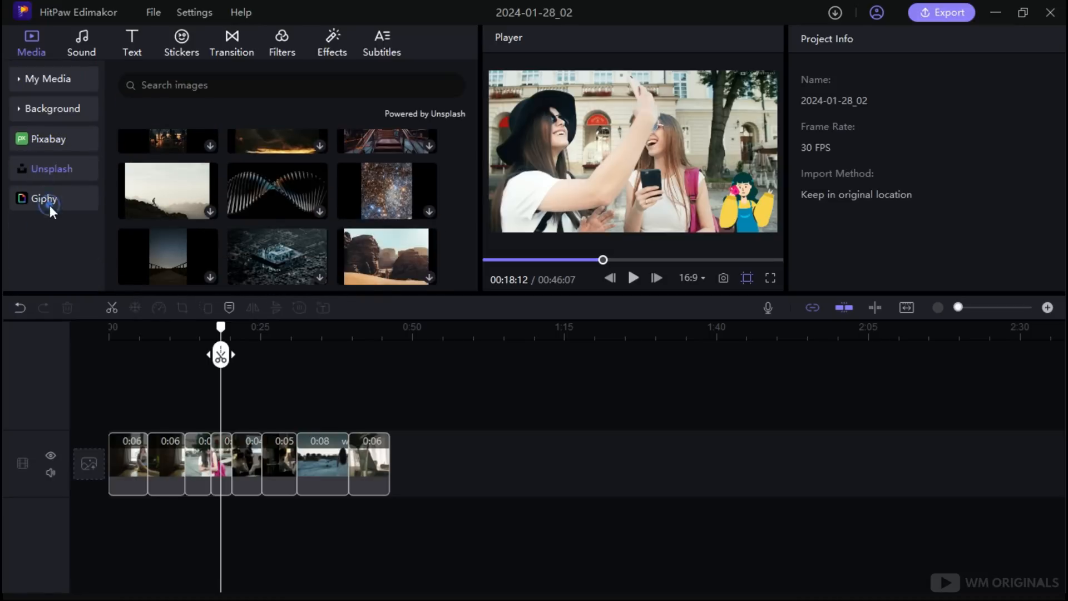
pyautogui.click(44, 198)
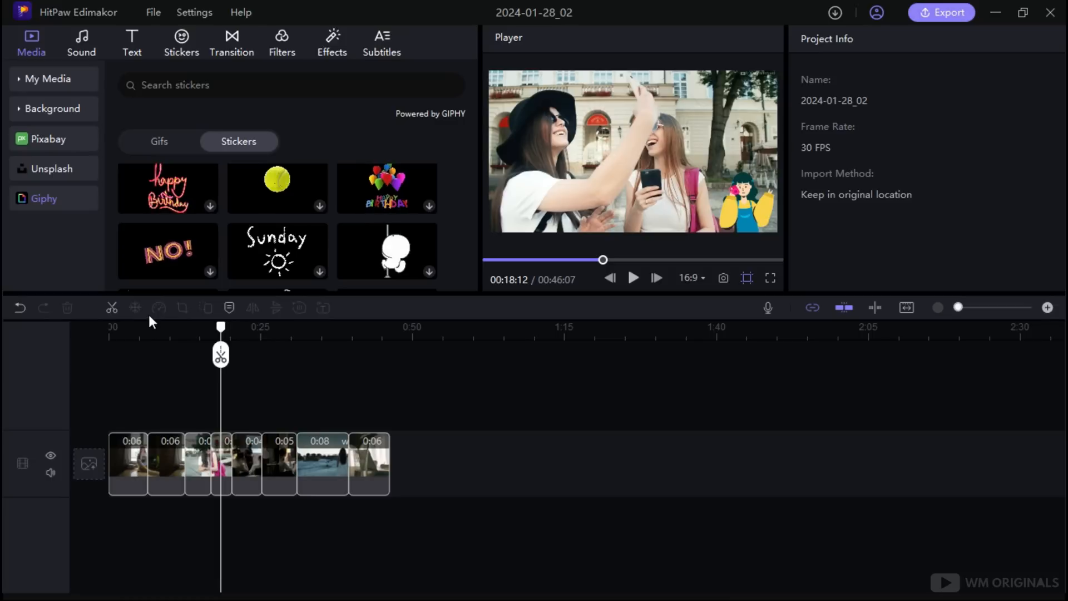
# - Search Giphy stickers for 'teaching' and add the Time to Learn sticker to the timeline
pyautogui.write('tea')
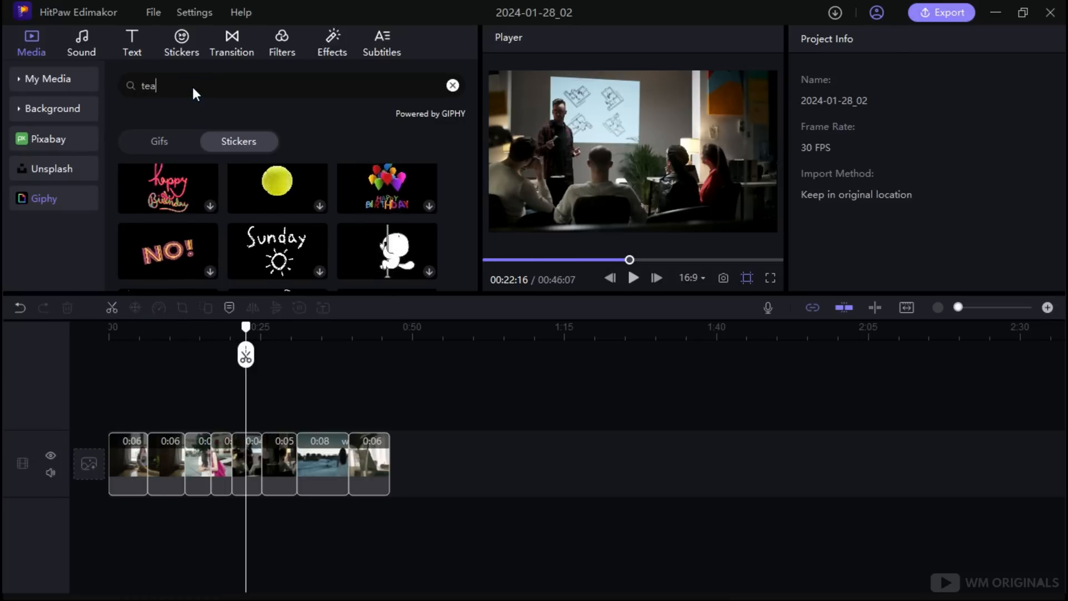
pyautogui.write('ching')
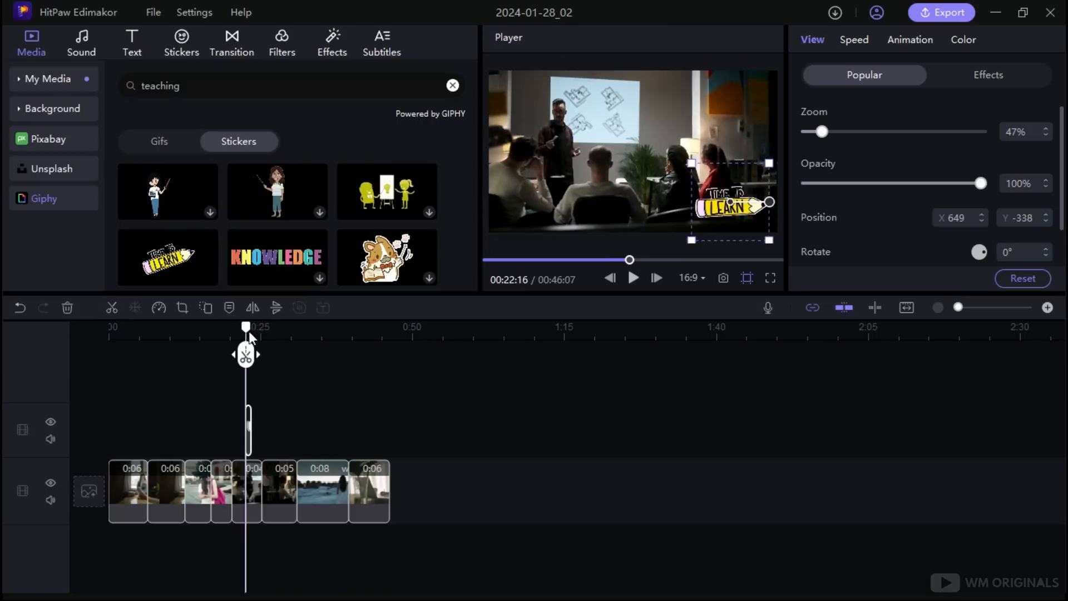
pyautogui.click(158, 142)
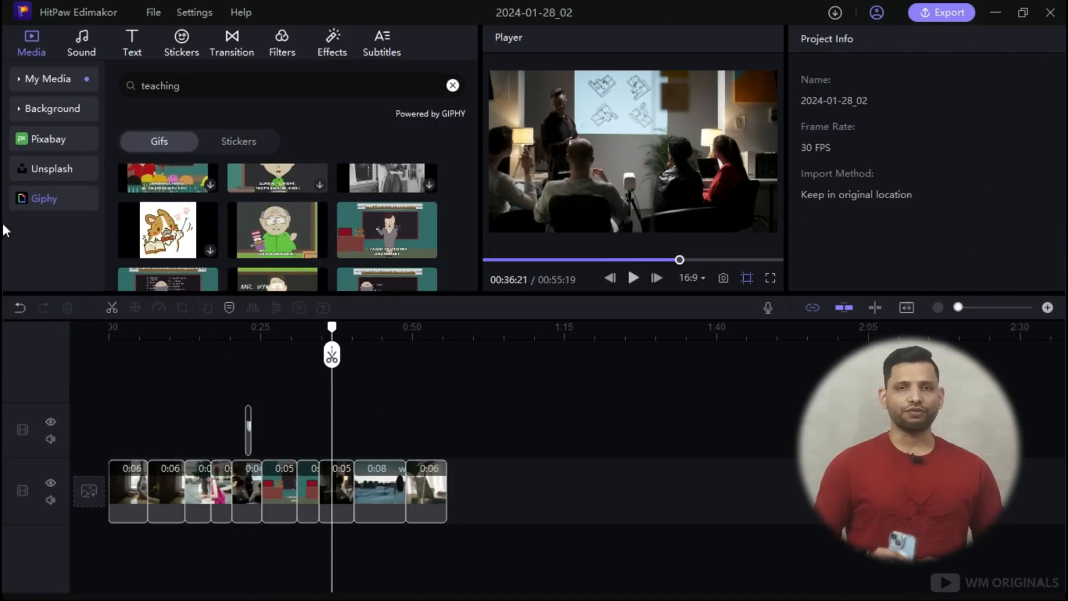
pyautogui.click(81, 42)
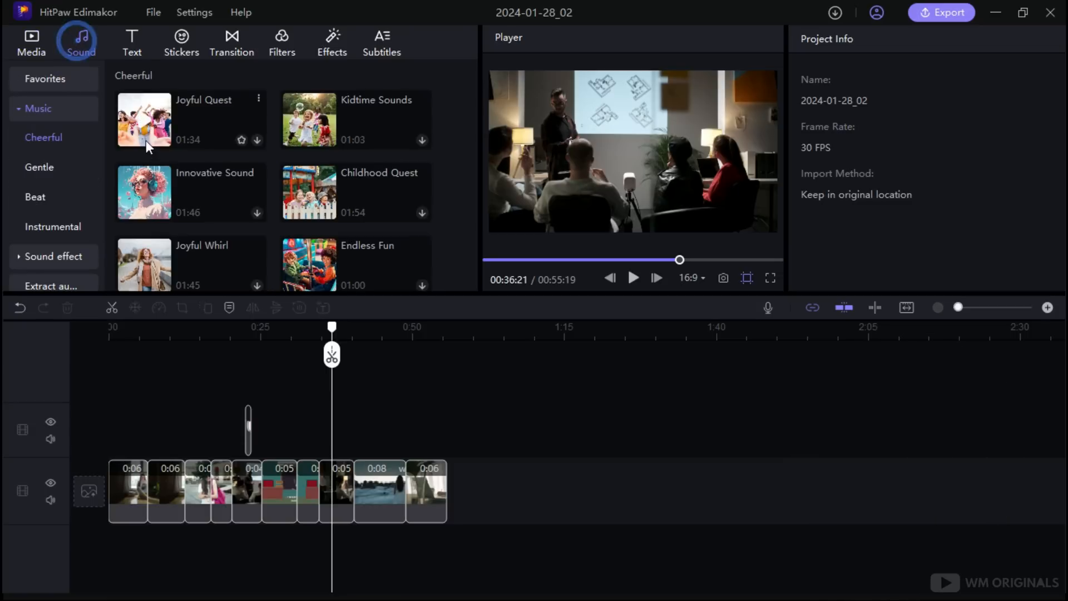
pyautogui.moveTo(55, 248)
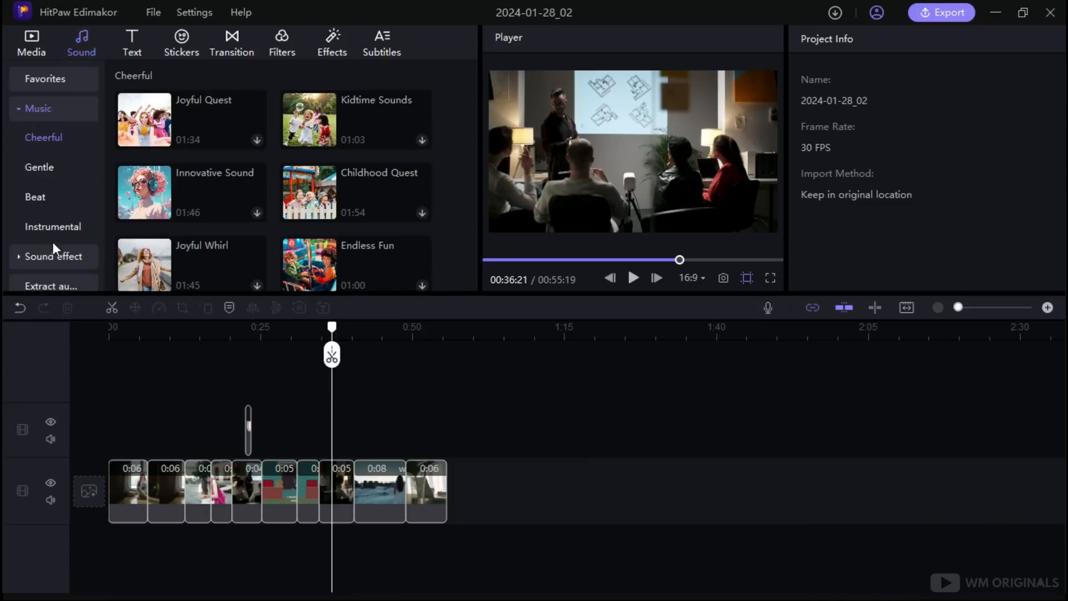
# - Preview the cheerful Joyful Whirl track and add it as project music
pyautogui.scroll(-3)
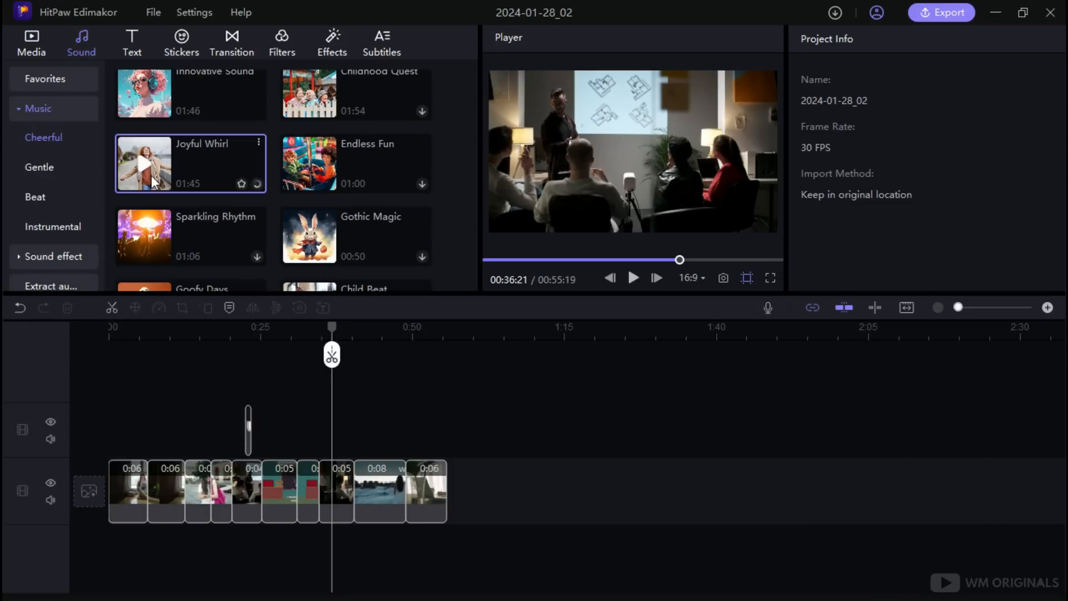
pyautogui.click(143, 163)
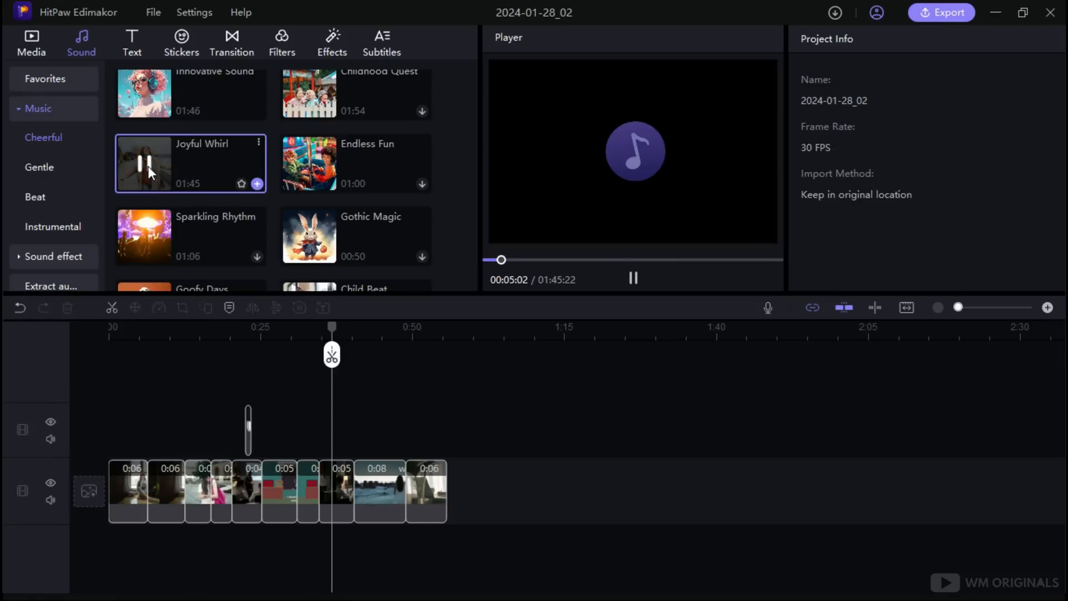
pyautogui.click(258, 184)
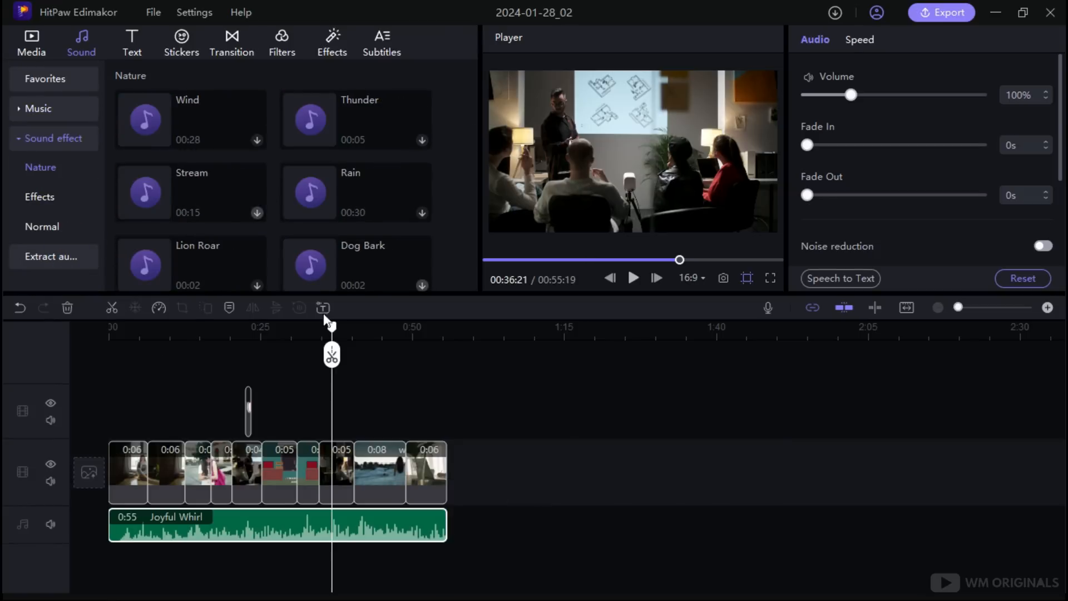
# - Browse the Normal and Nature sound effect categories
pyautogui.click(309, 120)
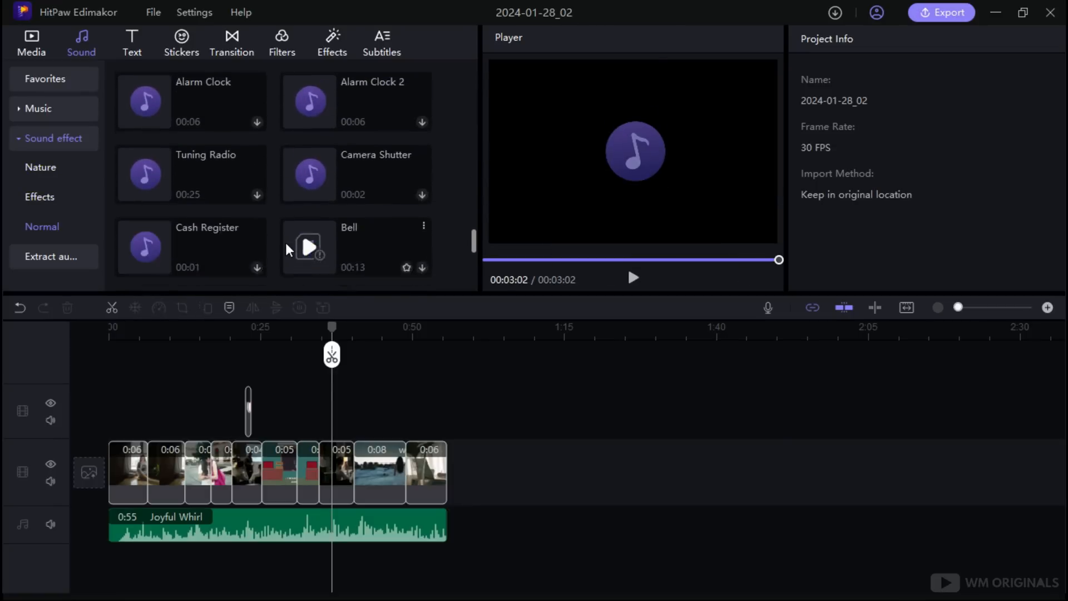
pyautogui.click(40, 167)
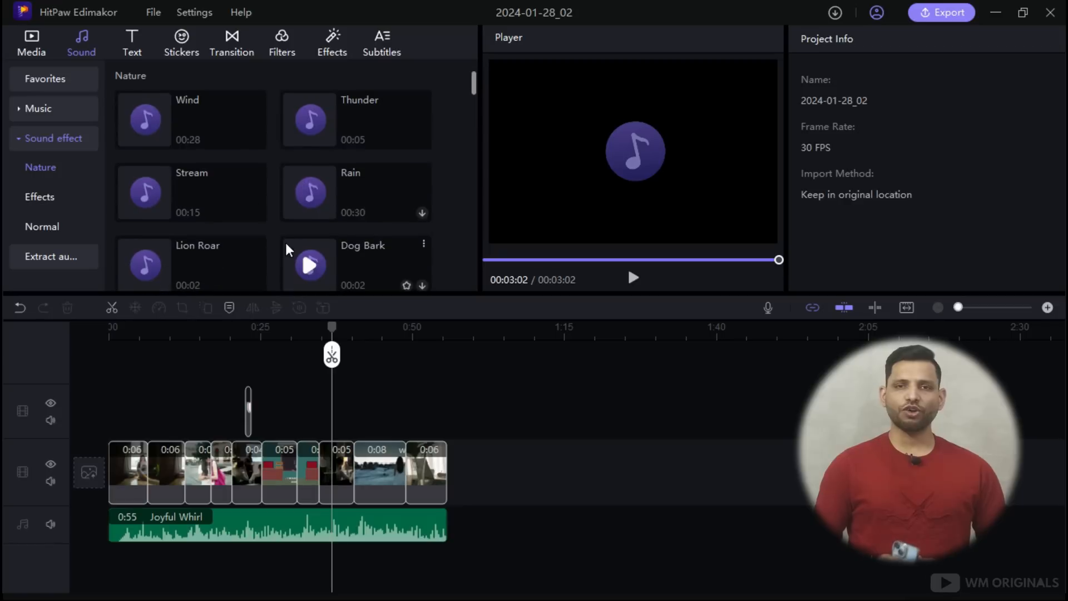
pyautogui.click(131, 42)
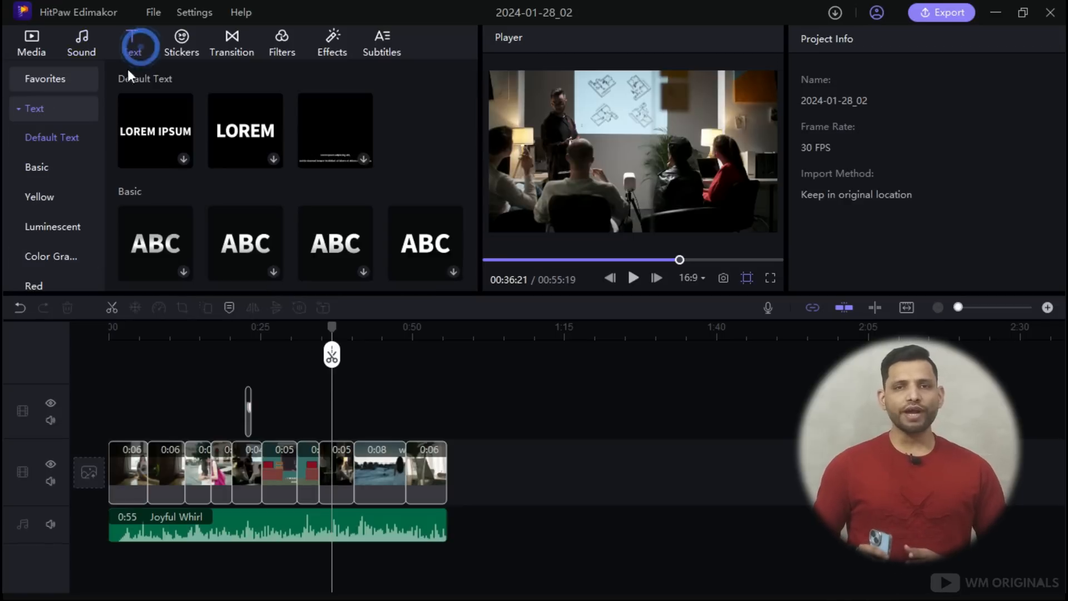
# - Add the LIKE subscribe banner template to the start of the video
pyautogui.click(37, 167)
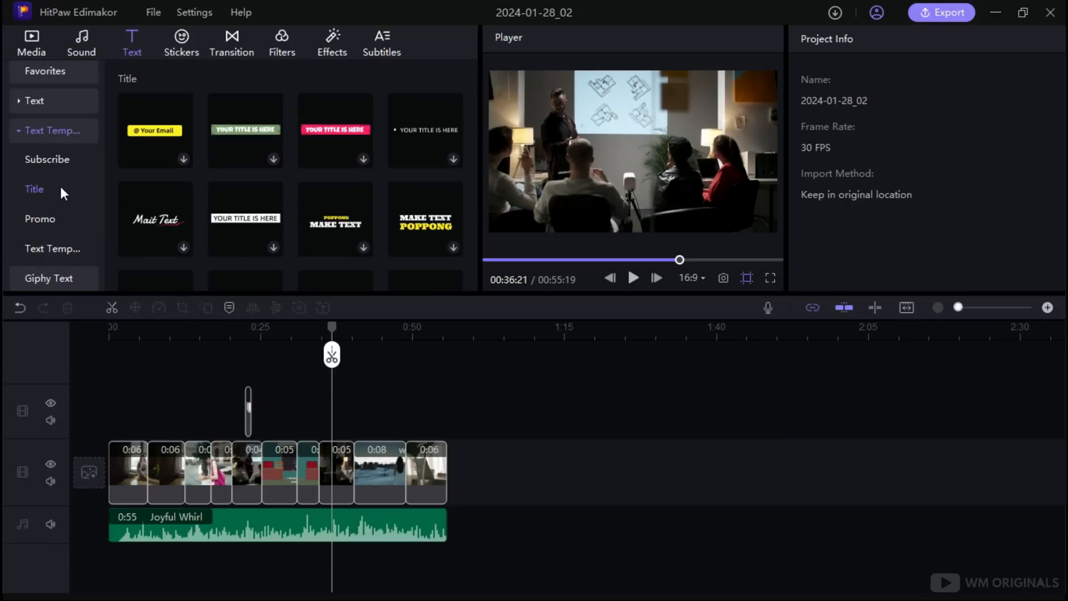
pyautogui.click(47, 158)
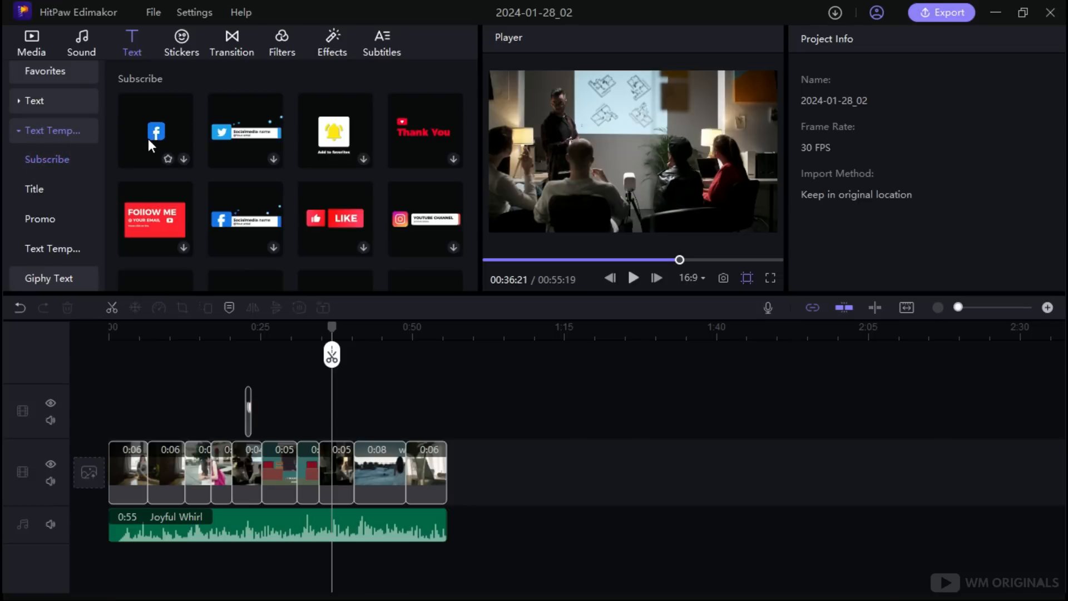
pyautogui.click(158, 327)
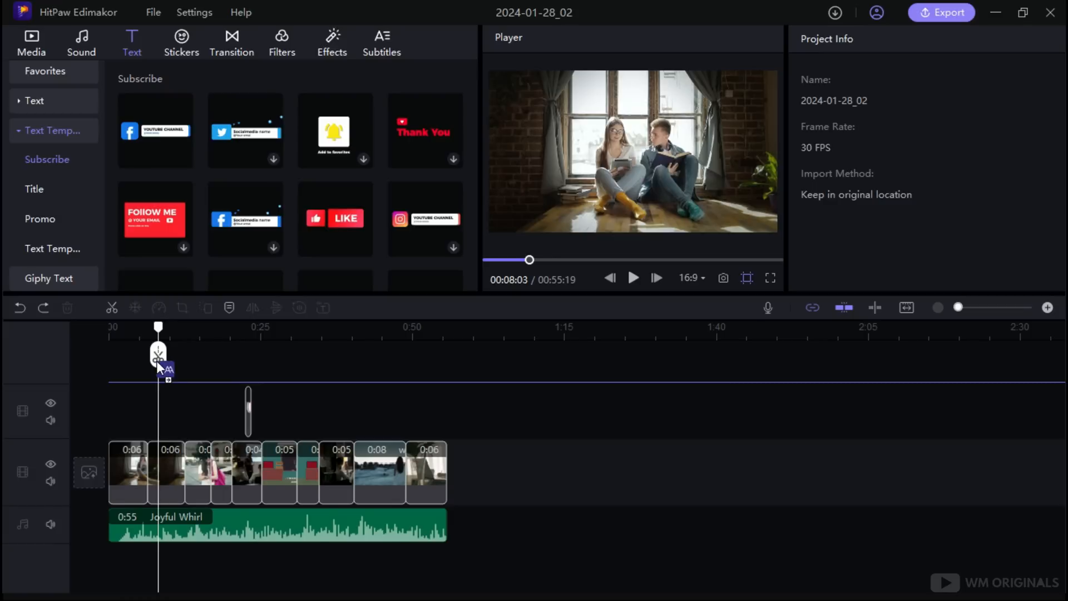
pyautogui.click(334, 218)
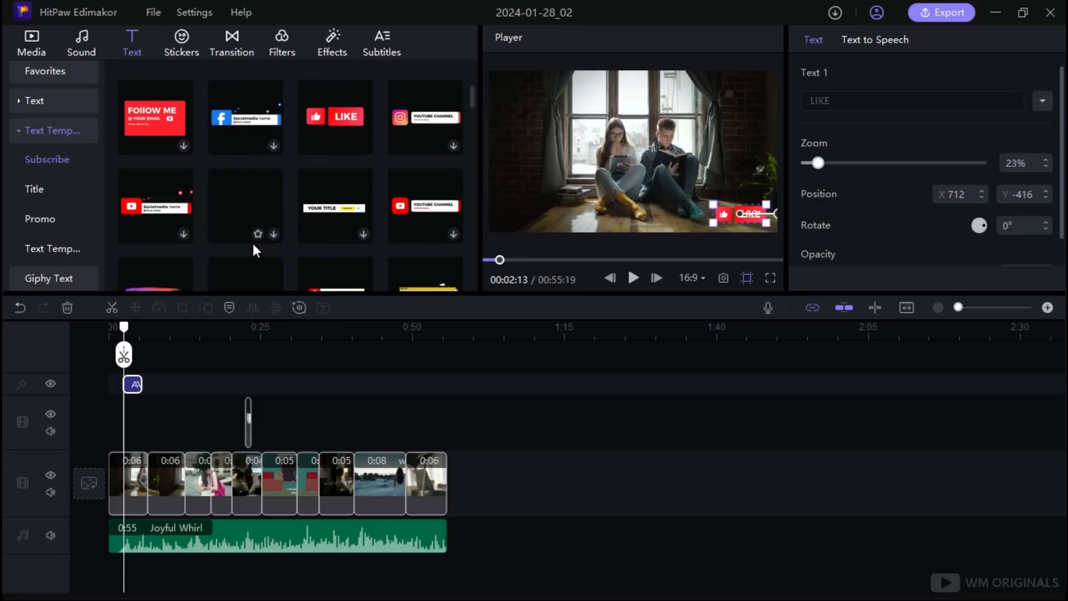
# - Scroll through the Title text templates
pyautogui.scroll(-3)
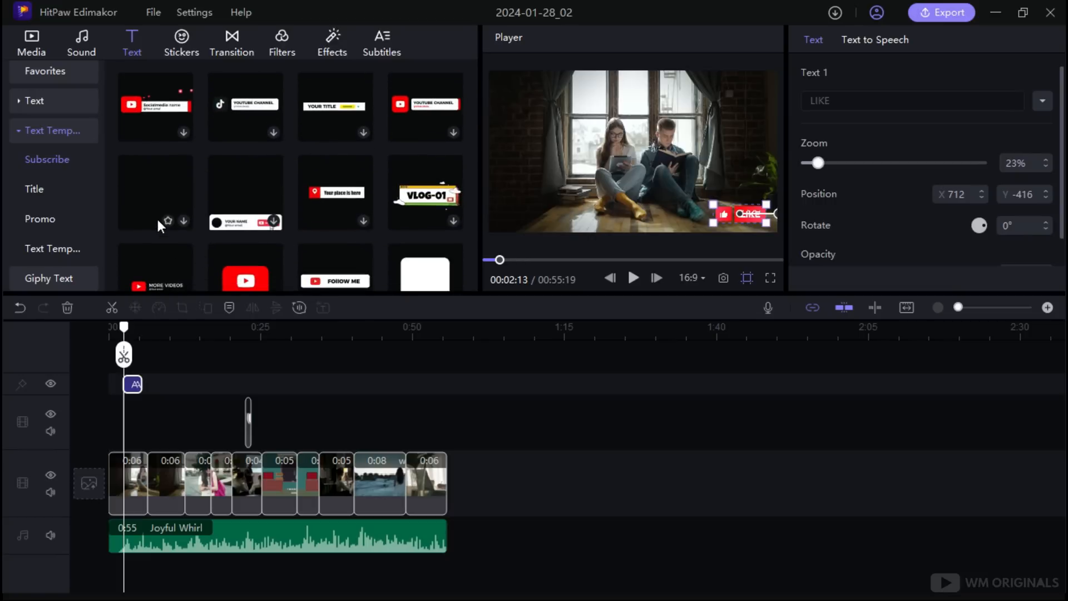
pyautogui.scroll(-3)
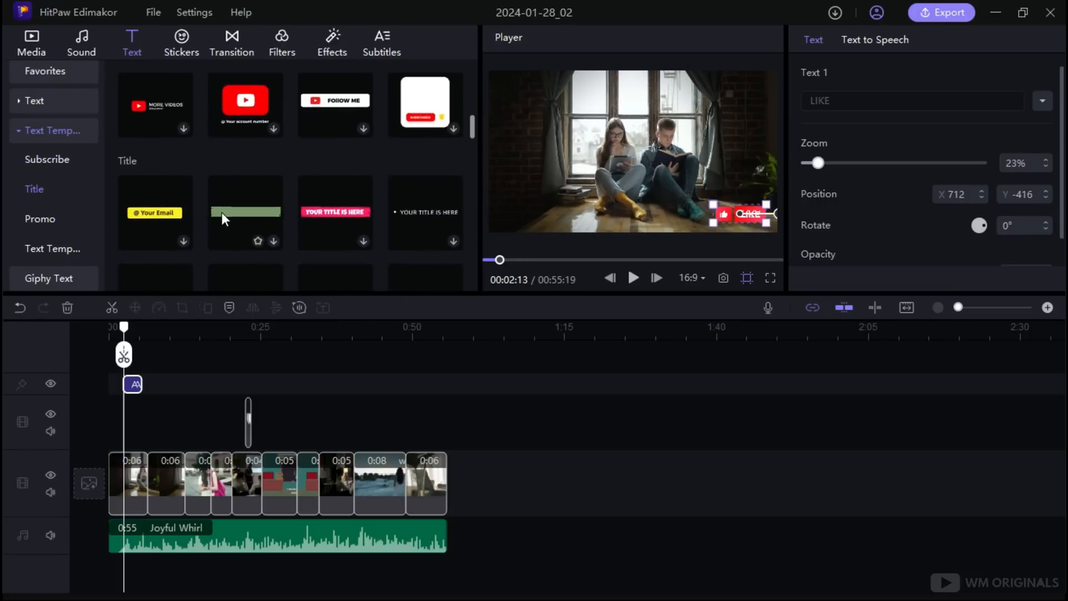
pyautogui.scroll(-3)
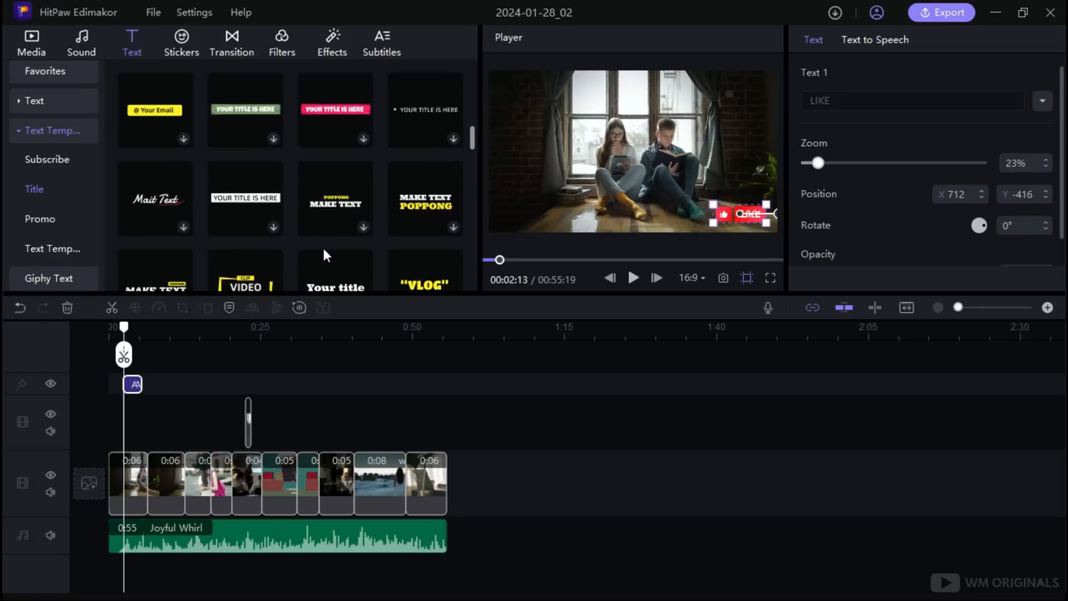
pyautogui.scroll(-3)
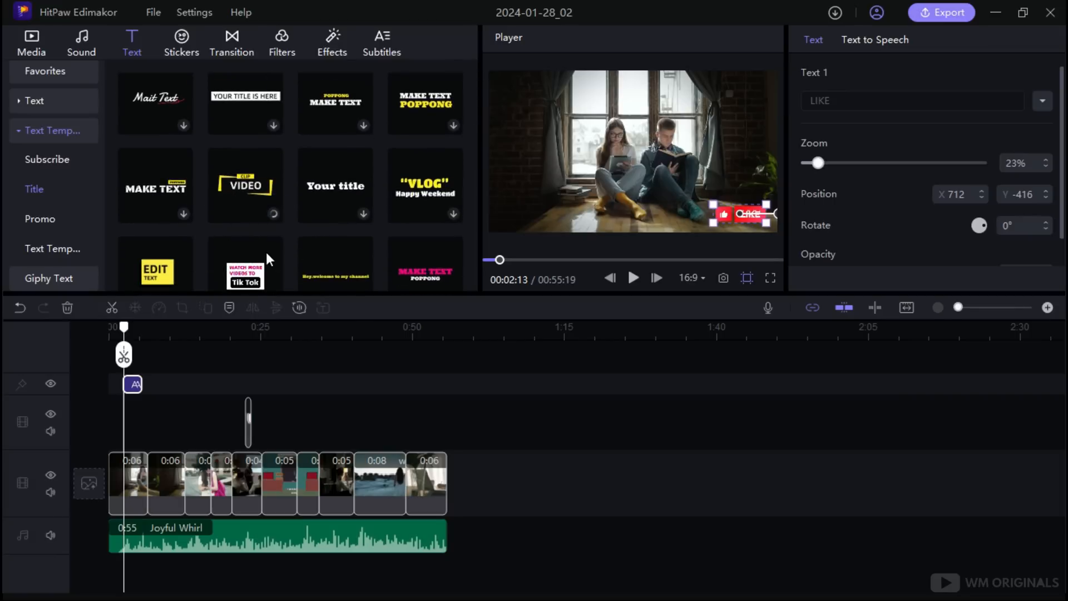
# - Add the VIDEO title template with its text changed to ORIGINALS, then browse Promo templates
pyautogui.click(245, 185)
pyautogui.write('WM')
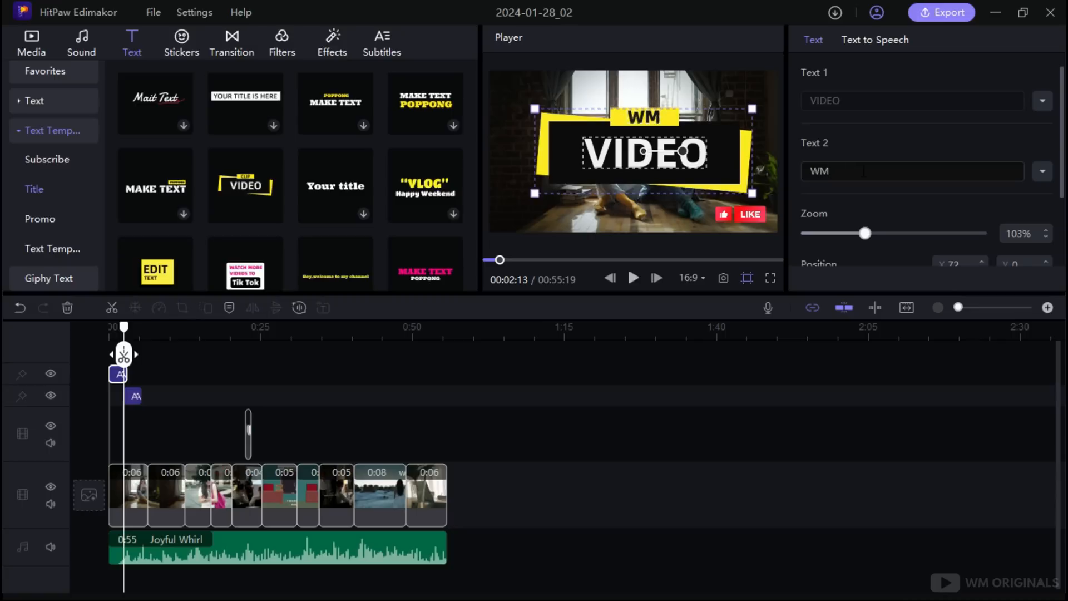
pyautogui.write('OR')
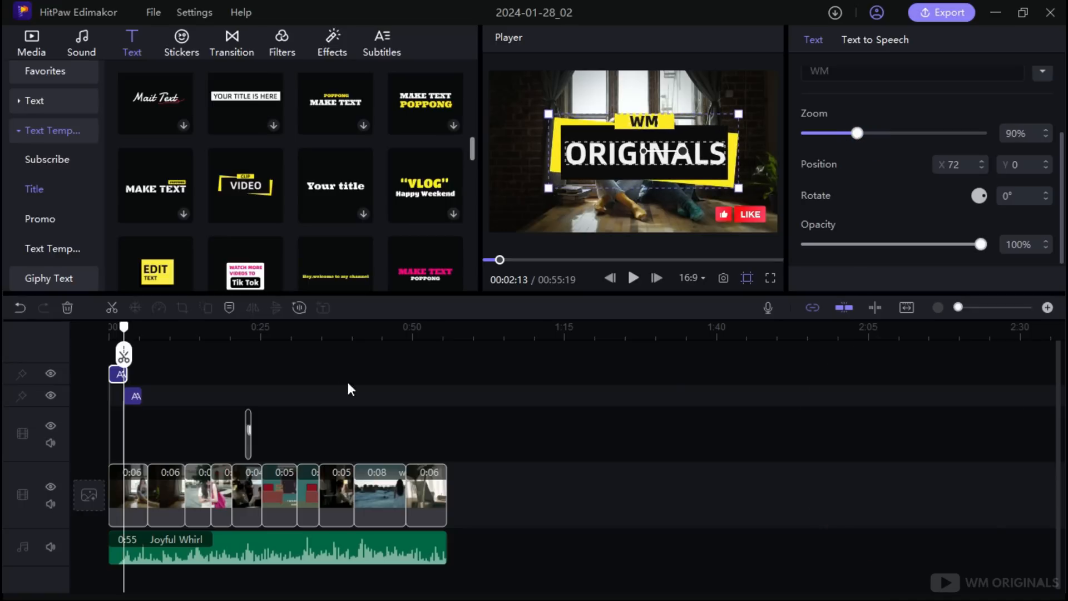
pyautogui.click(39, 218)
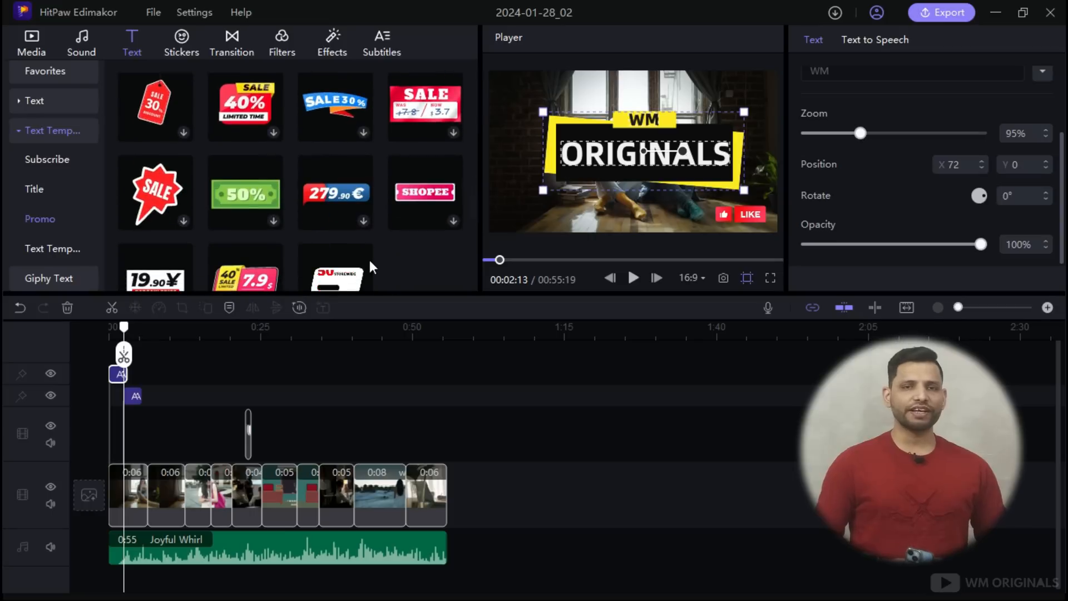
pyautogui.scroll(-3)
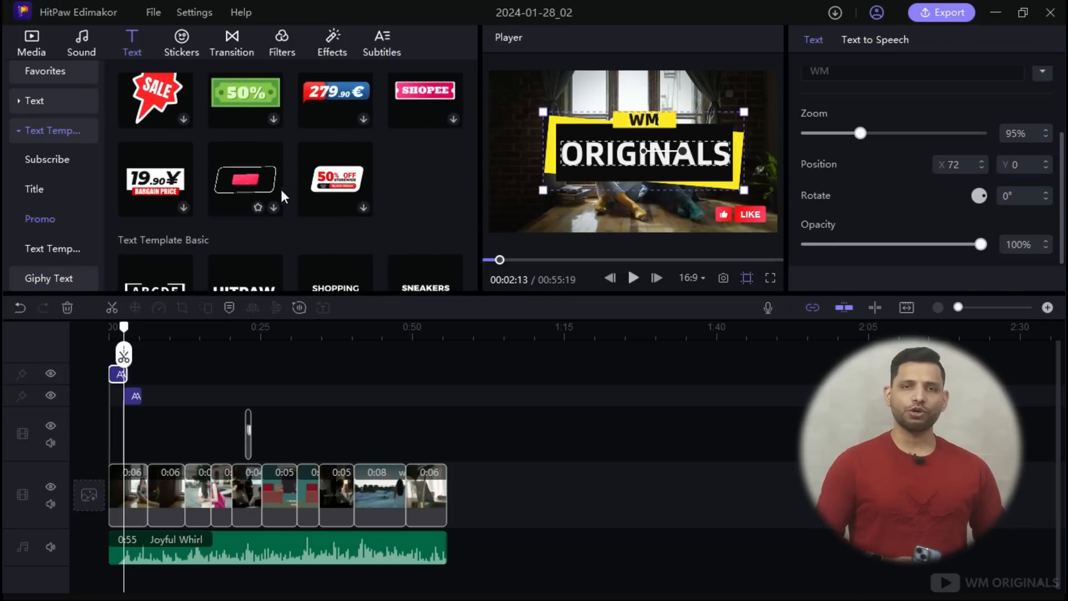
pyautogui.scroll(-3)
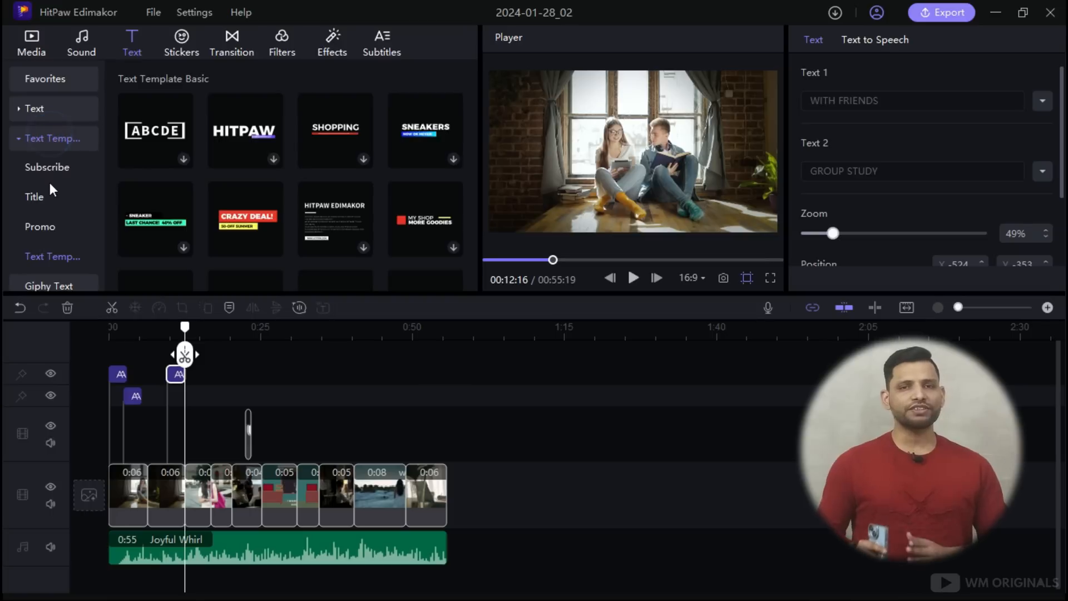
pyautogui.moveTo(130, 181)
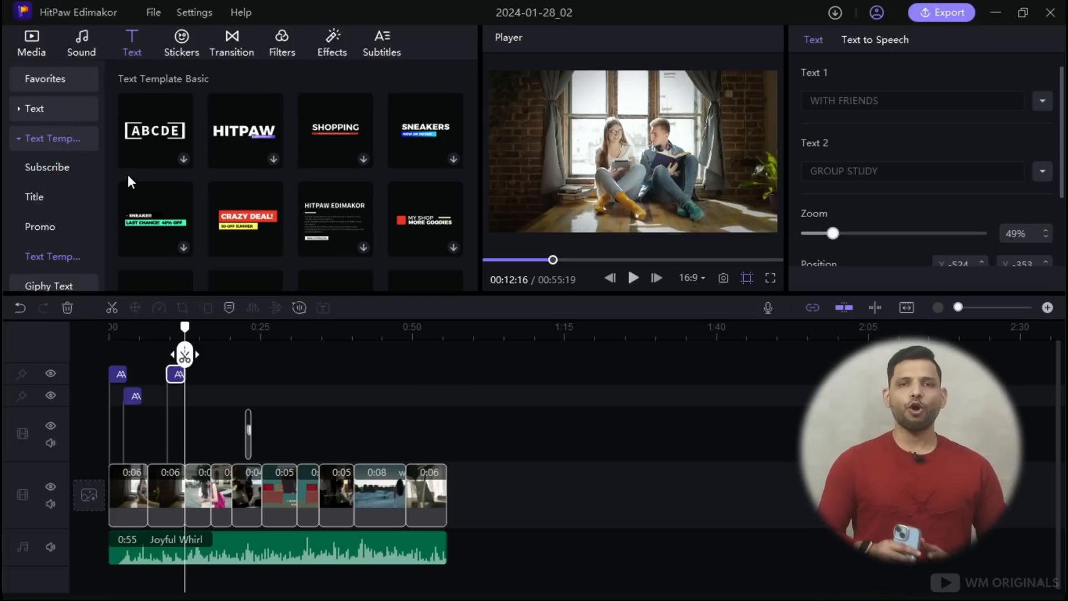
pyautogui.click(181, 42)
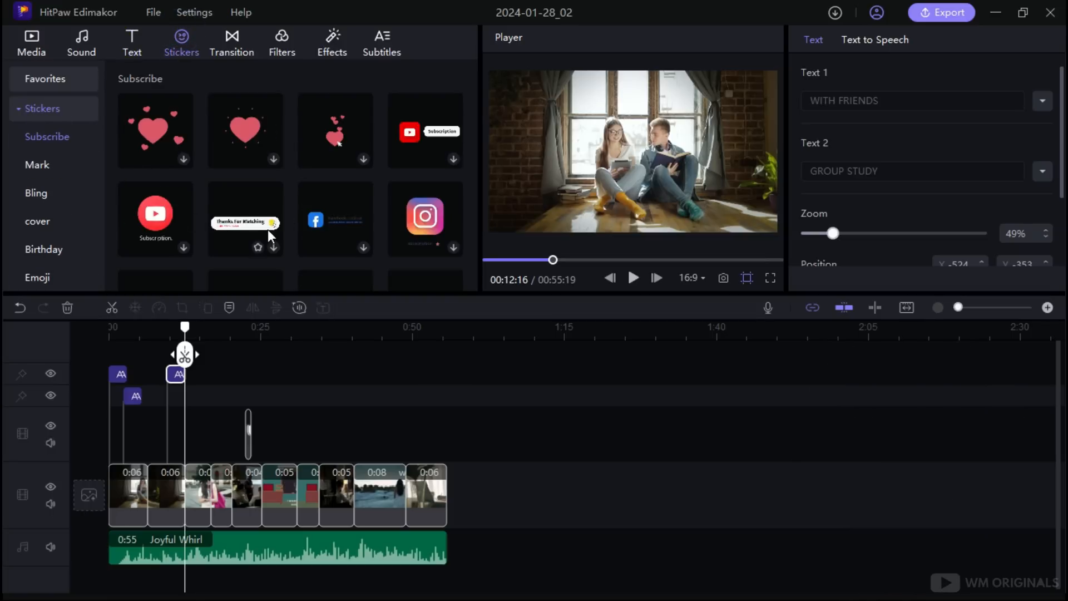
# - Place the Thanks For Watching subscribe sticker at the last clip, zoomed to 213%
pyautogui.click(273, 247)
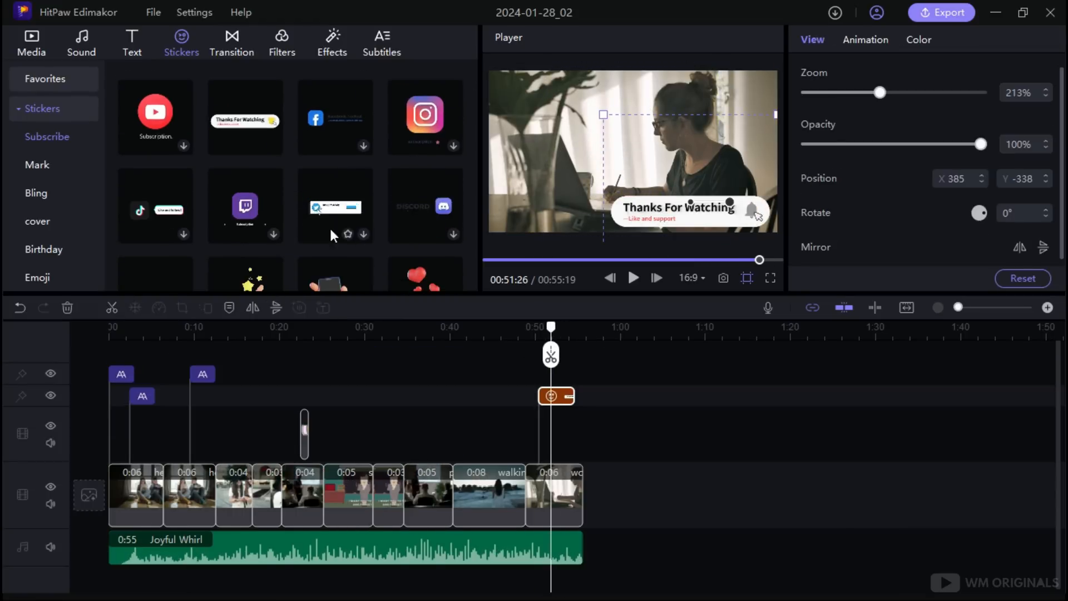
pyautogui.scroll(-3)
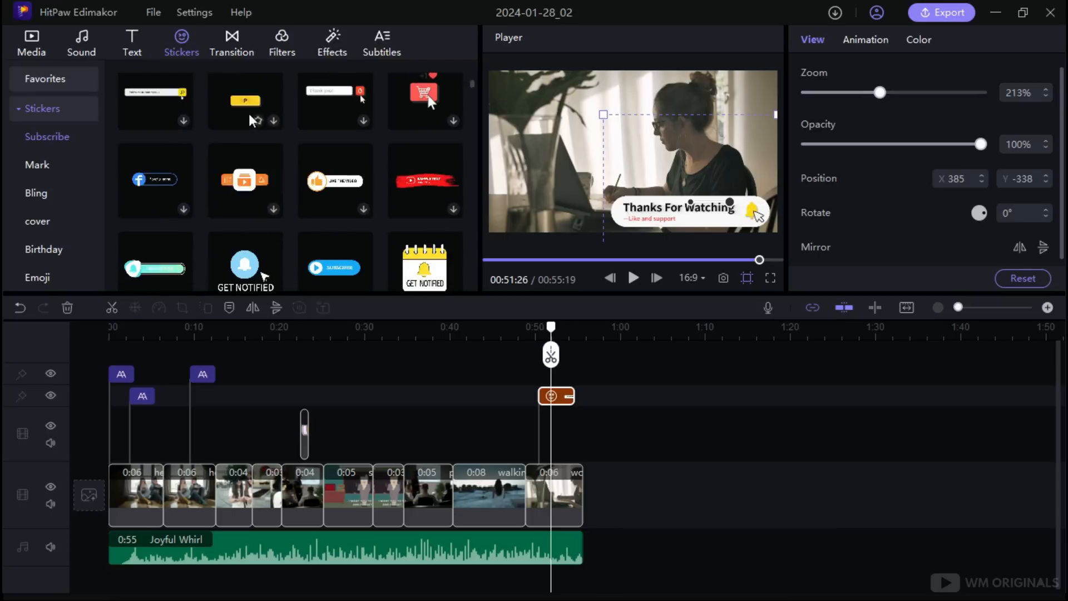
pyautogui.scroll(-3)
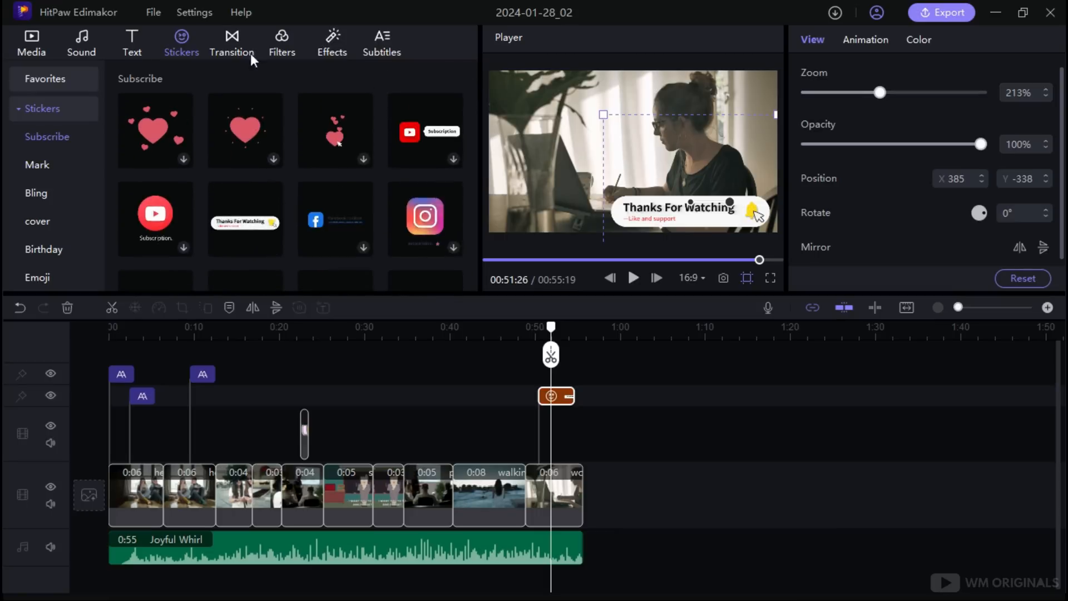
pyautogui.click(231, 43)
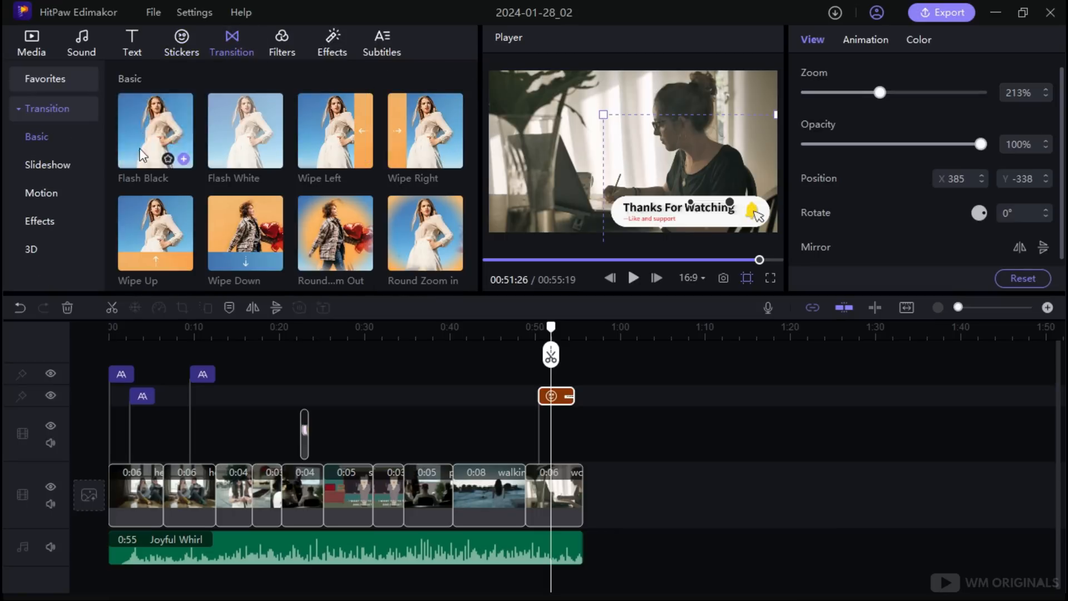
# - Preview Flash Black, then apply the Kaleidoscope transition between clips
pyautogui.click(39, 221)
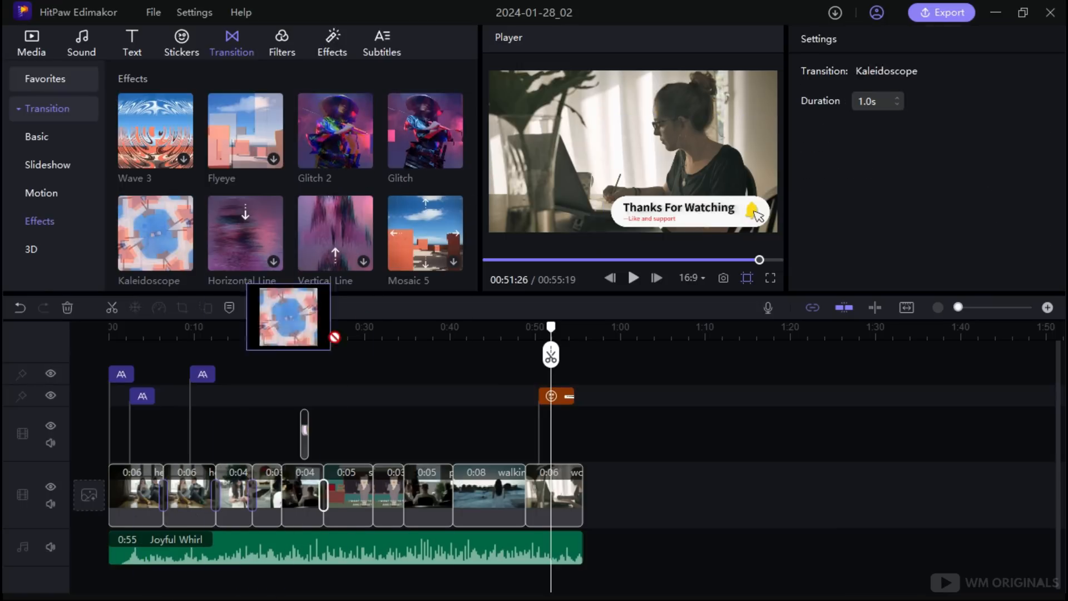
pyautogui.click(47, 165)
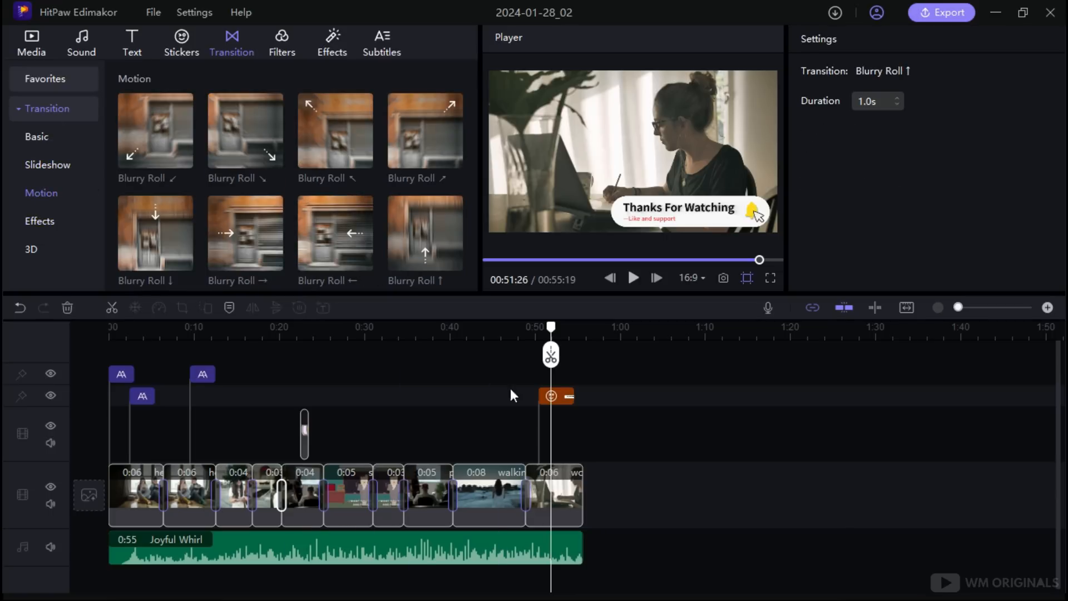
pyautogui.click(281, 42)
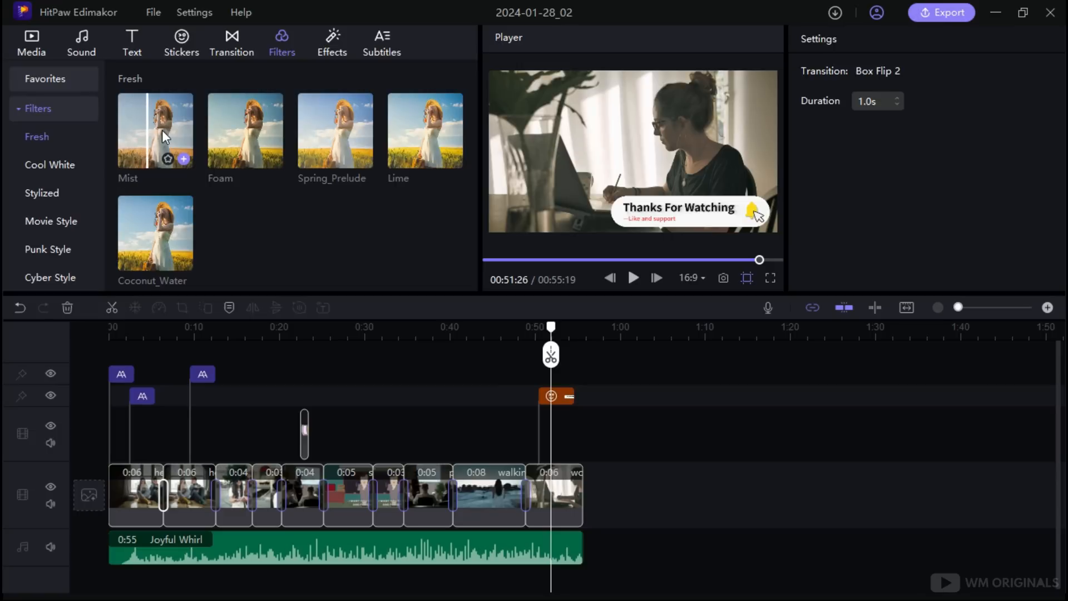
# - Apply the Movie Style Fragrance filter to the clips at 100% strength
pyautogui.click(49, 164)
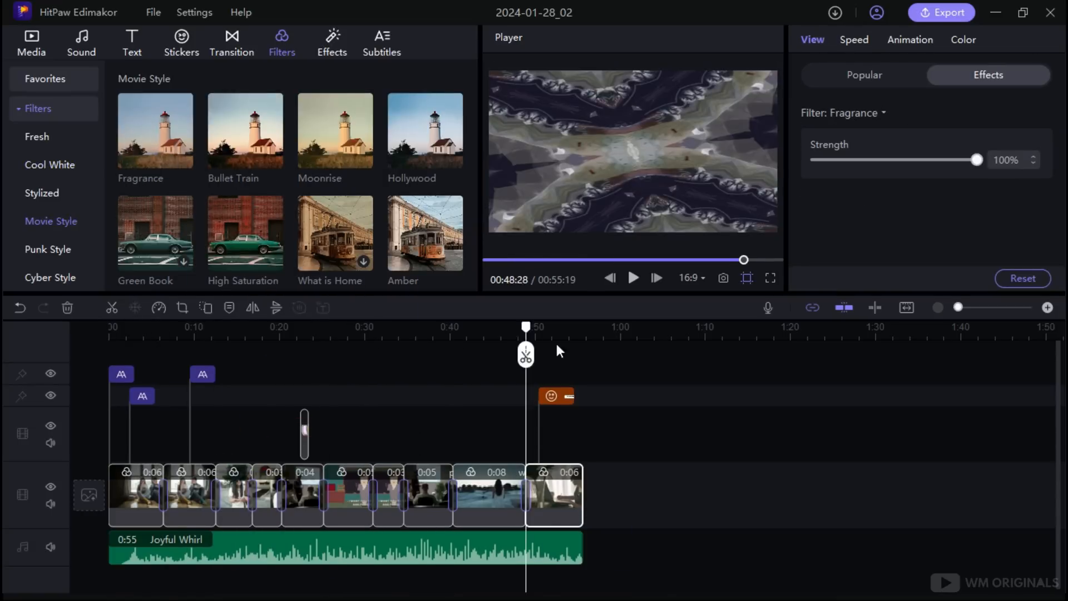
pyautogui.click(332, 42)
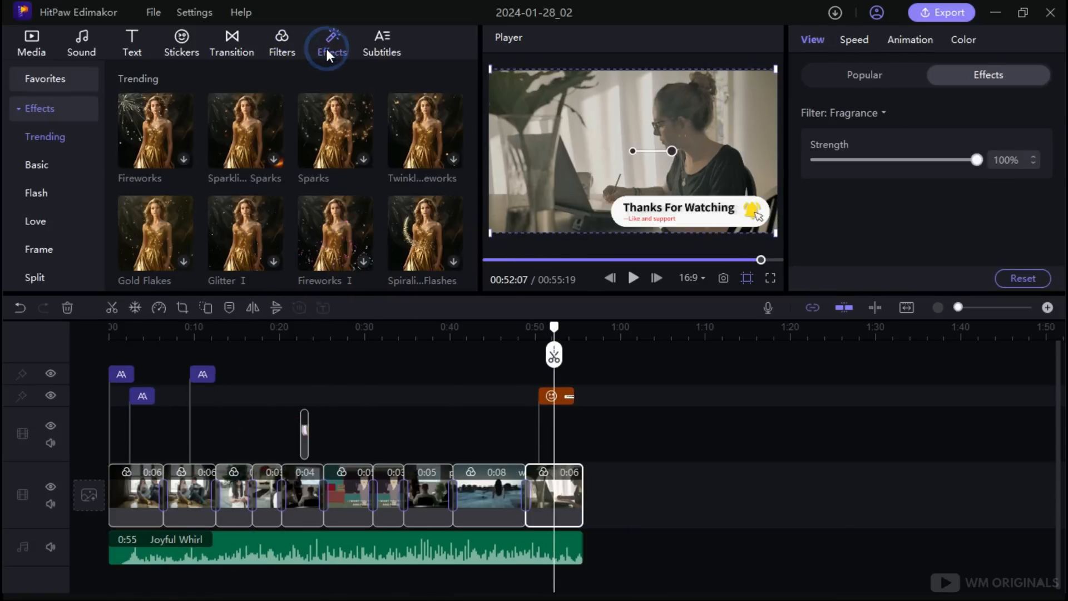
pyautogui.moveTo(172, 143)
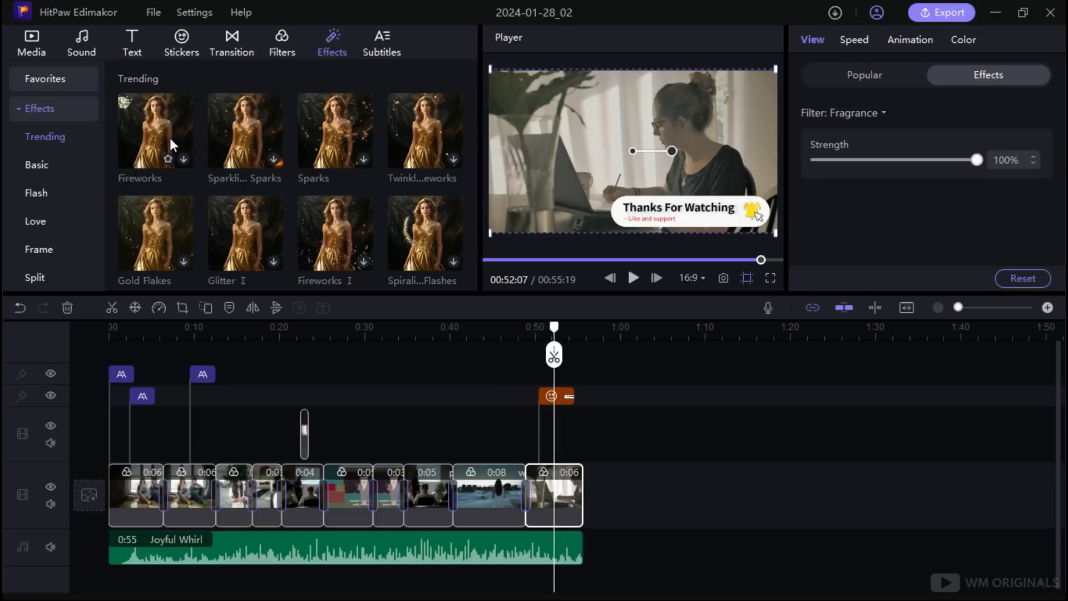
# - Add the Trending Fireworks and Sparks effects, then browse the Basic and Love effects
pyautogui.click(155, 129)
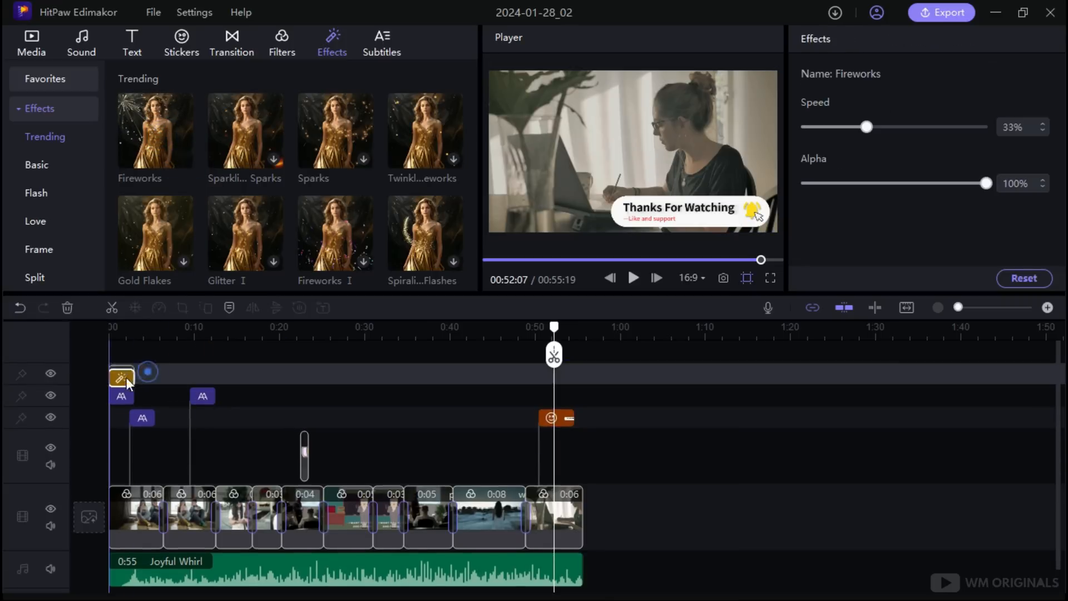
pyautogui.click(121, 378)
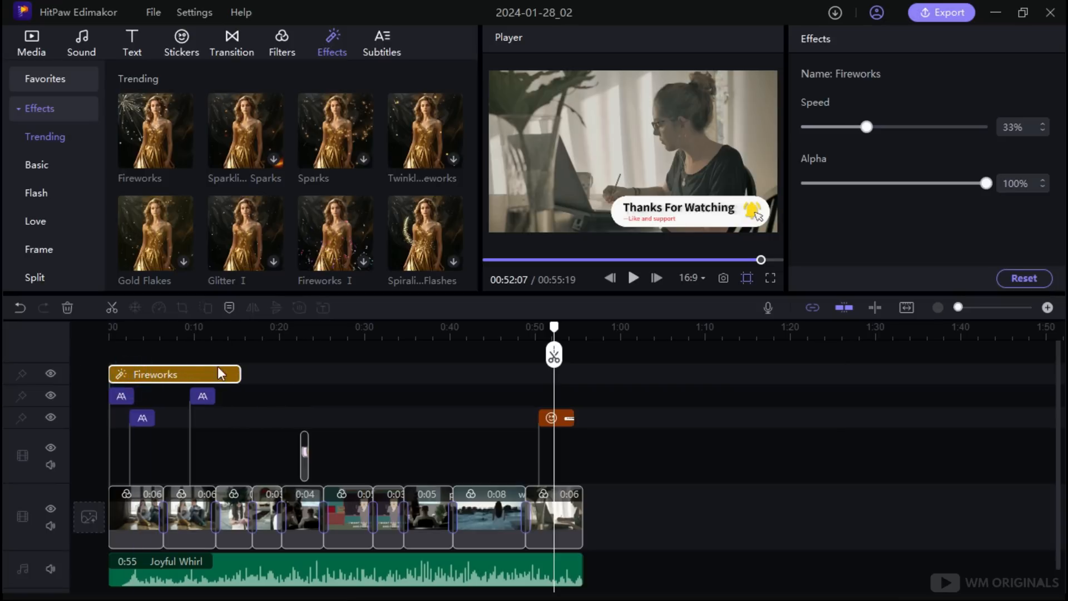
pyautogui.click(37, 164)
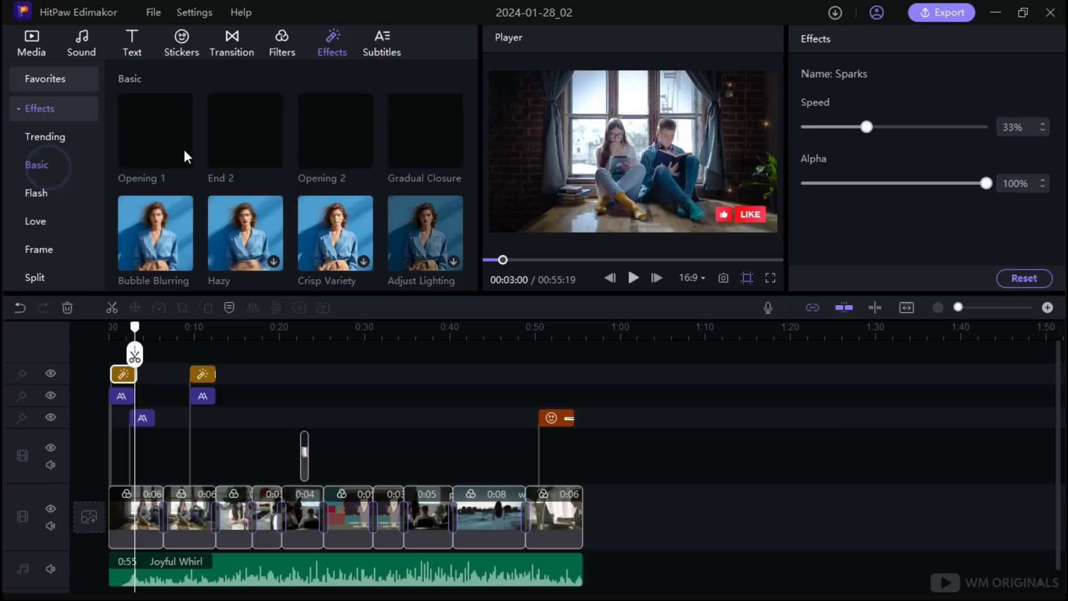
pyautogui.click(35, 221)
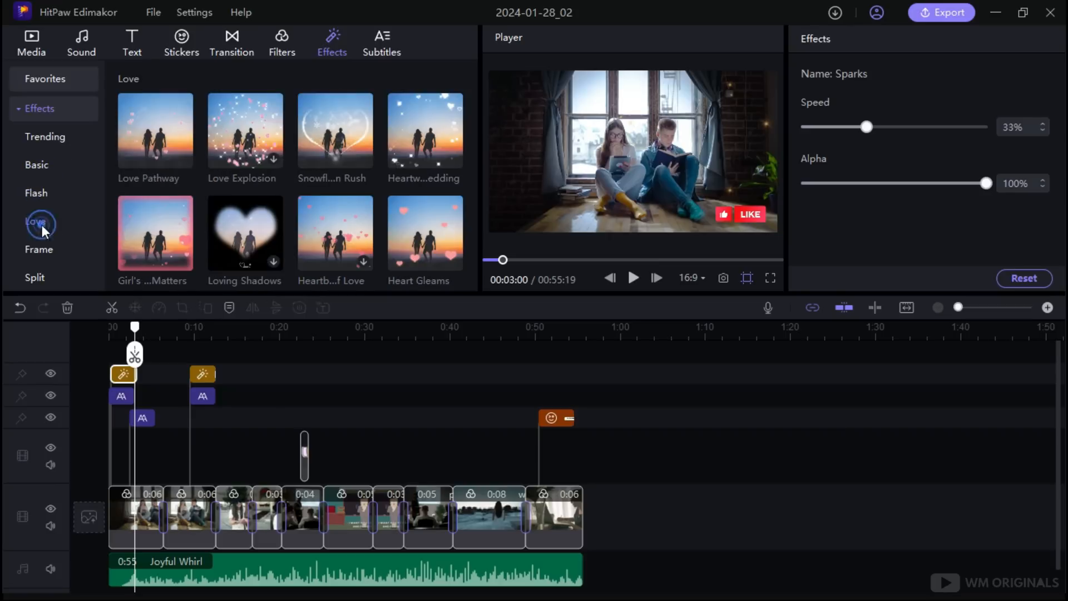
pyautogui.click(39, 249)
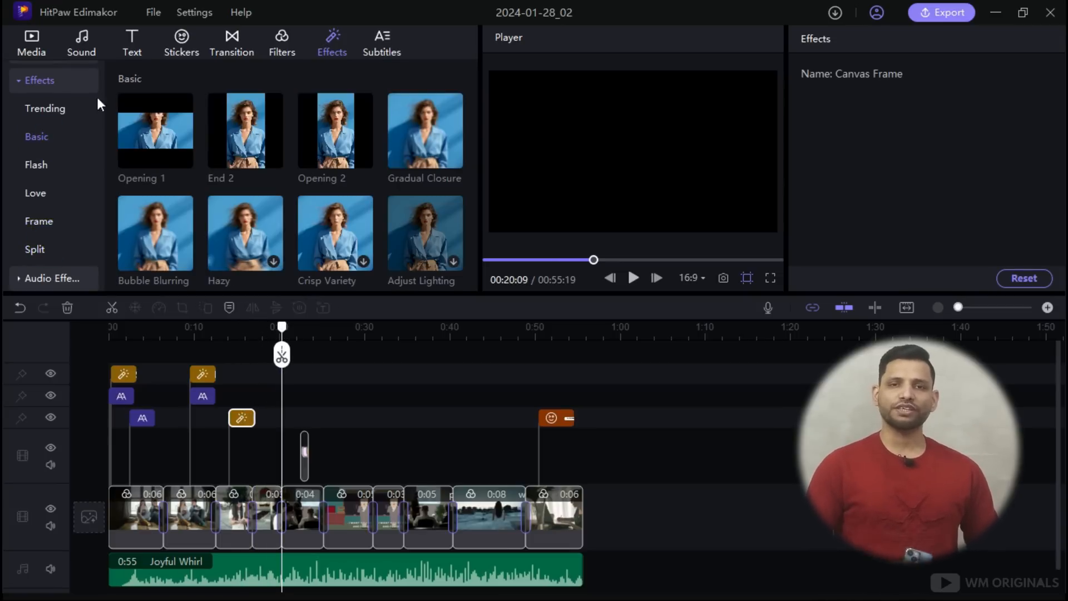
# - Review the Auto, Local and Manual Subtitles options, then go back to Media
pyautogui.click(382, 42)
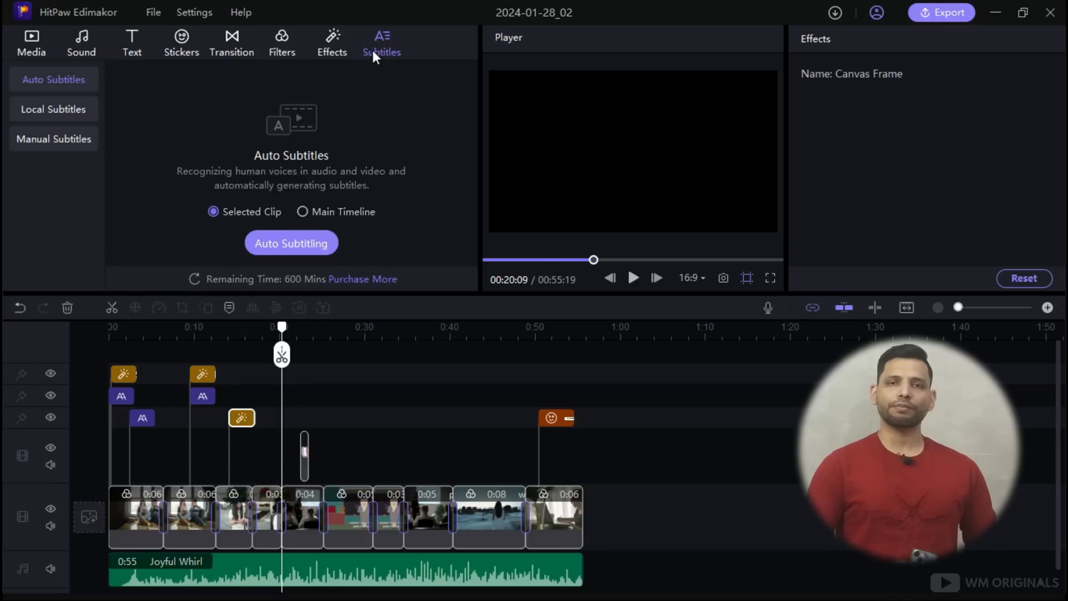
pyautogui.moveTo(283, 188)
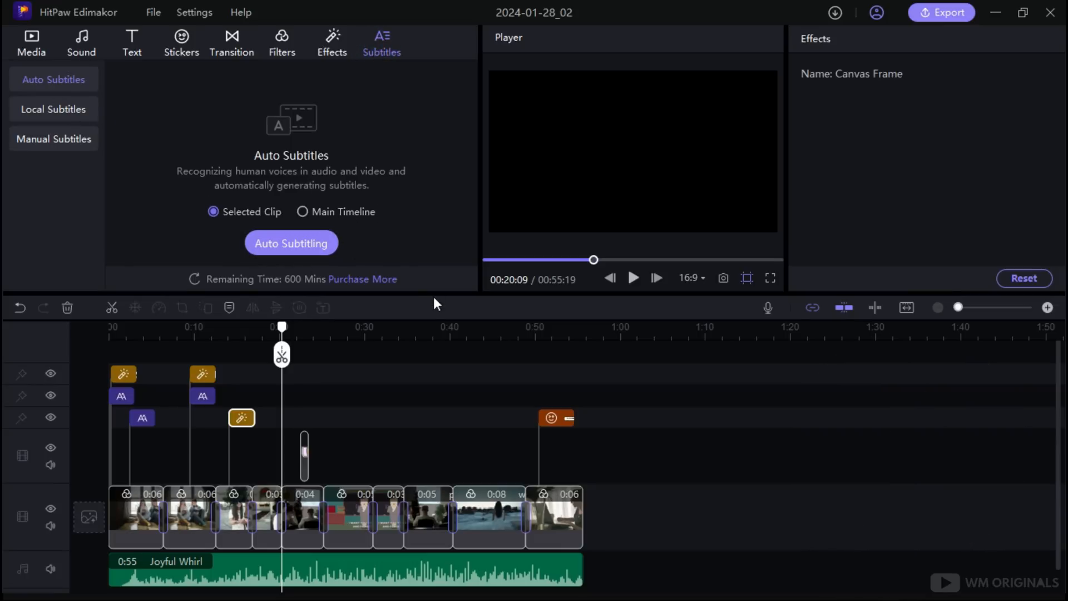
pyautogui.click(53, 109)
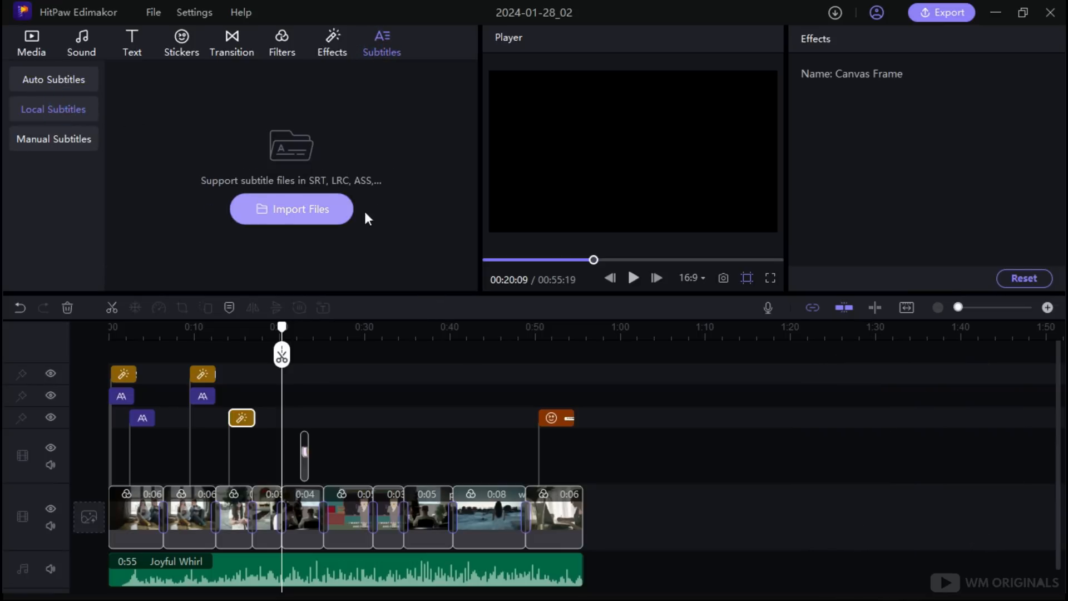
pyautogui.click(54, 139)
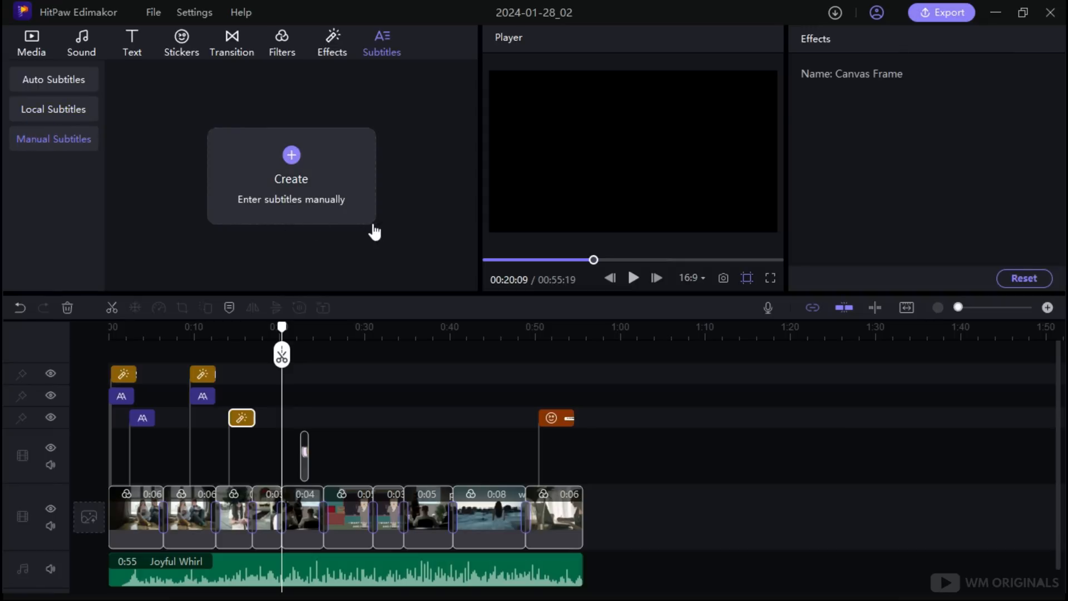
pyautogui.click(31, 43)
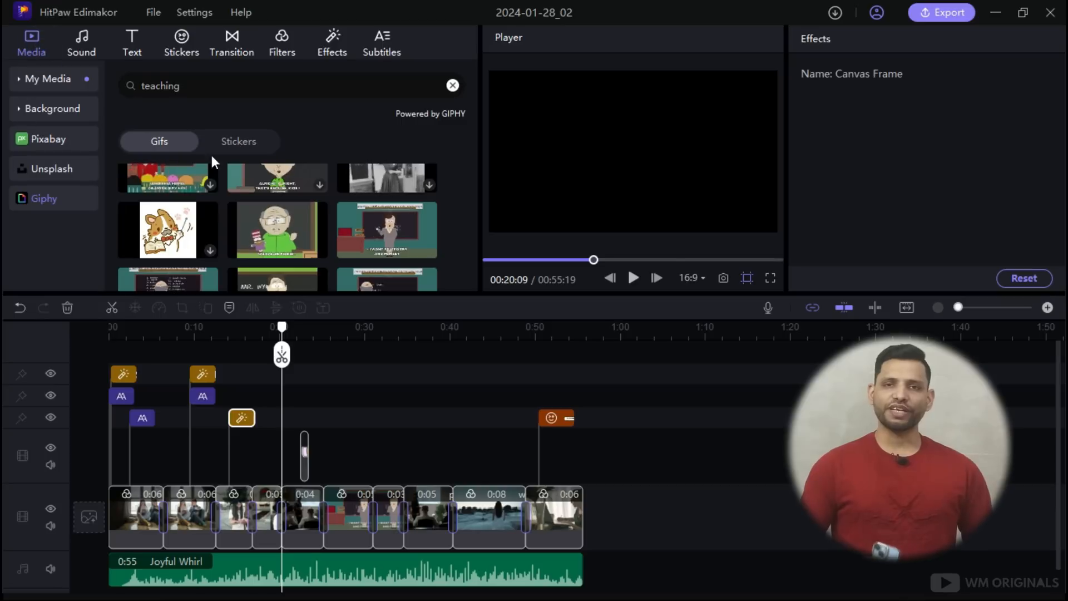
# - Compare the General, YouTube, TikTok & Shorts, Instagram and LINE export presets, ending on YouTube
pyautogui.click(47, 78)
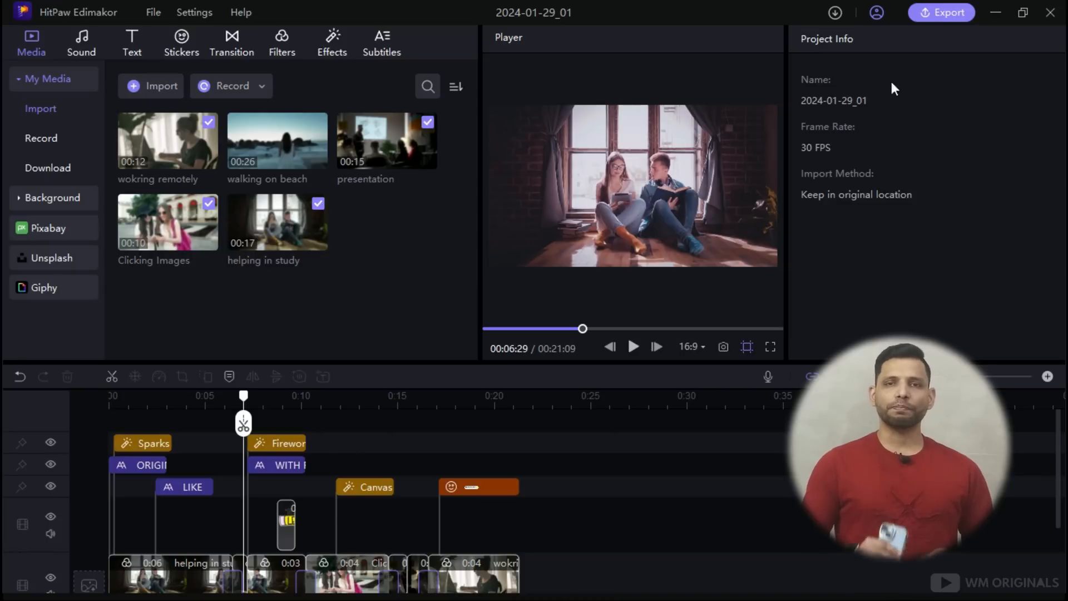
pyautogui.click(941, 12)
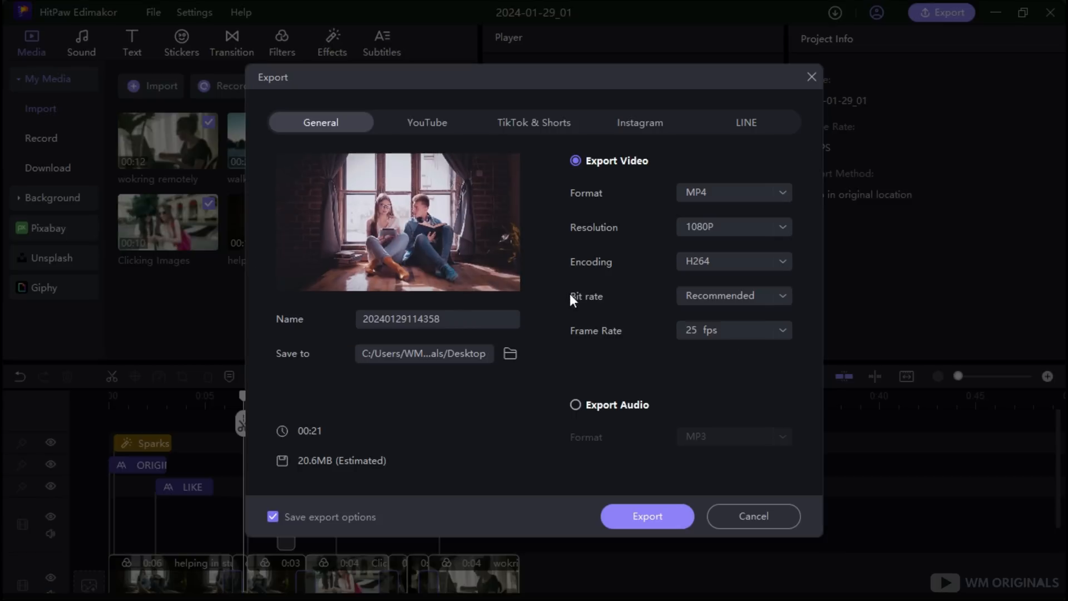
pyautogui.moveTo(314, 146)
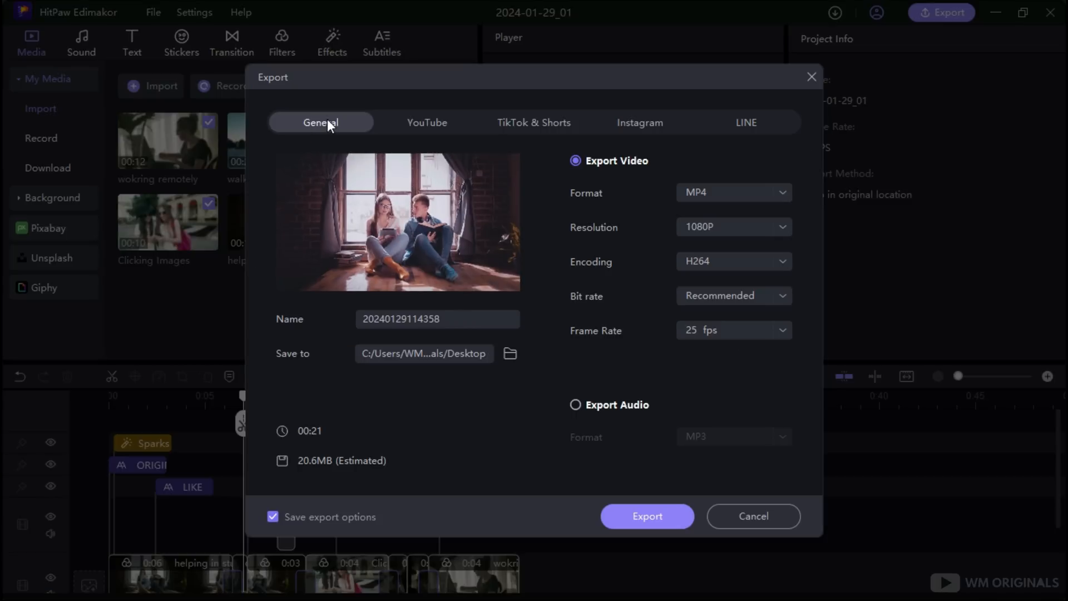
pyautogui.moveTo(383, 128)
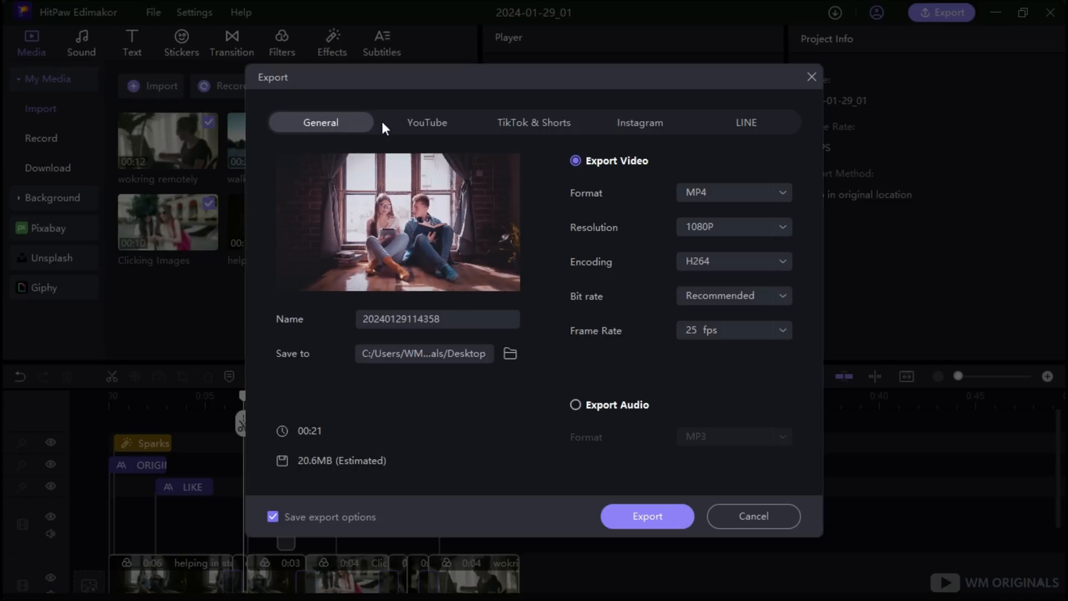
pyautogui.click(427, 122)
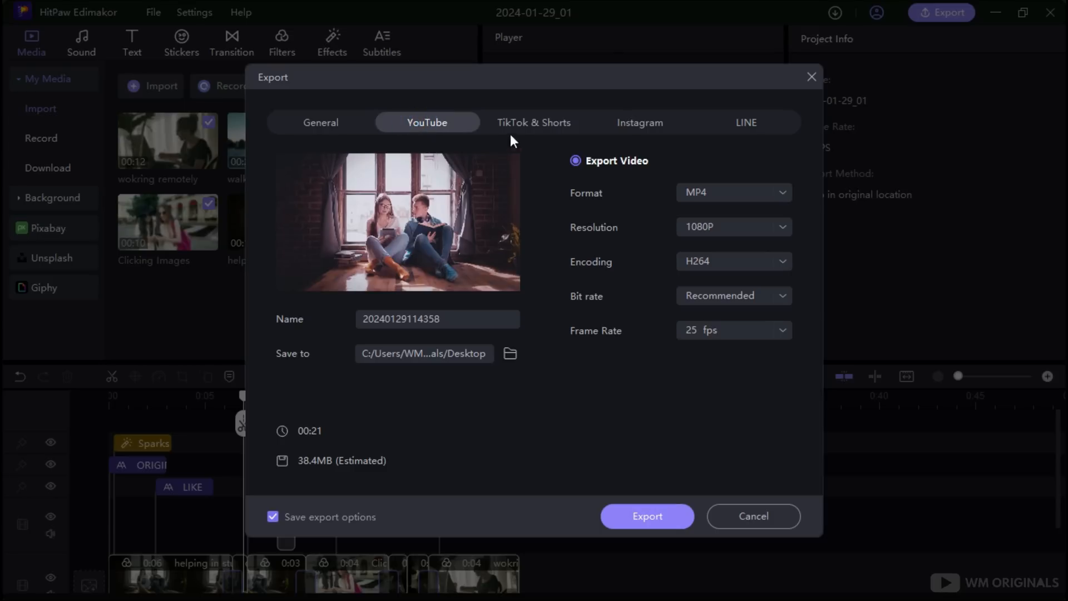
pyautogui.click(639, 123)
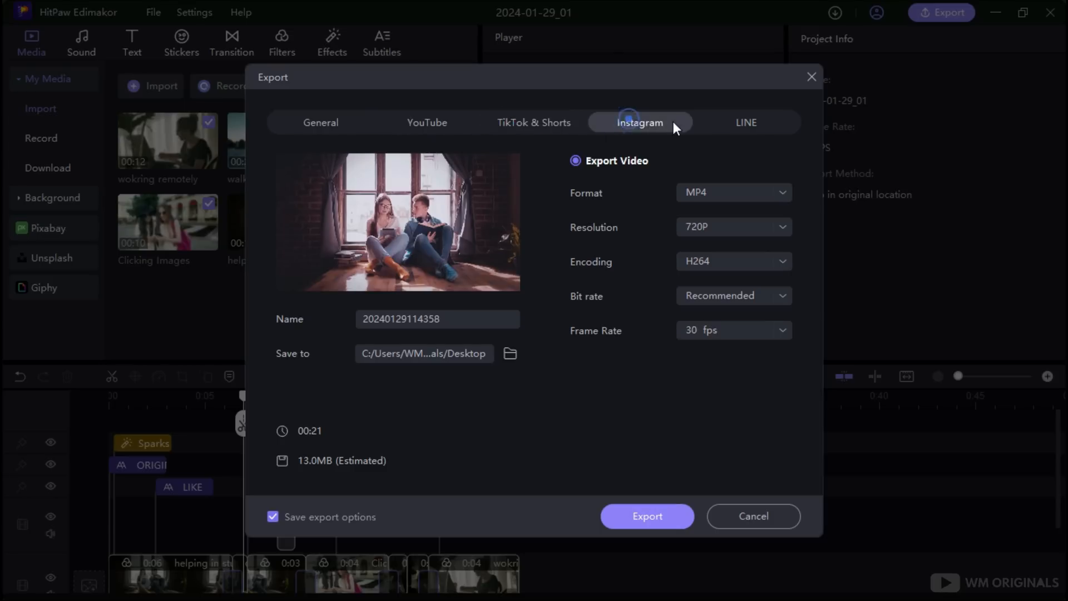
pyautogui.click(745, 122)
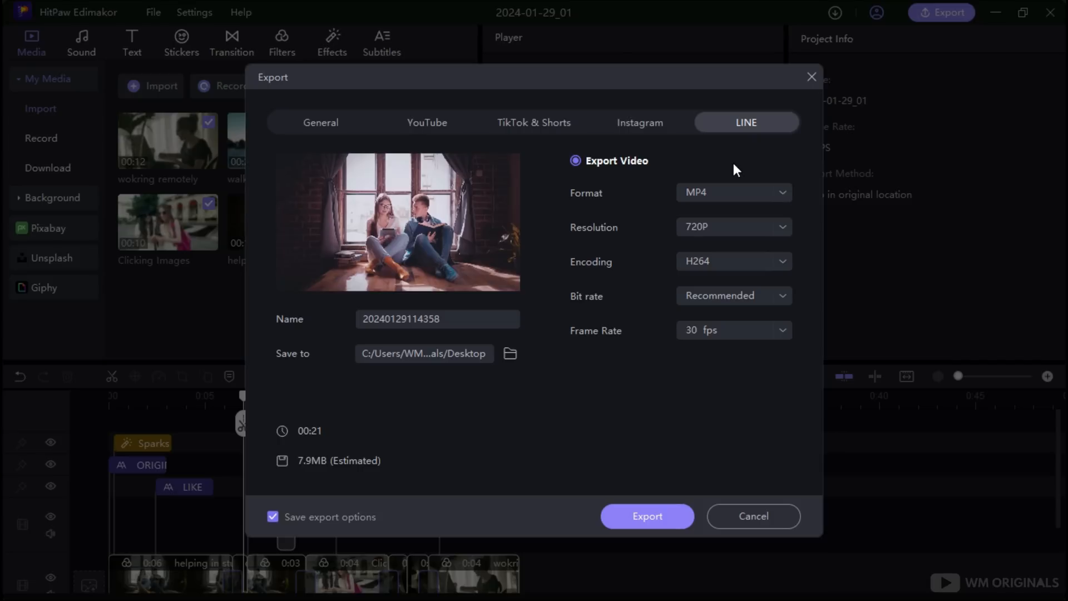
pyautogui.click(427, 123)
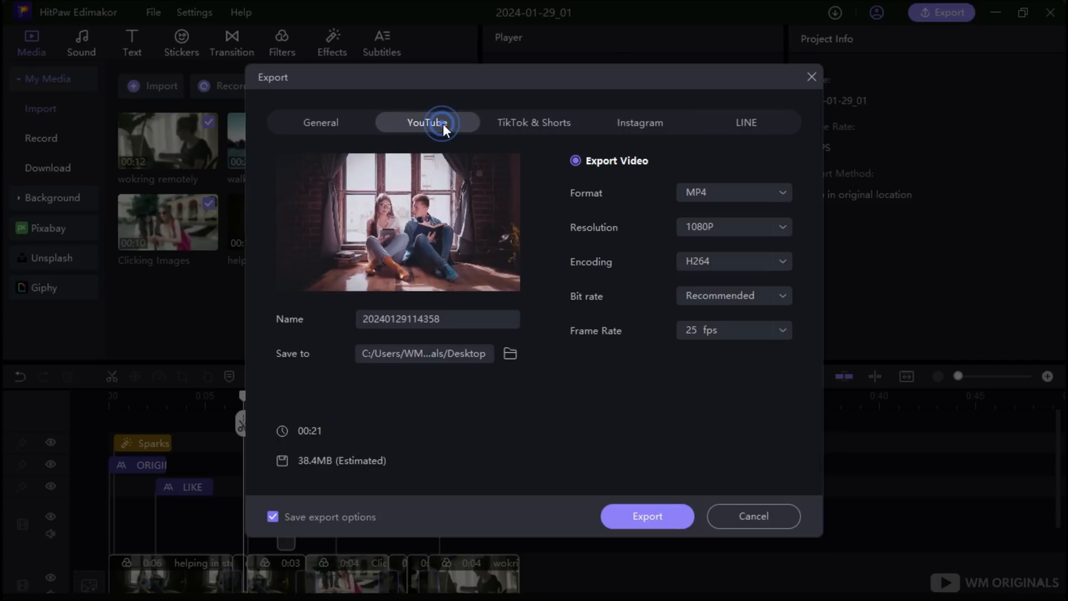
# - Set the YouTube export to MP4, 4K, Higher bit rate and 30 fps
pyautogui.click(733, 191)
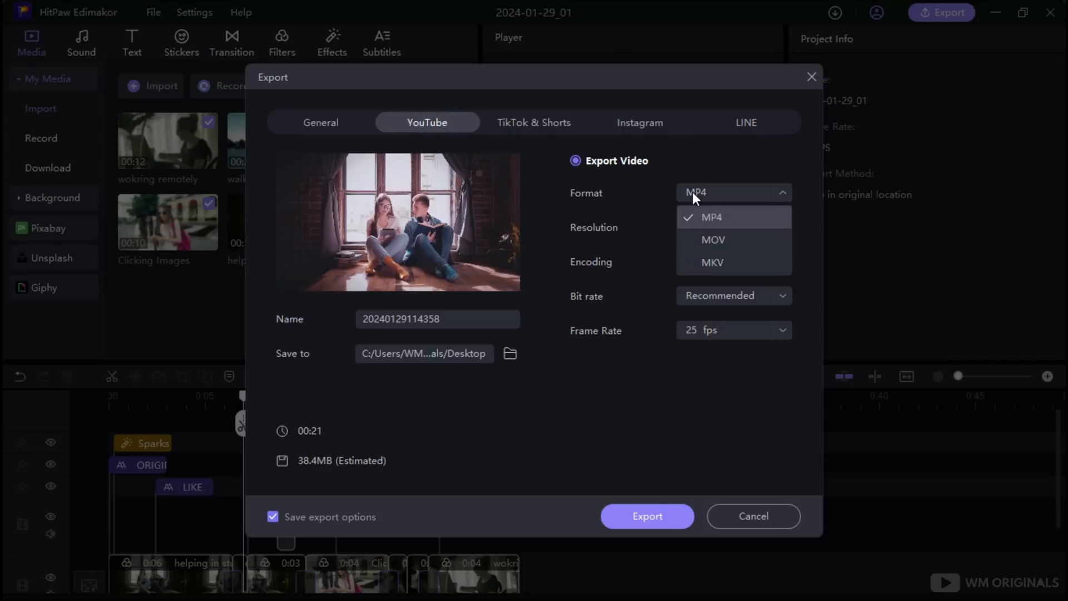
pyautogui.click(710, 216)
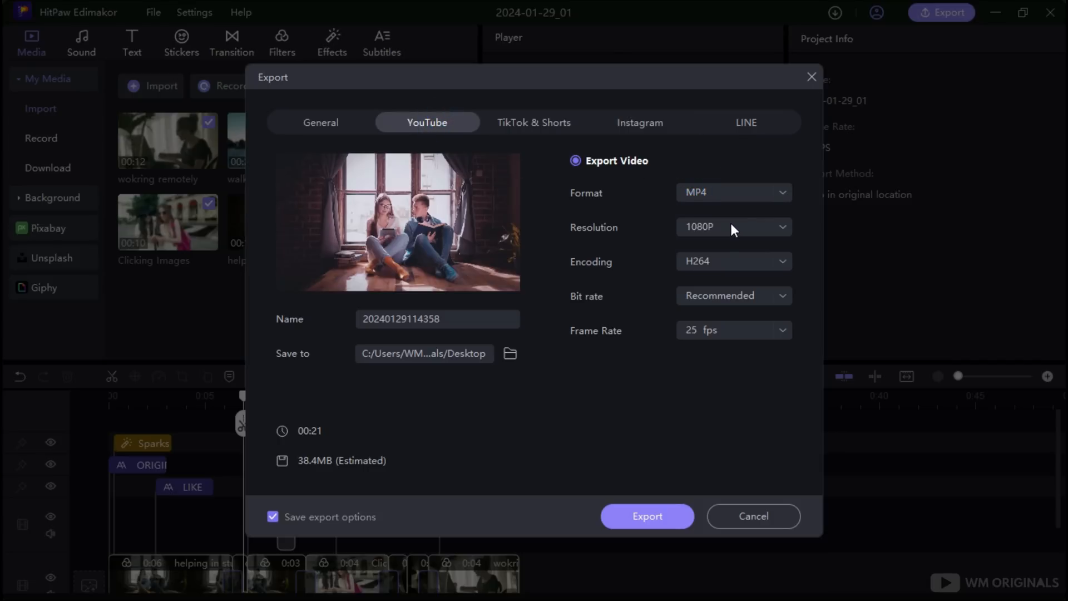
pyautogui.click(733, 227)
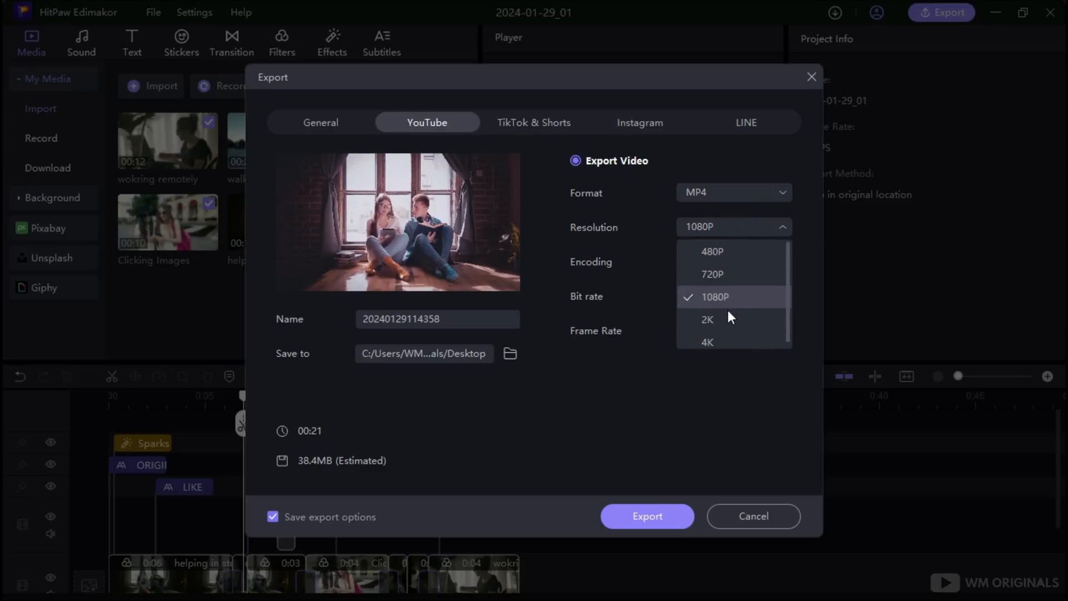
pyautogui.click(706, 342)
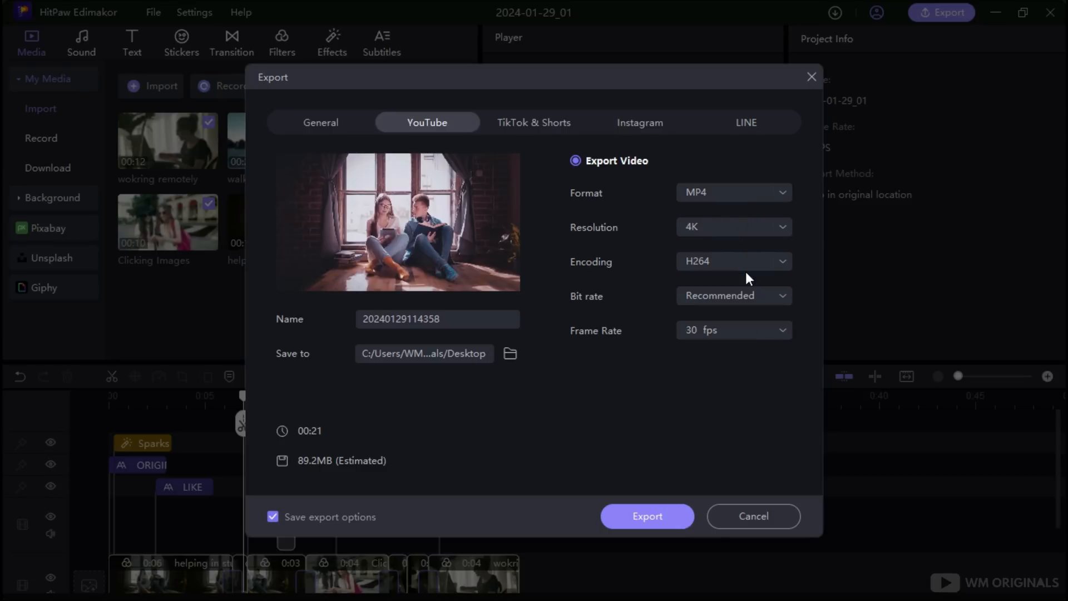
pyautogui.click(734, 295)
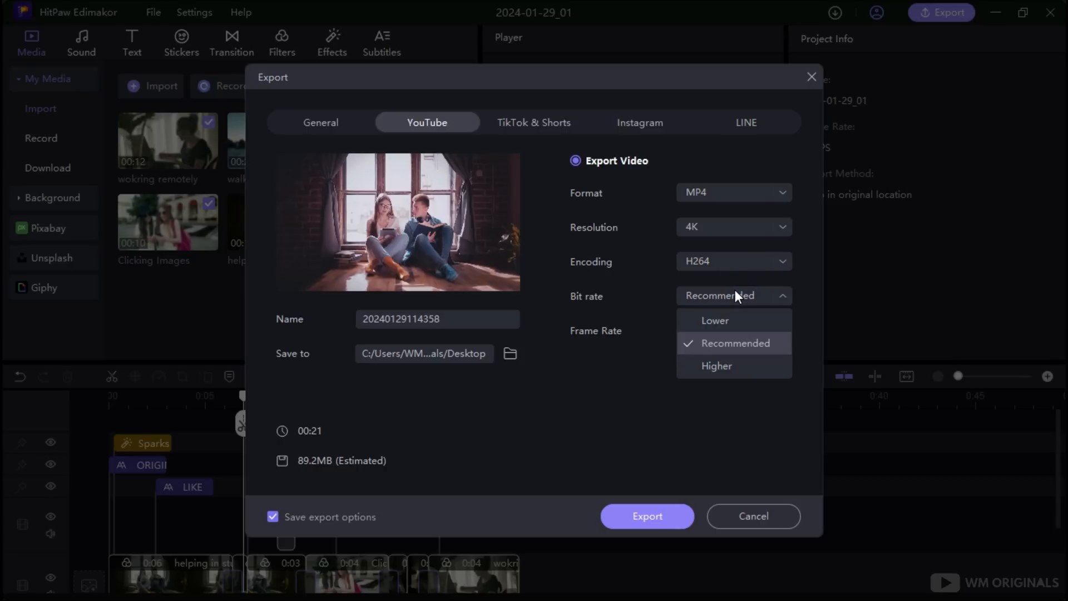
pyautogui.click(716, 366)
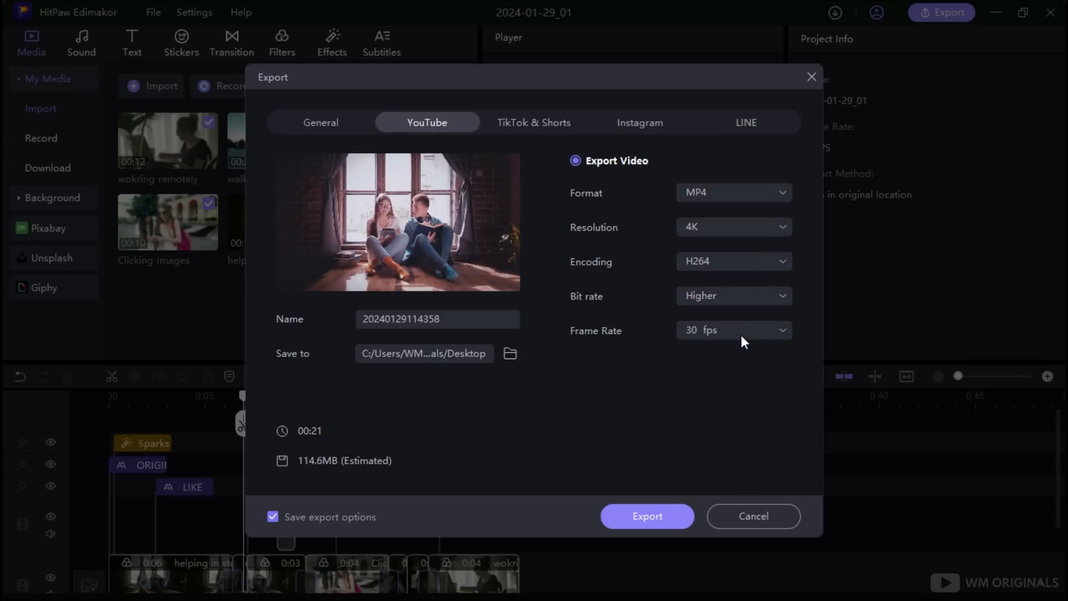
pyautogui.click(732, 330)
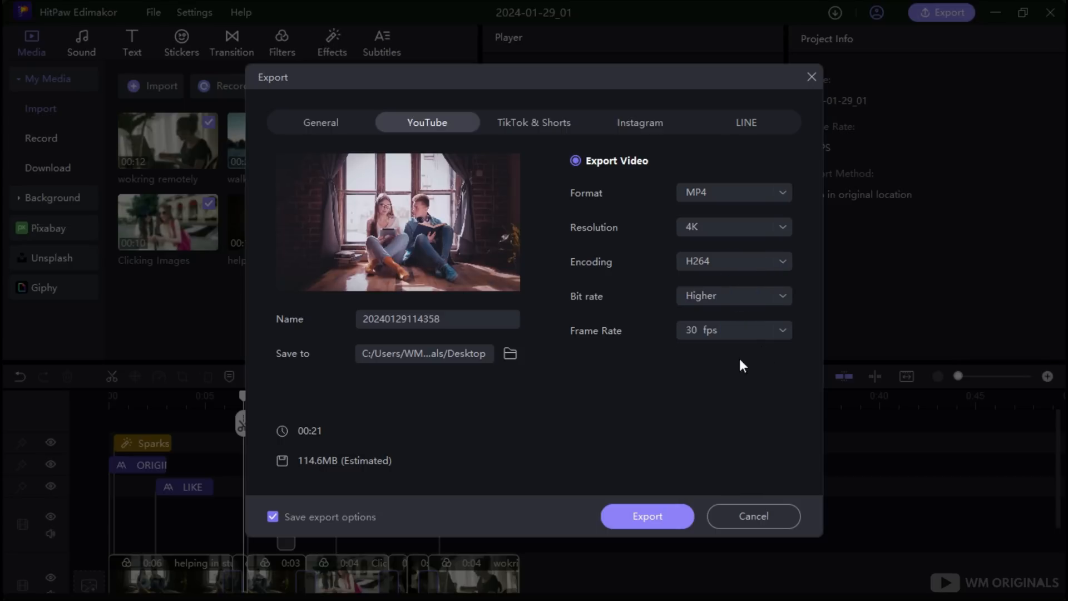
pyautogui.click(458, 318)
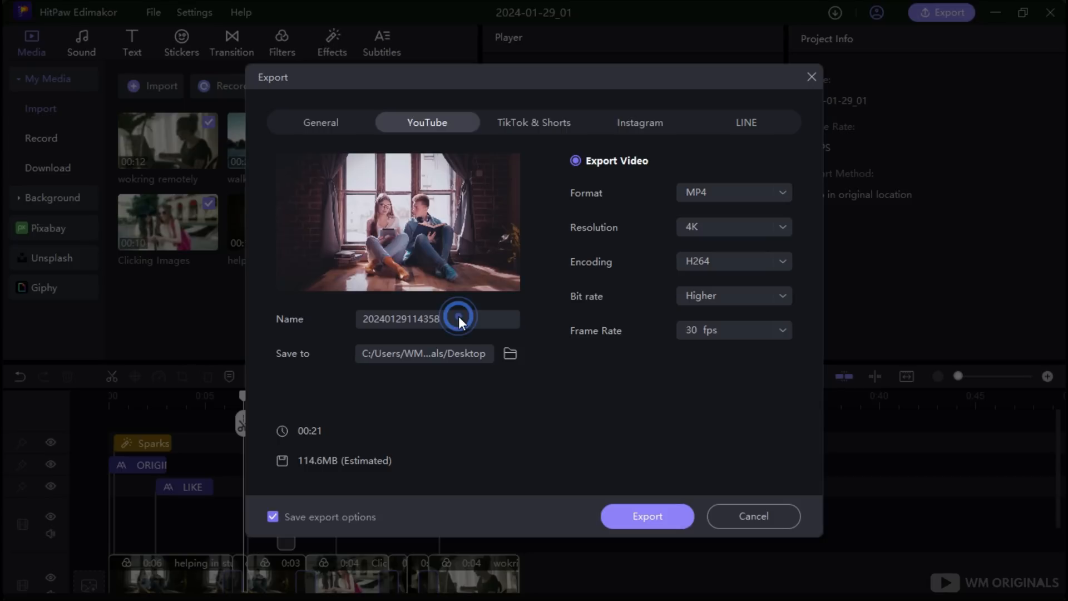
# - Name the export 'hitpaw video editor clip', target the Desktop, and export it
pyautogui.write('hitpaw video editor clip')
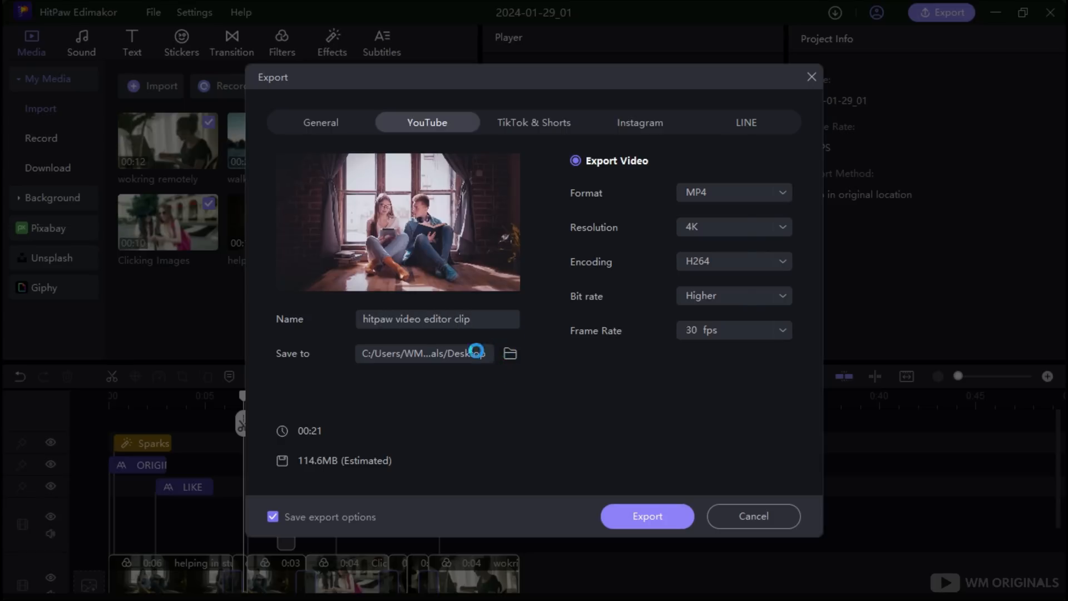
pyautogui.click(510, 354)
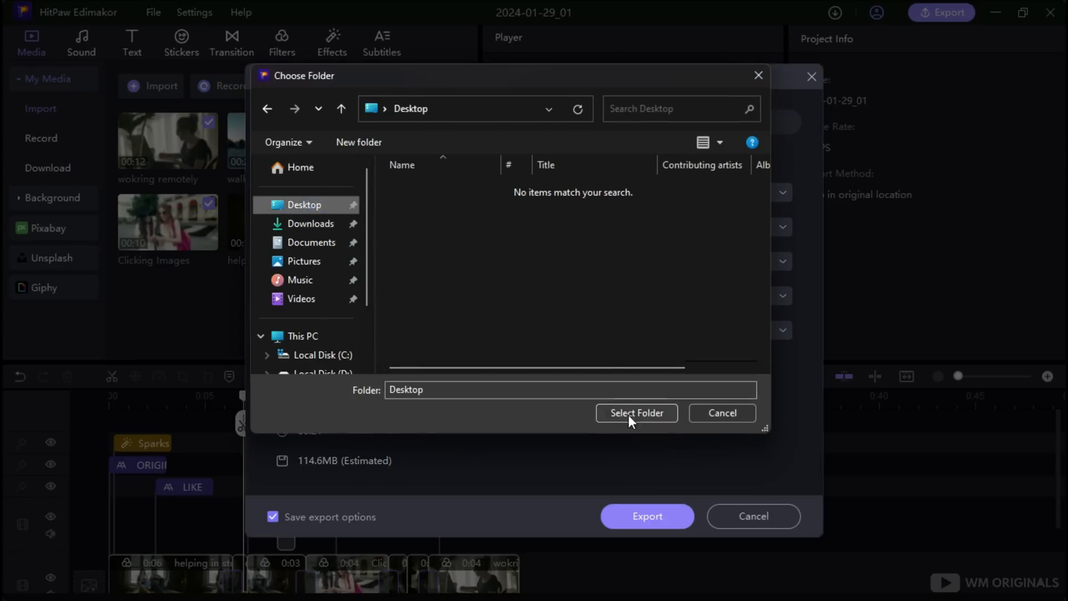
pyautogui.click(635, 413)
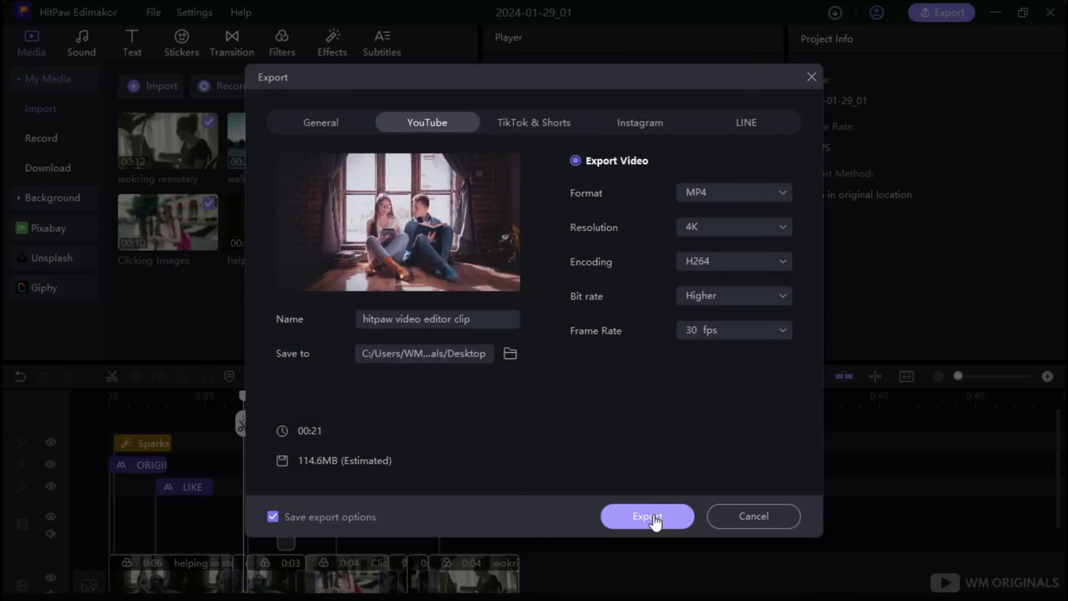
pyautogui.click(646, 516)
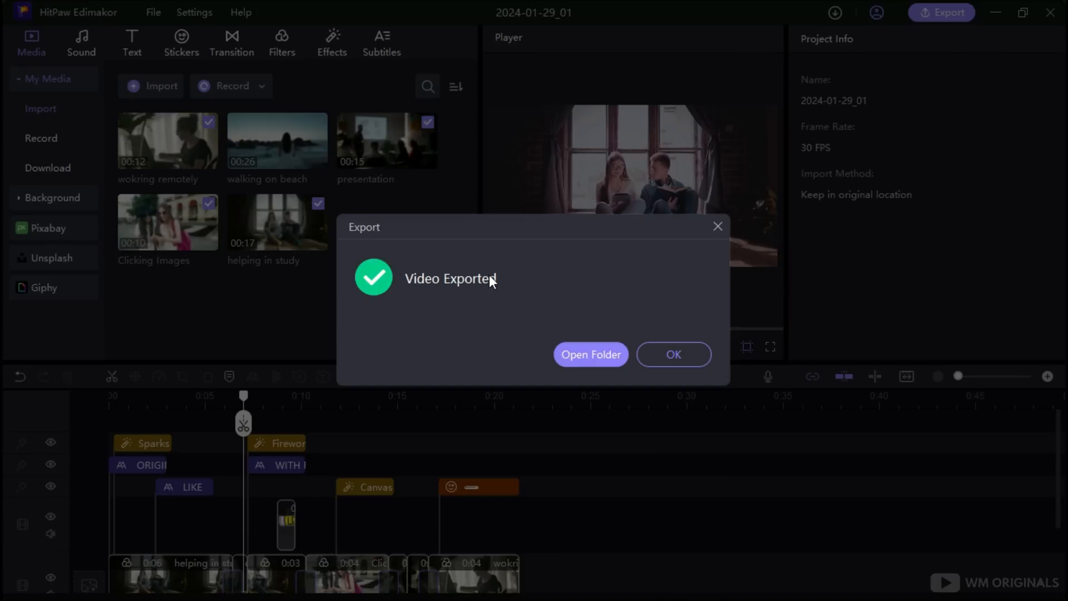
pyautogui.click(673, 354)
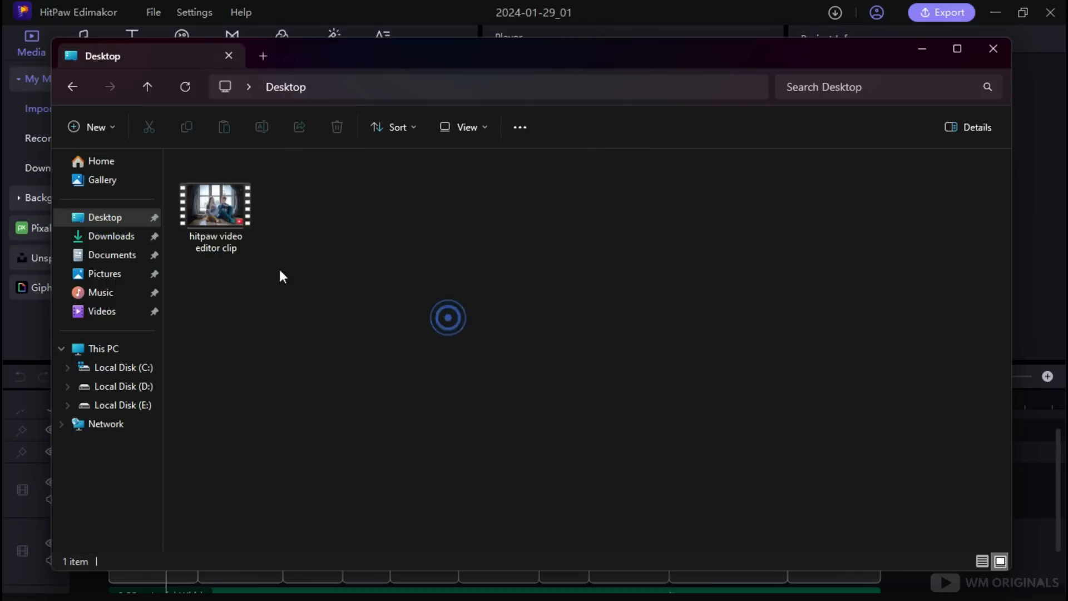
# - Play 'hitpaw video editor clip' from the Desktop, then close the player
pyautogui.click(215, 204)
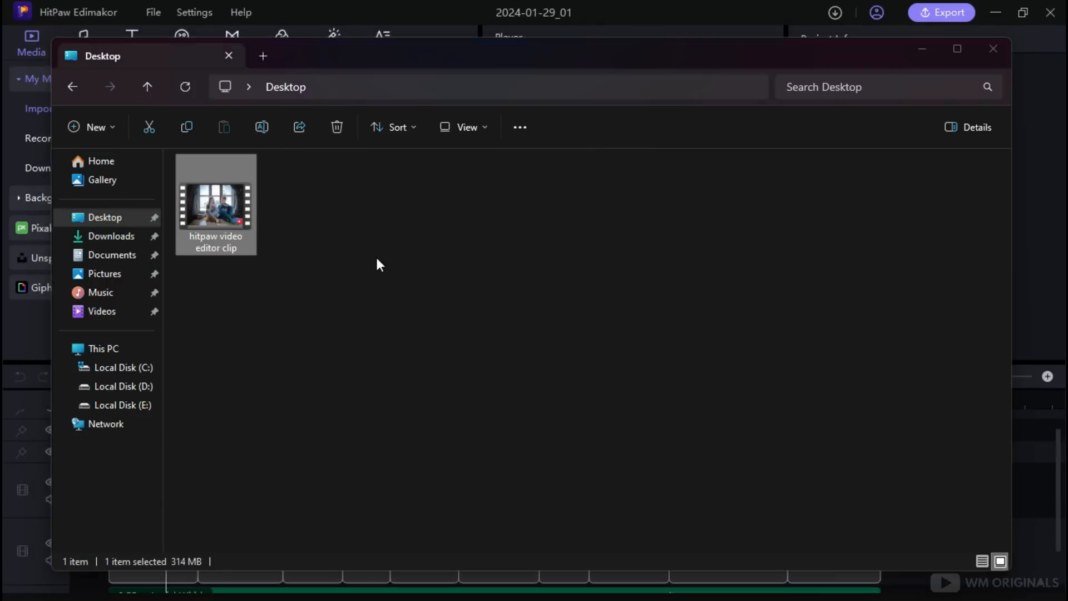
pyautogui.doubleClick(216, 204)
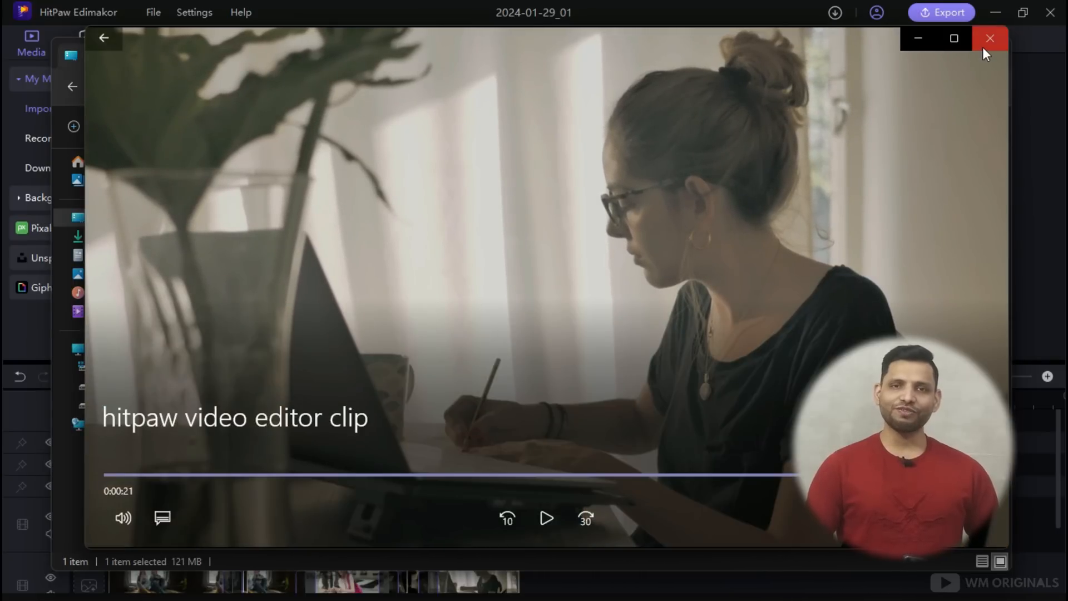
pyautogui.click(989, 39)
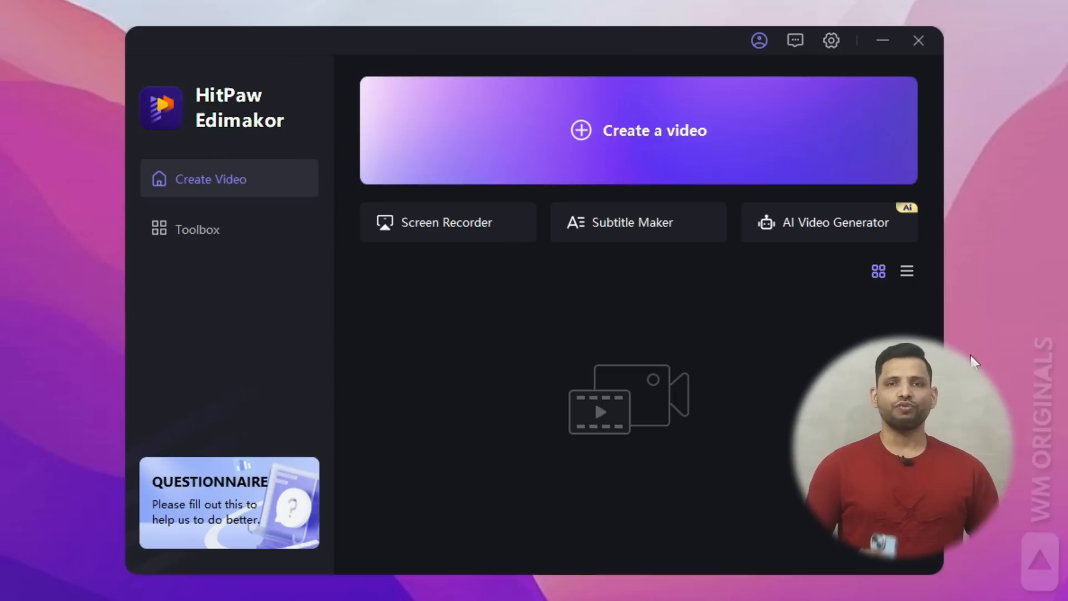
pyautogui.moveTo(821, 316)
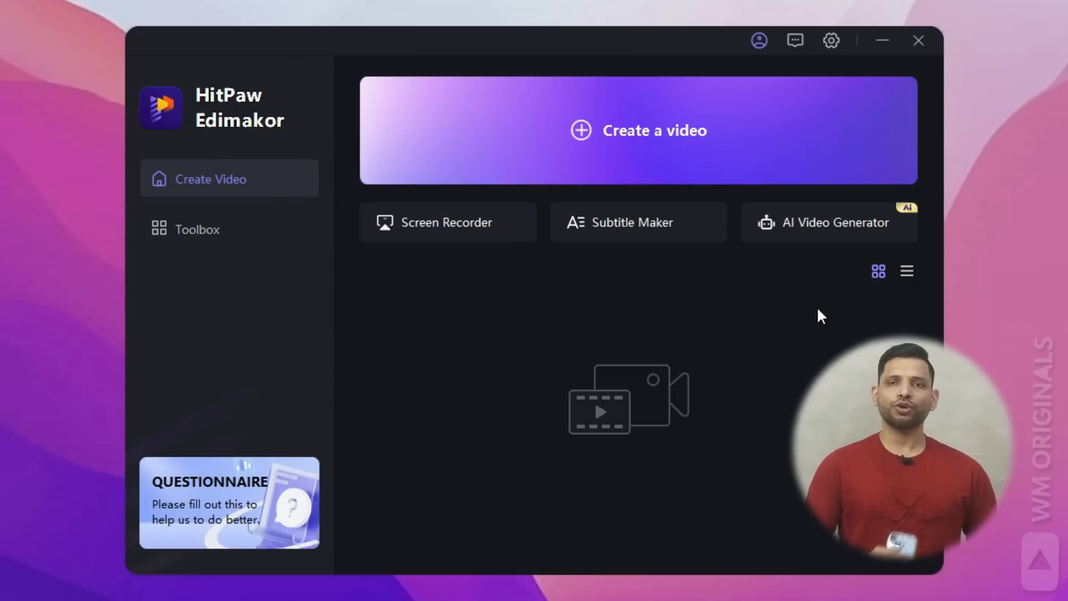
pyautogui.moveTo(789, 255)
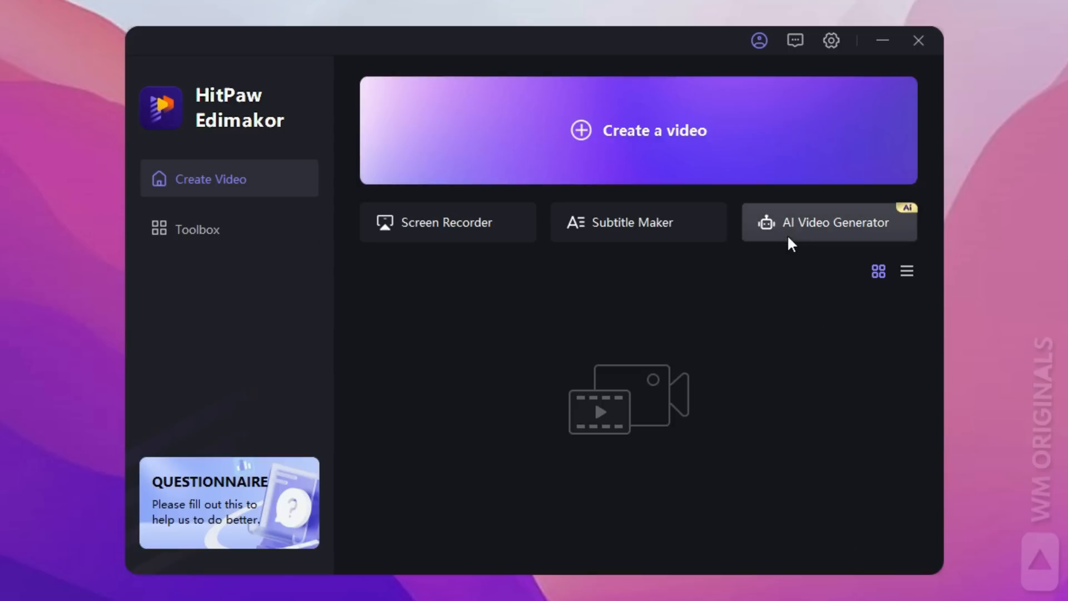
# - Generate an Informative English explanatory-video script on 'how to edit videos using ai'
pyautogui.click(829, 222)
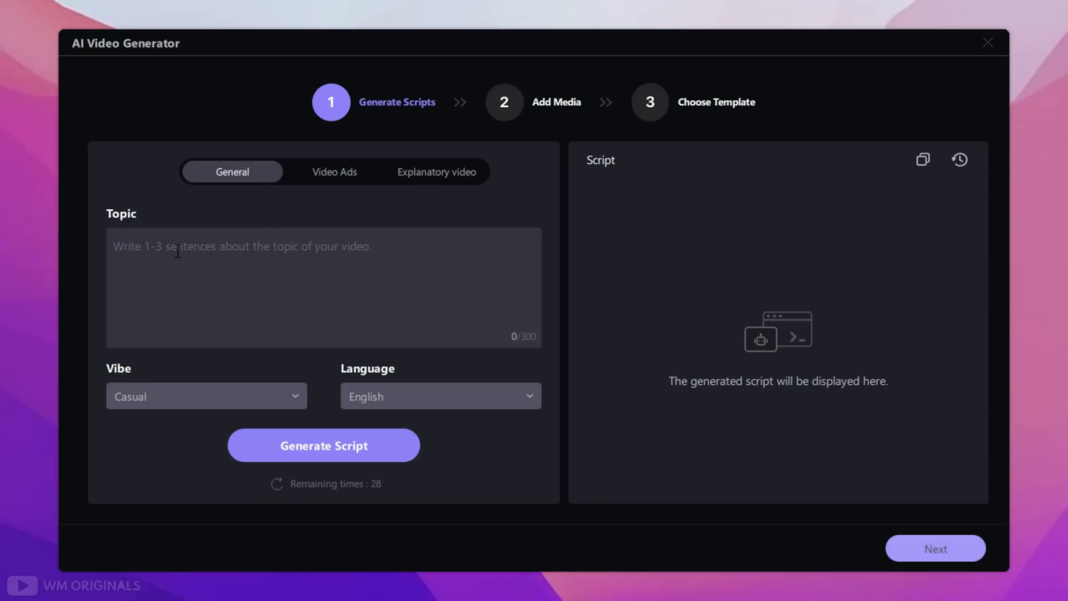
pyautogui.moveTo(339, 185)
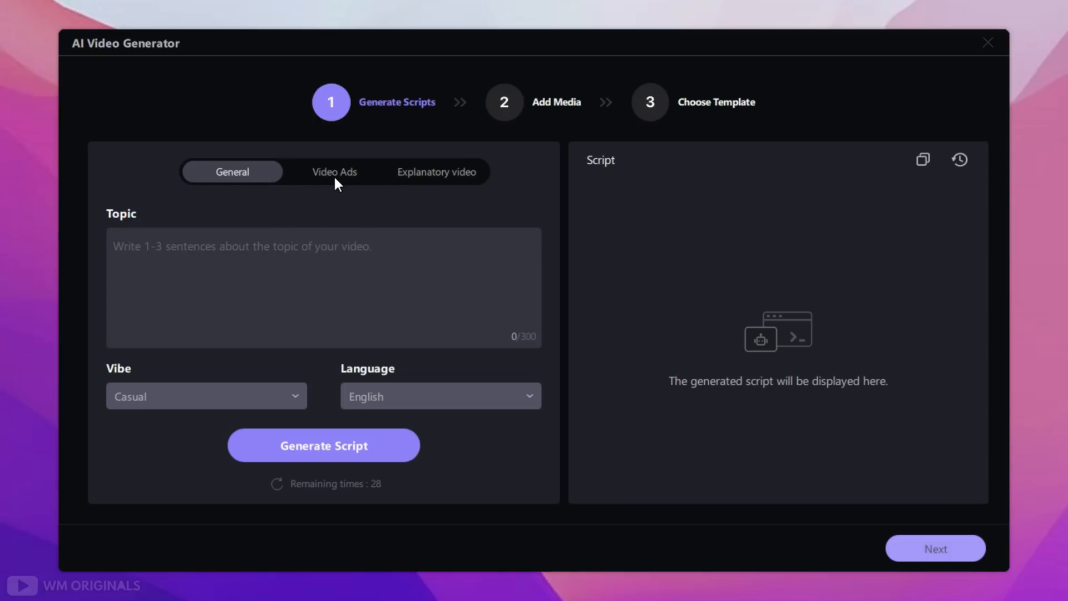
pyautogui.click(334, 172)
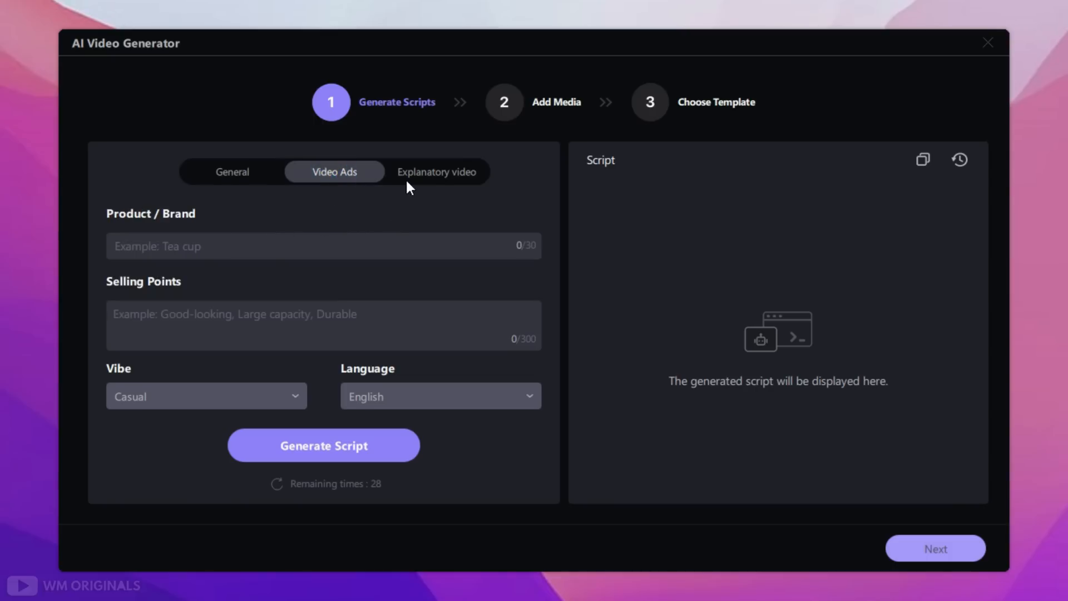
pyautogui.click(437, 172)
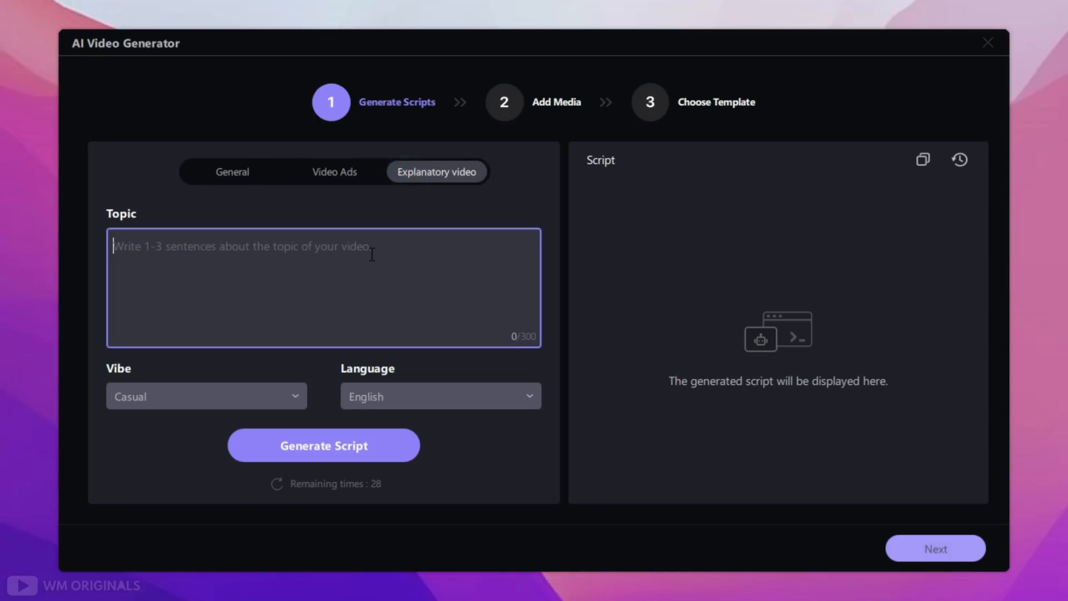
pyautogui.write('how to edit videos using ai')
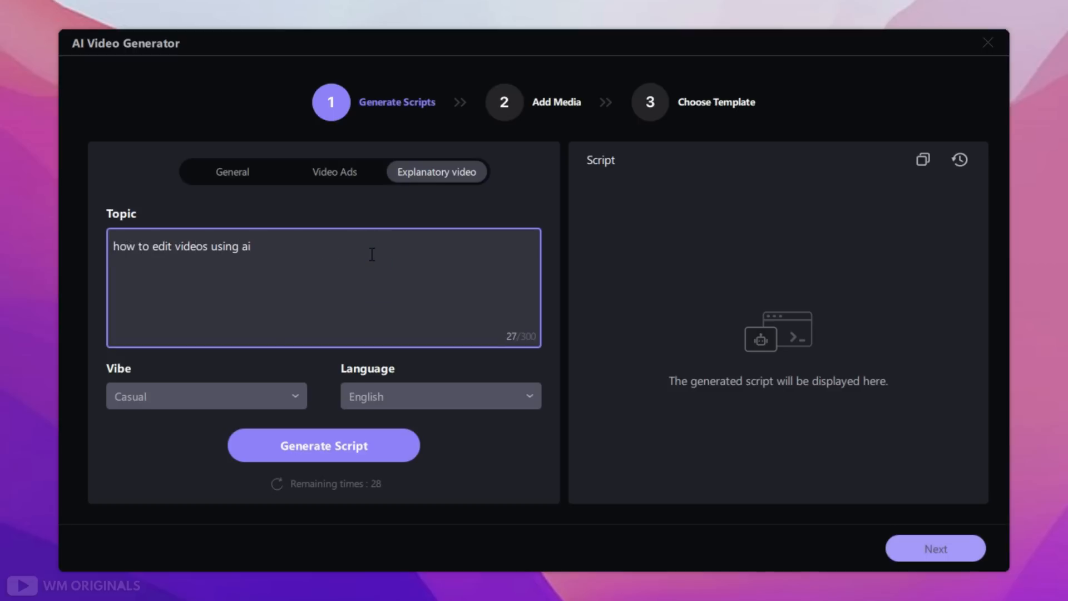
pyautogui.click(206, 396)
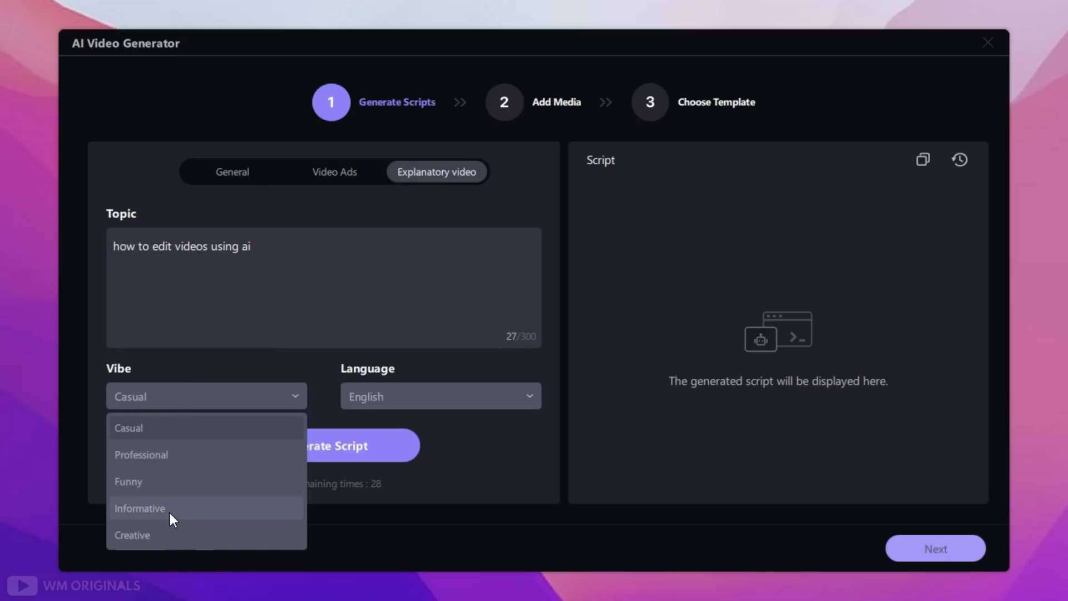
pyautogui.click(140, 508)
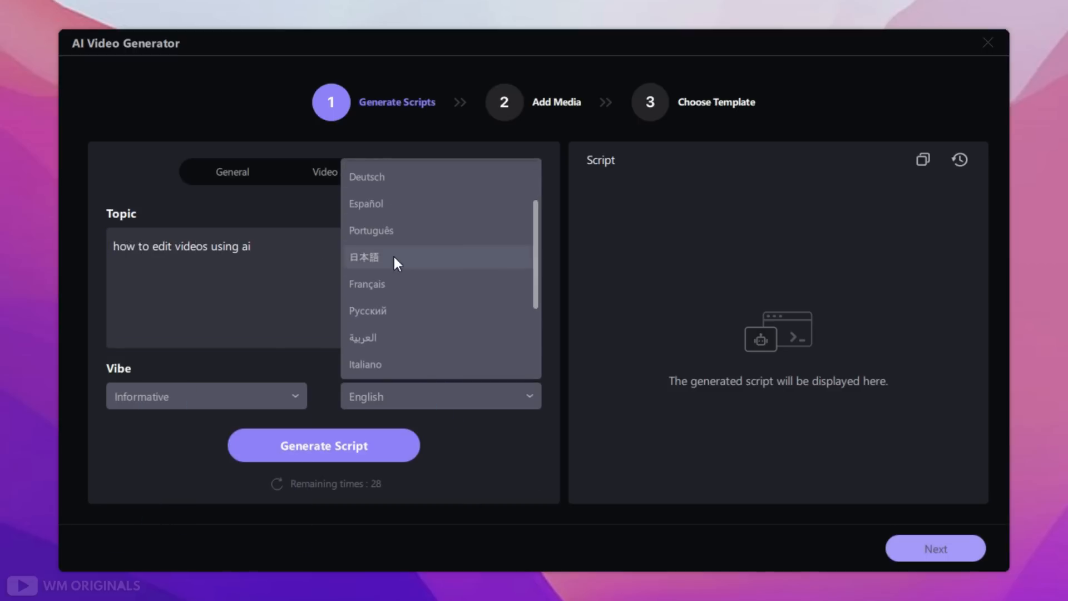
pyautogui.click(323, 445)
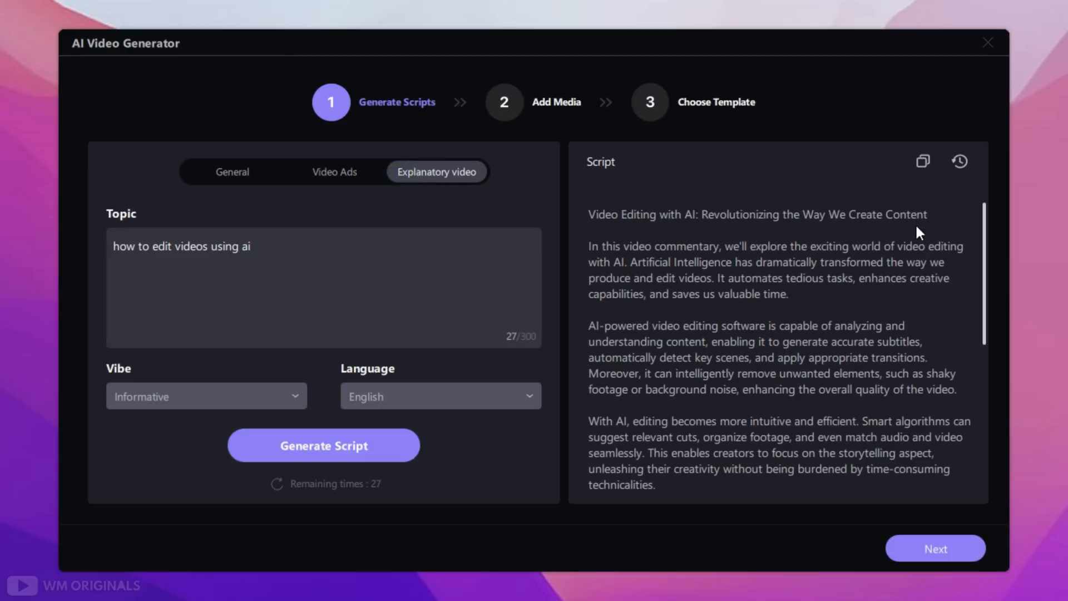
pyautogui.moveTo(743, 322)
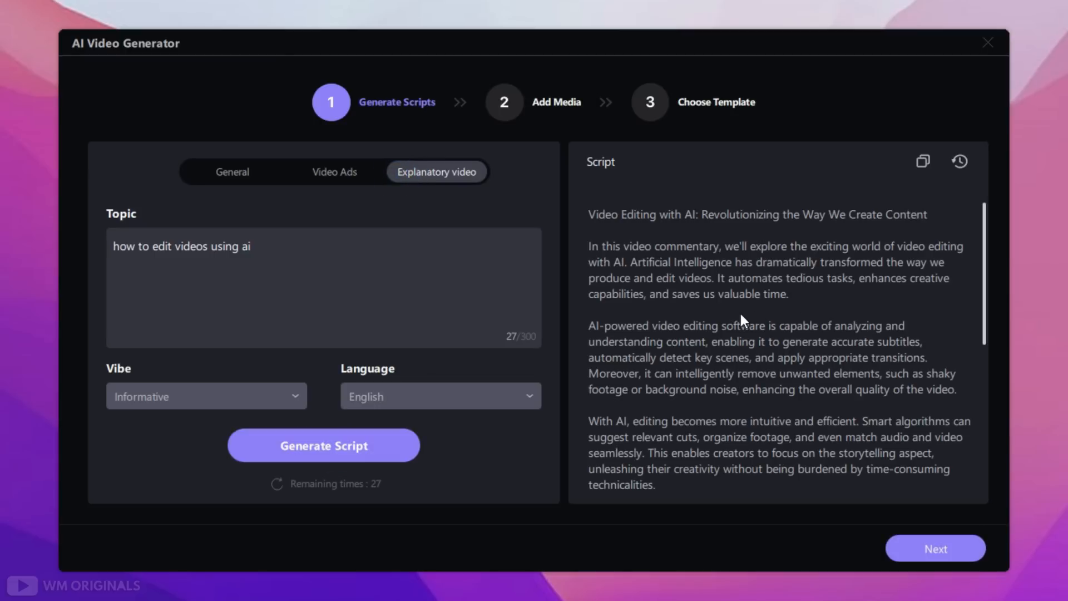
# - Auto-match stock footage to every script paragraph with Composite Preview, then advance to template selection
pyautogui.click(935, 547)
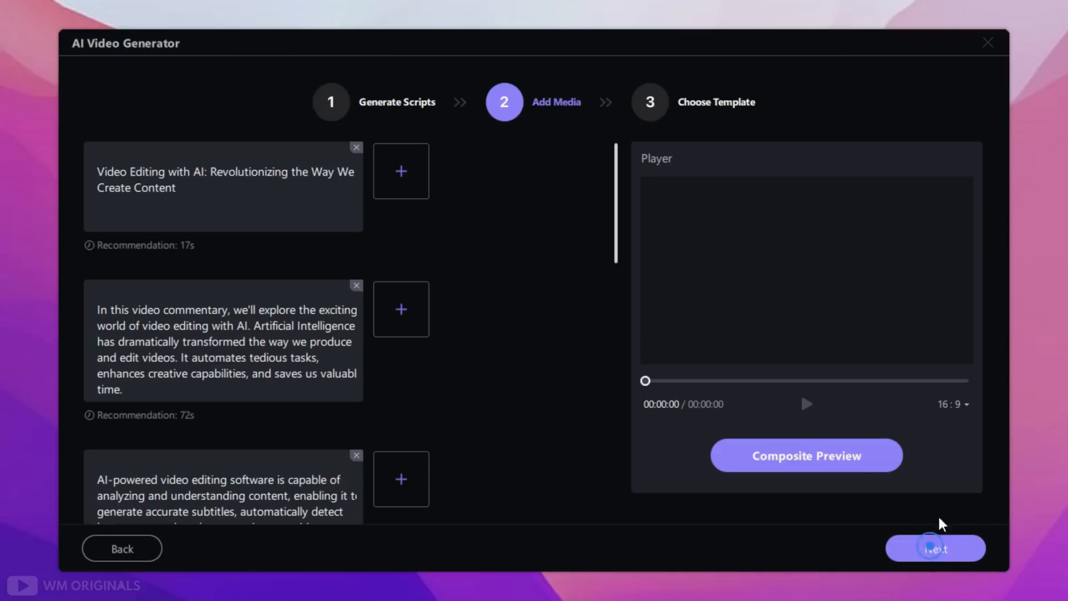
pyautogui.click(806, 455)
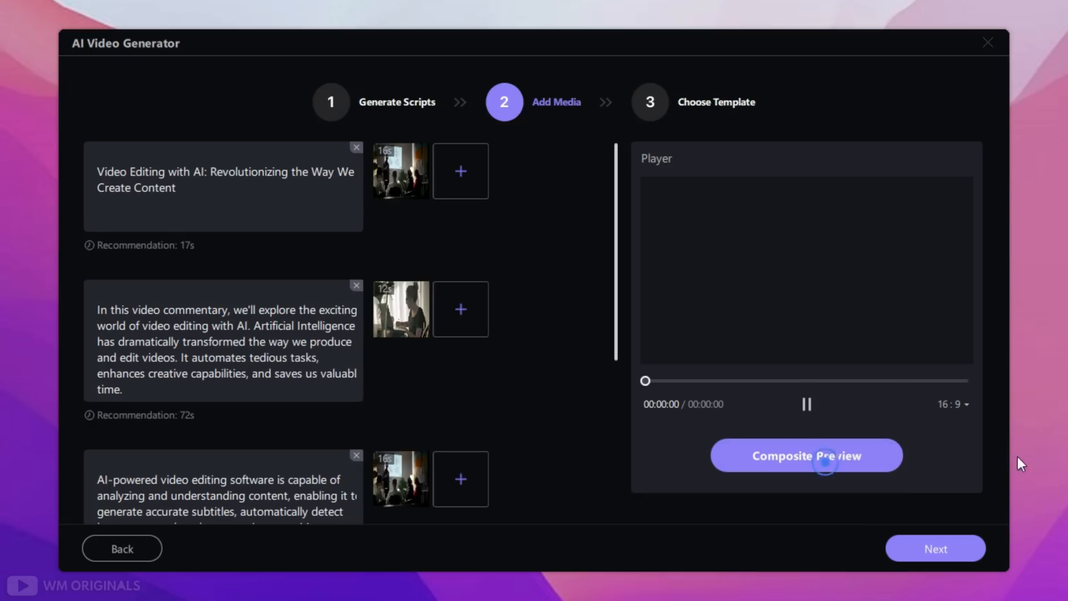
pyautogui.click(935, 547)
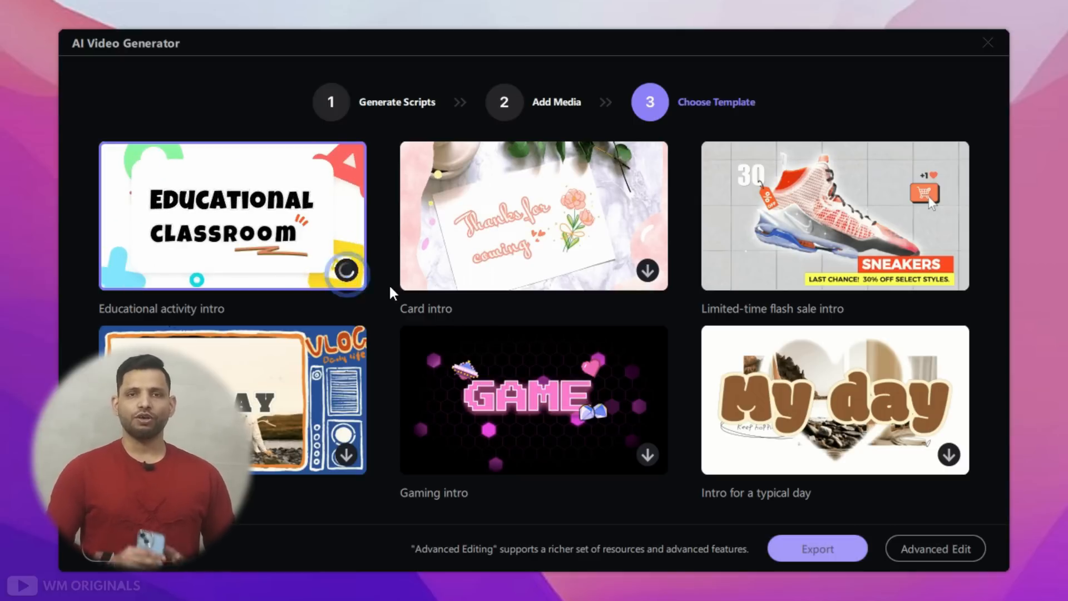
pyautogui.moveTo(819, 504)
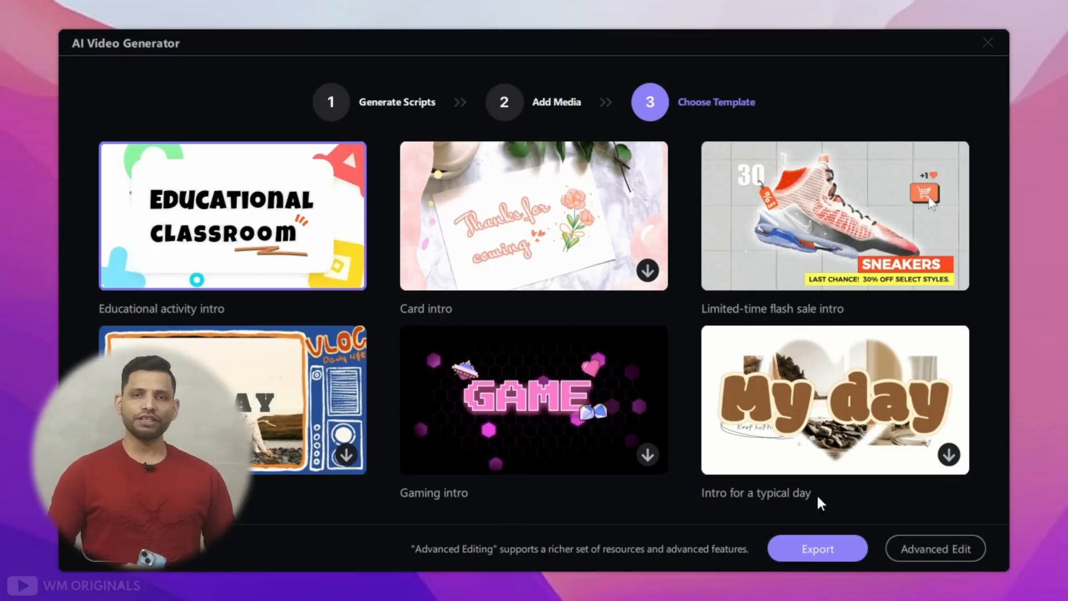